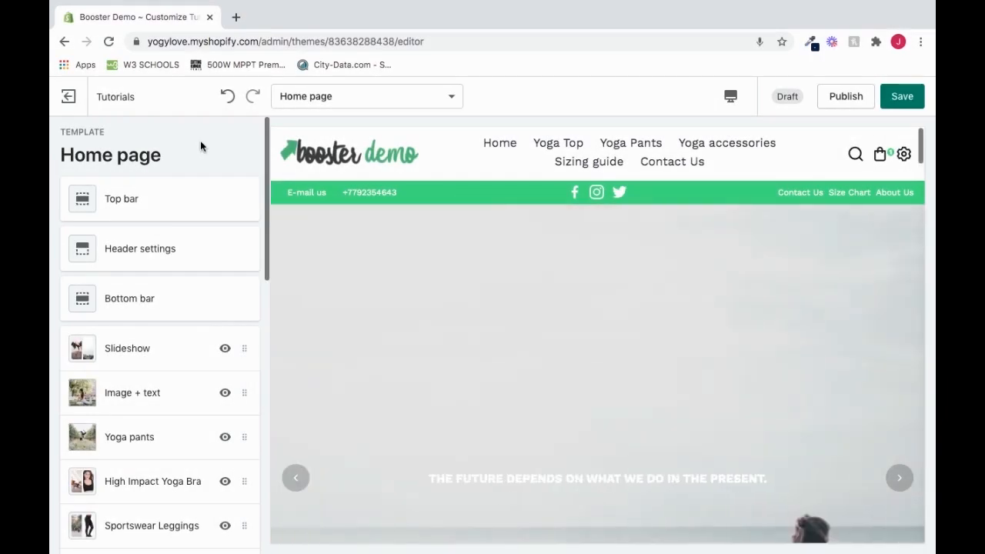
pyautogui.moveTo(323, 106)
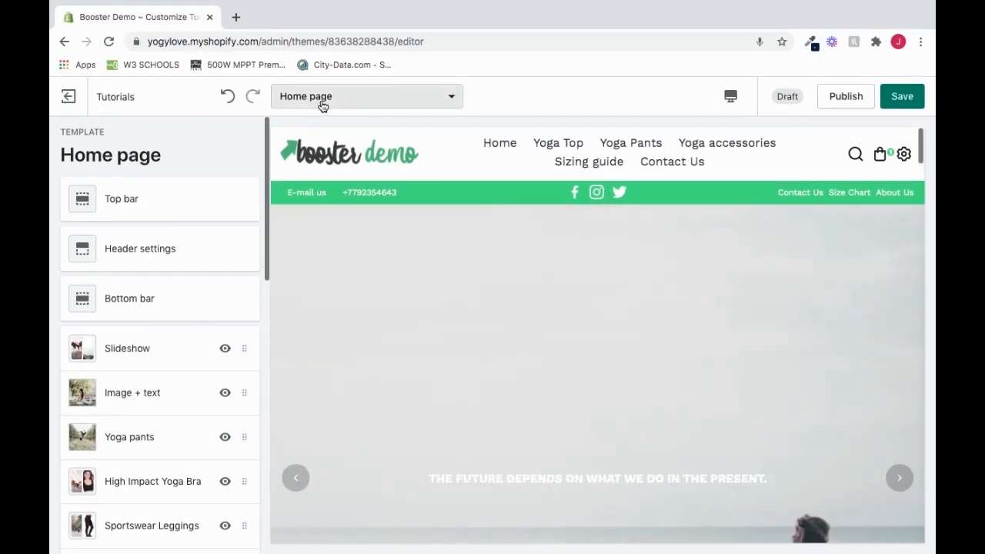
# Switch the editor to the Collection pages template, previewing the Frontpage collection
pyautogui.click(366, 96)
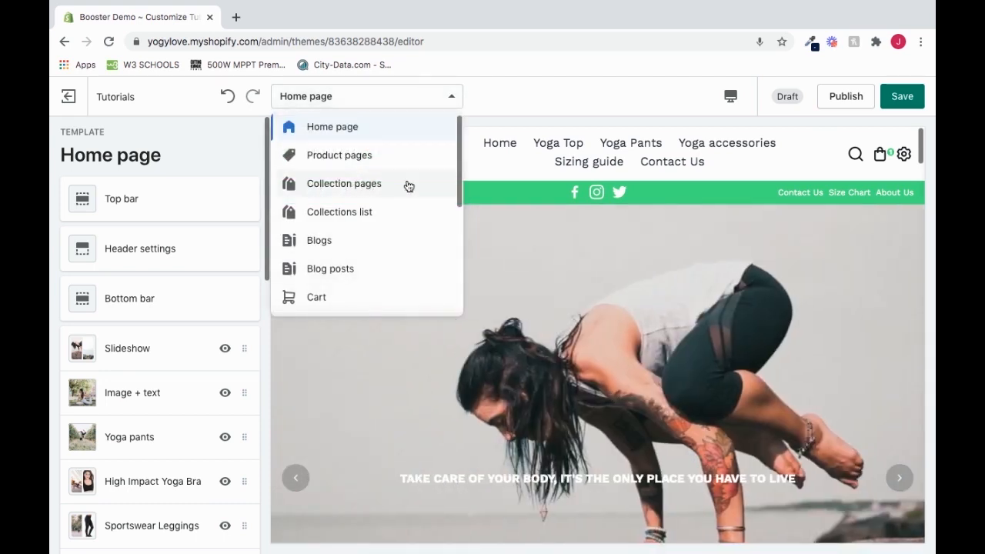
pyautogui.click(344, 183)
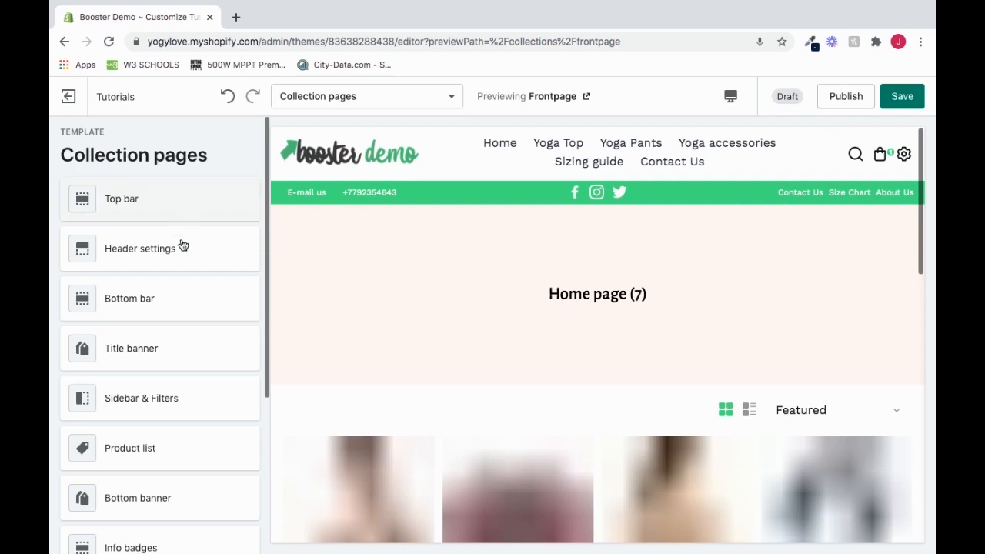
pyautogui.moveTo(148, 413)
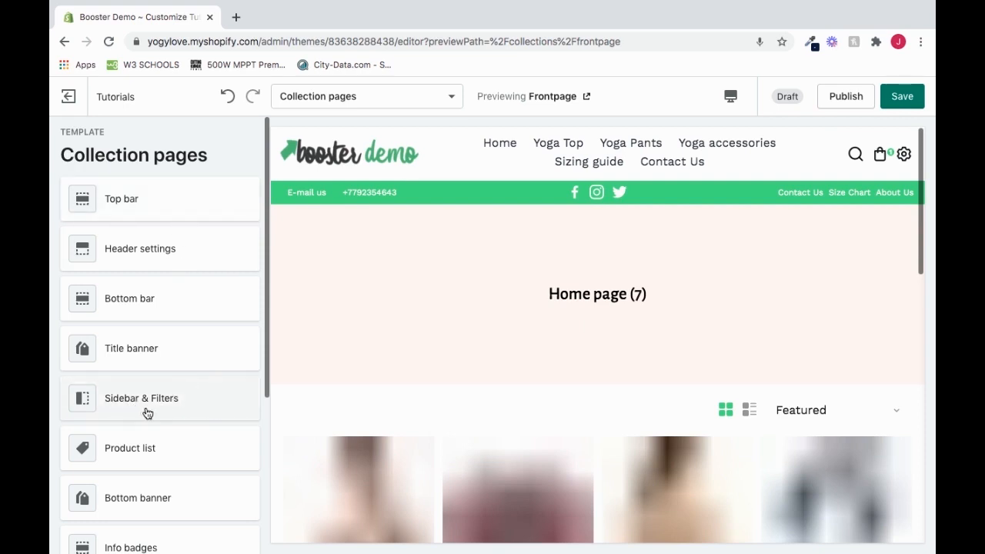
# Tick Enable sidebar in the Sidebar & Filters section settings
pyautogui.click(142, 398)
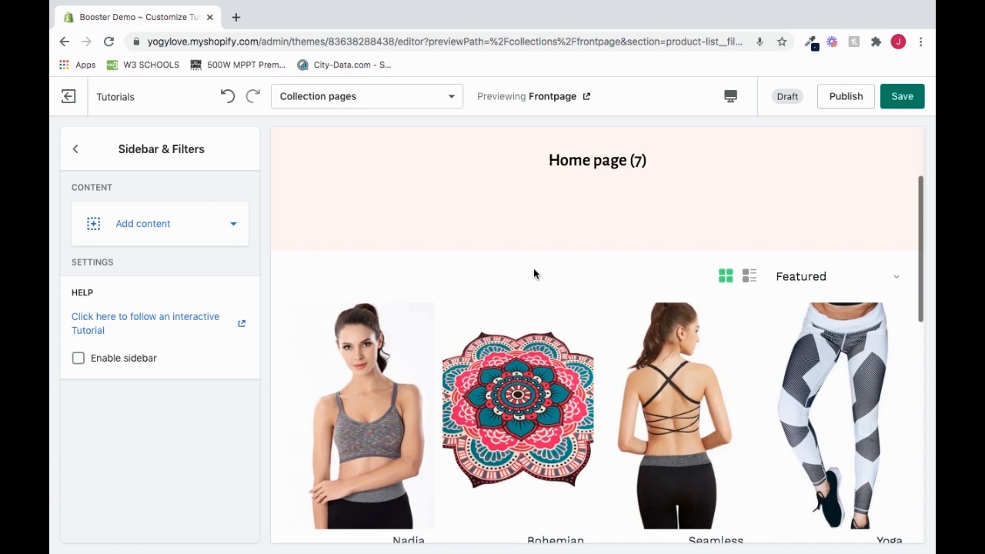
pyautogui.moveTo(142, 139)
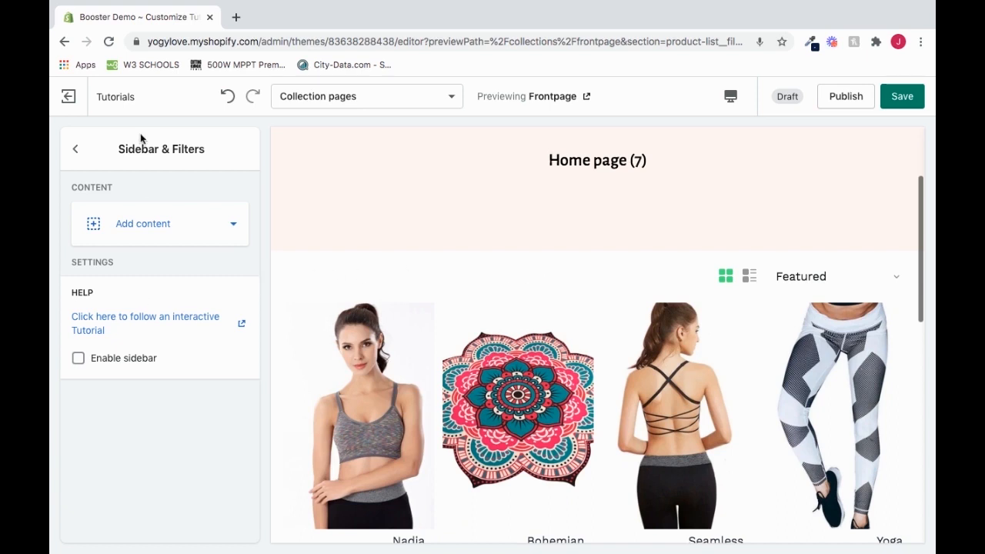
pyautogui.moveTo(93, 363)
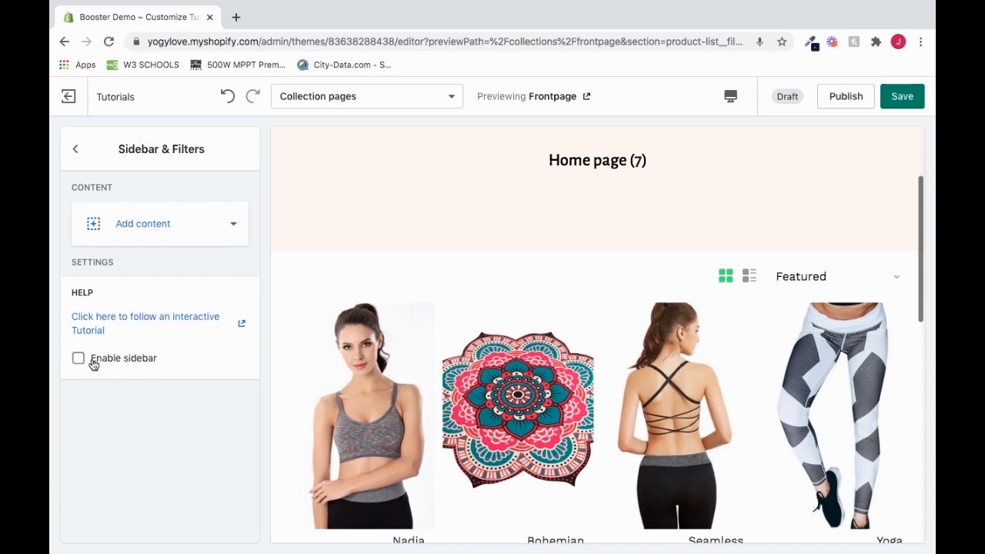
pyautogui.click(77, 357)
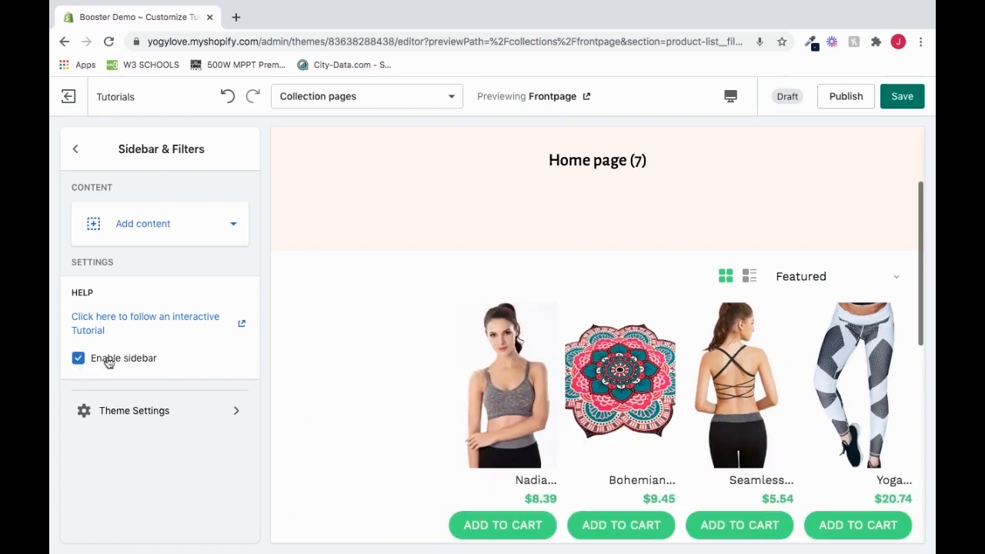
pyautogui.scroll(-3)
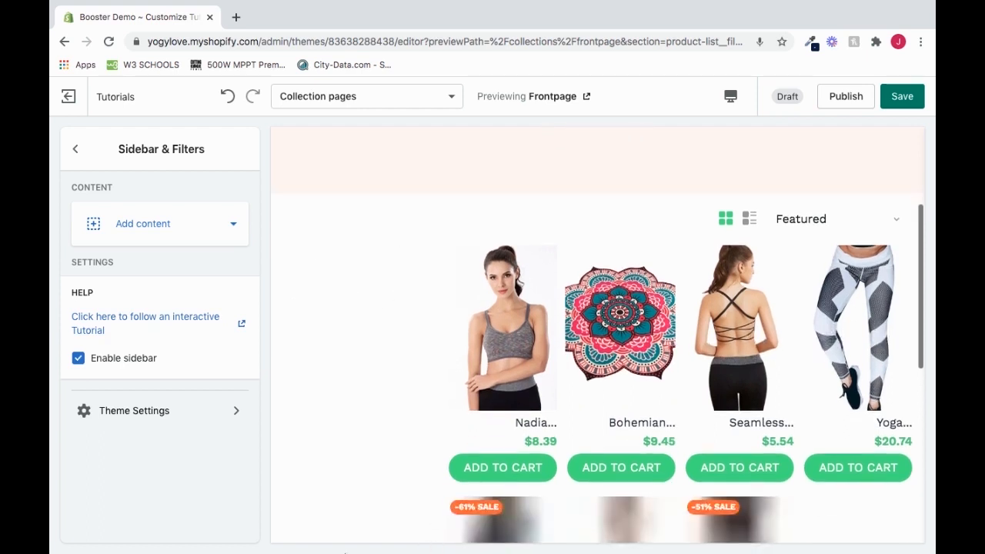
pyautogui.moveTo(419, 249)
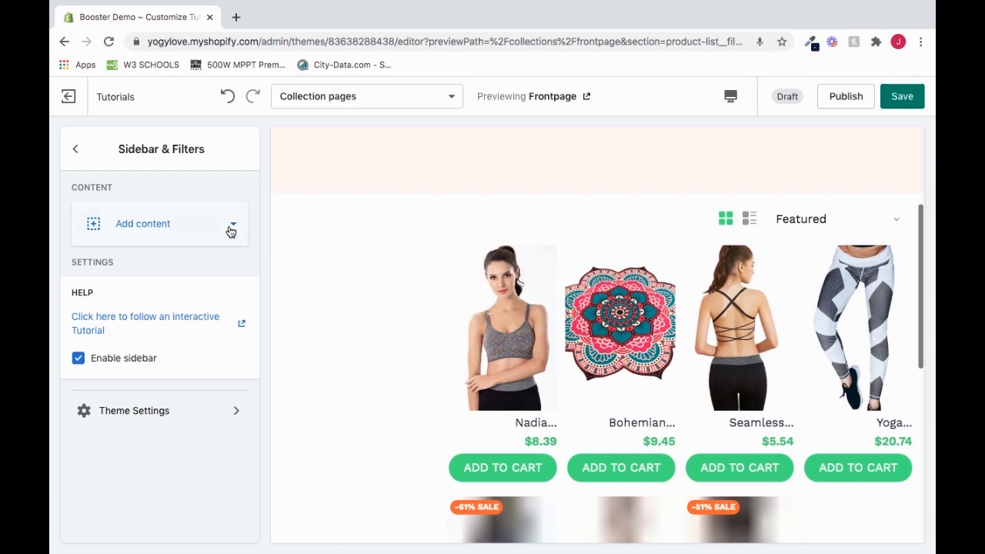
# Add a Collection list block named 'Collection' with Show this group by default unticked
pyautogui.click(231, 223)
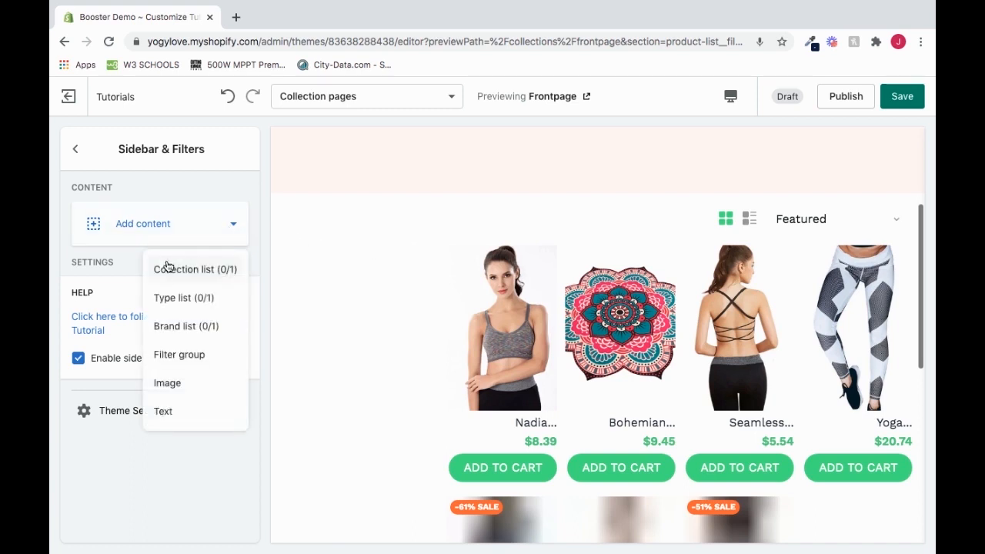
pyautogui.click(195, 269)
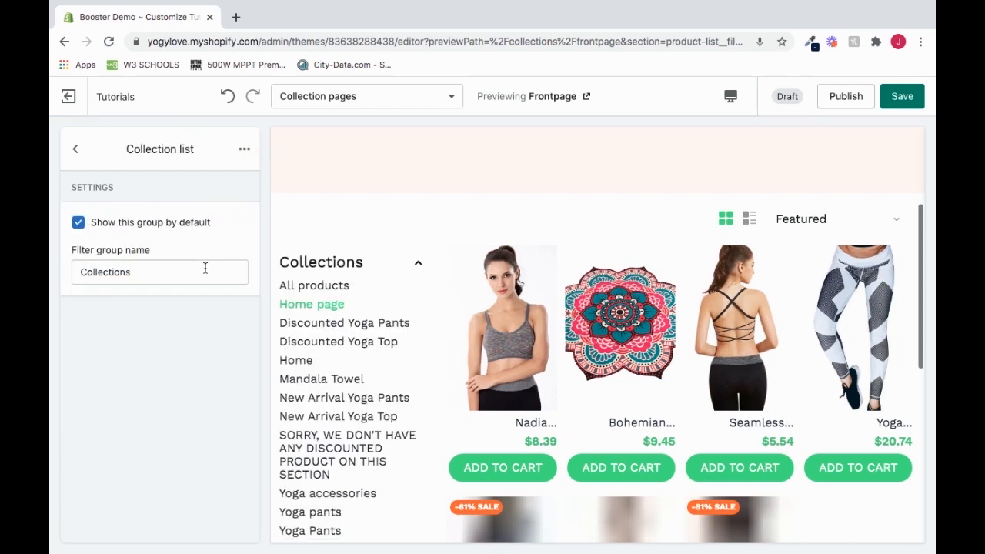
pyautogui.moveTo(311, 215)
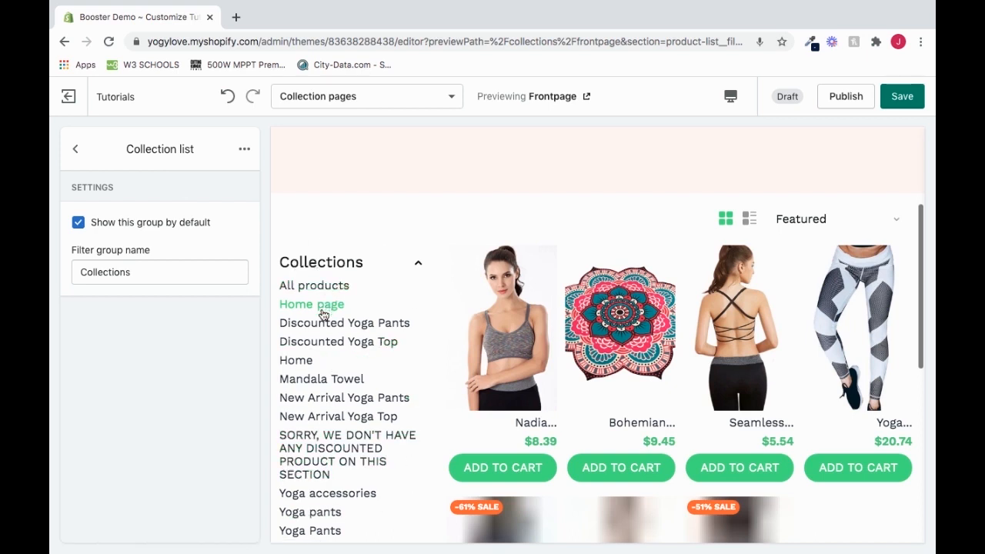
pyautogui.moveTo(322, 378)
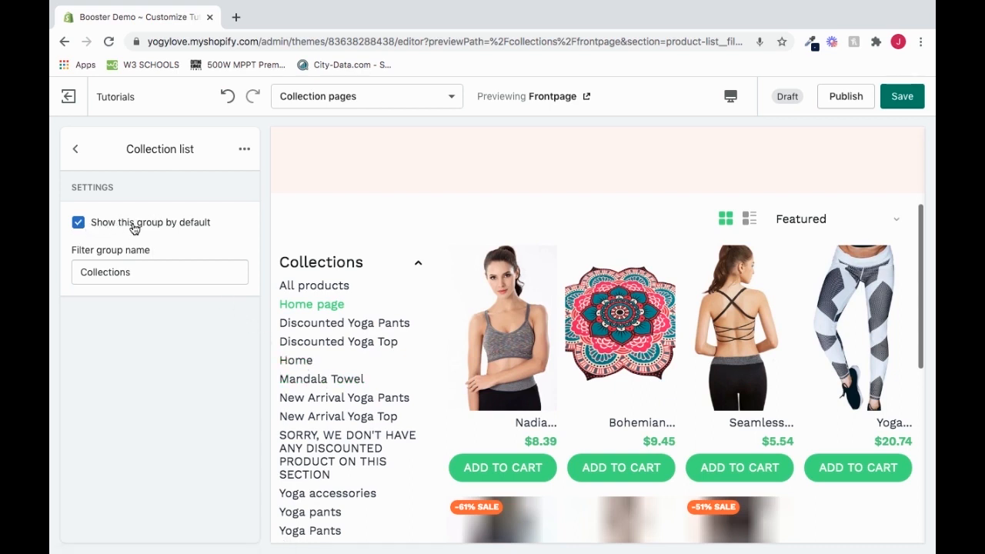
pyautogui.moveTo(215, 225)
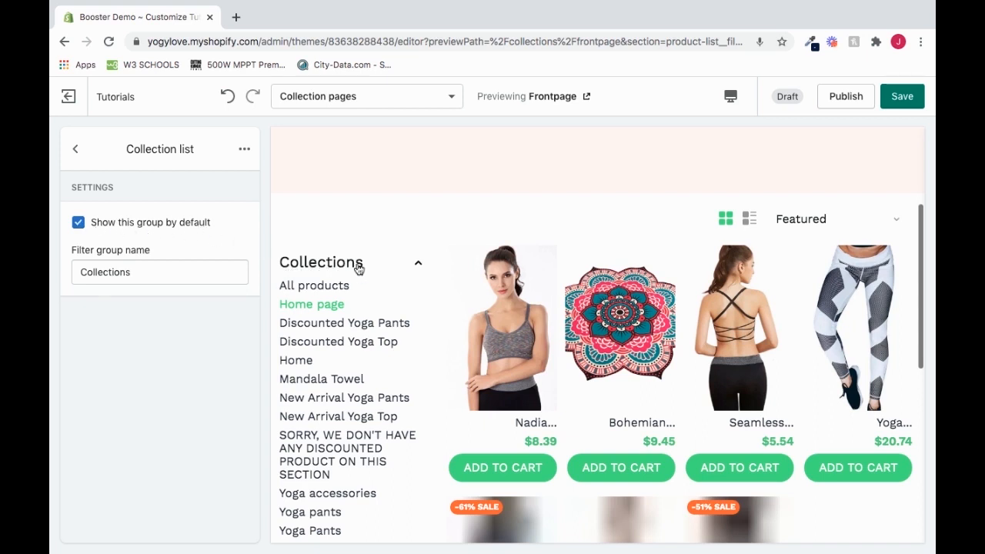
pyautogui.moveTo(422, 267)
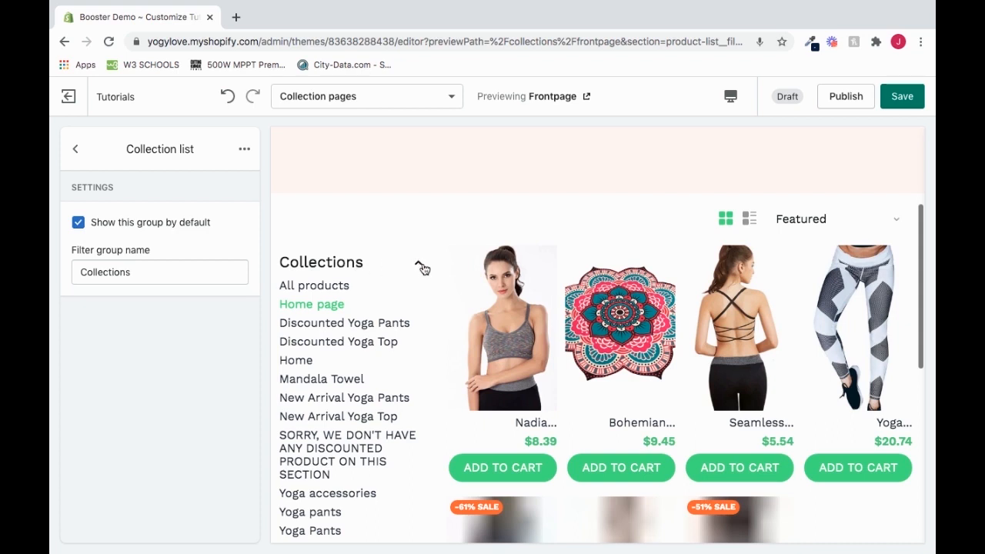
pyautogui.moveTo(421, 268)
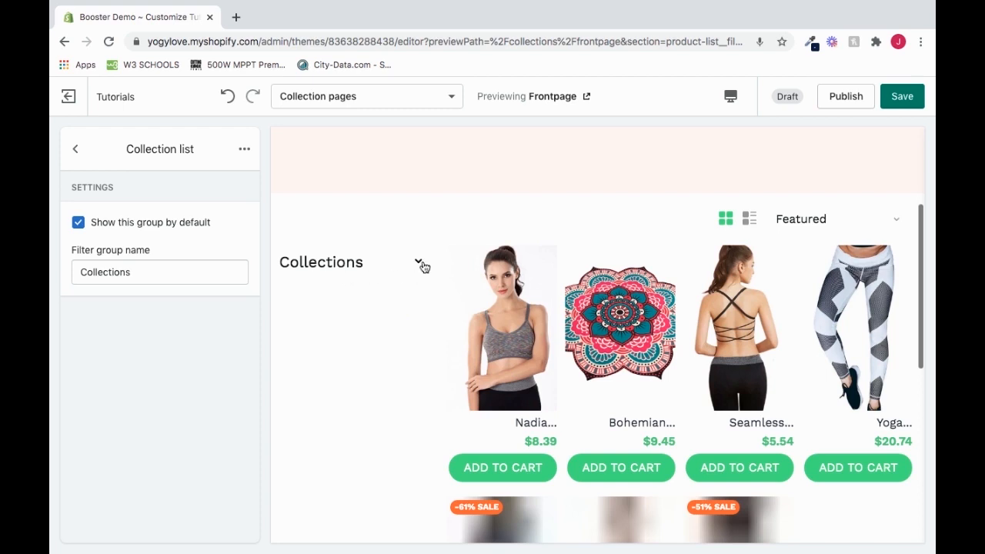
pyautogui.click(421, 265)
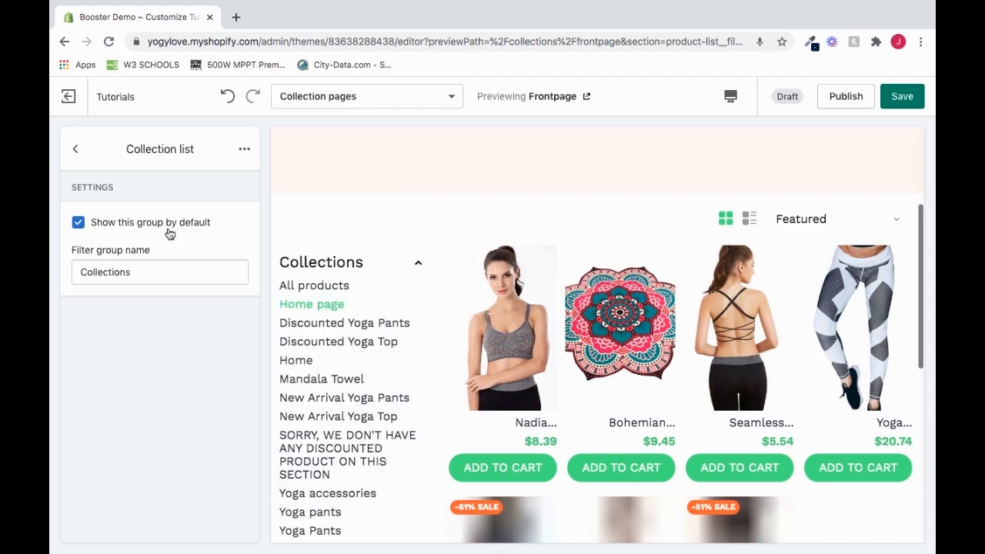
pyautogui.click(77, 221)
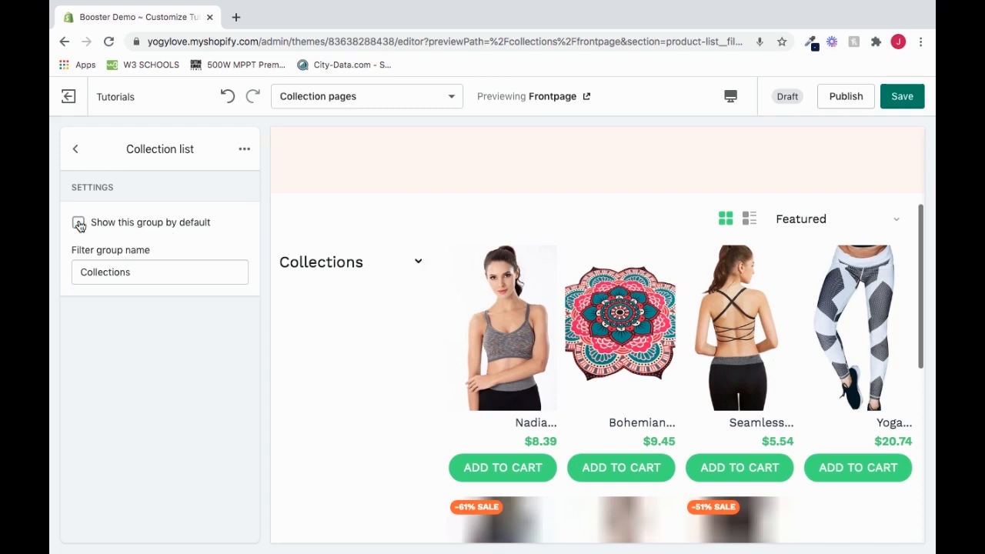
pyautogui.click(76, 222)
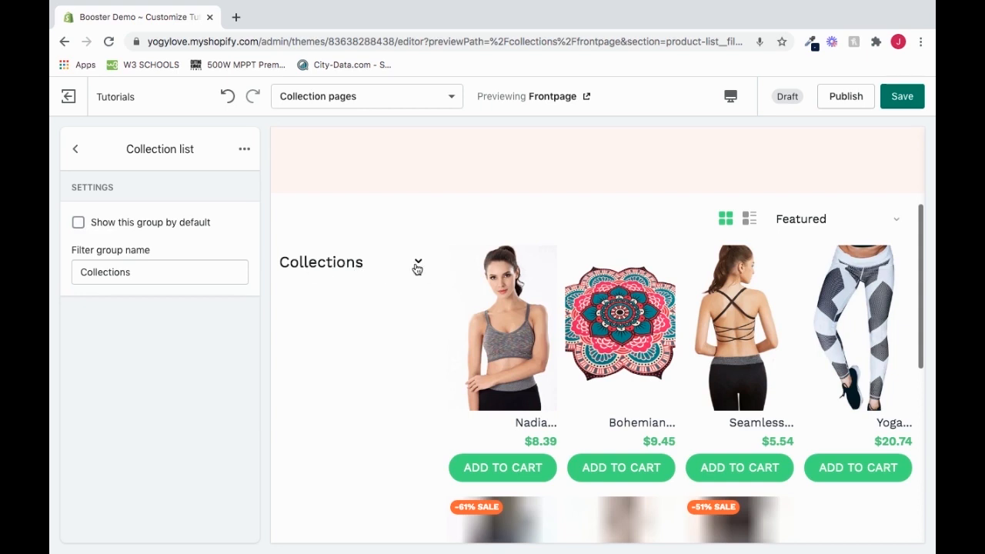
pyautogui.click(416, 266)
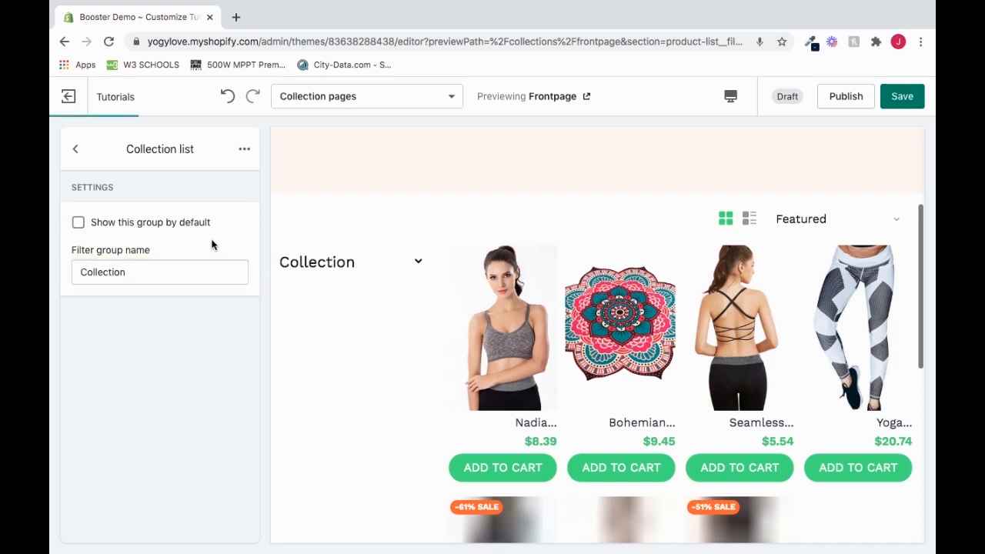
pyautogui.moveTo(78, 222)
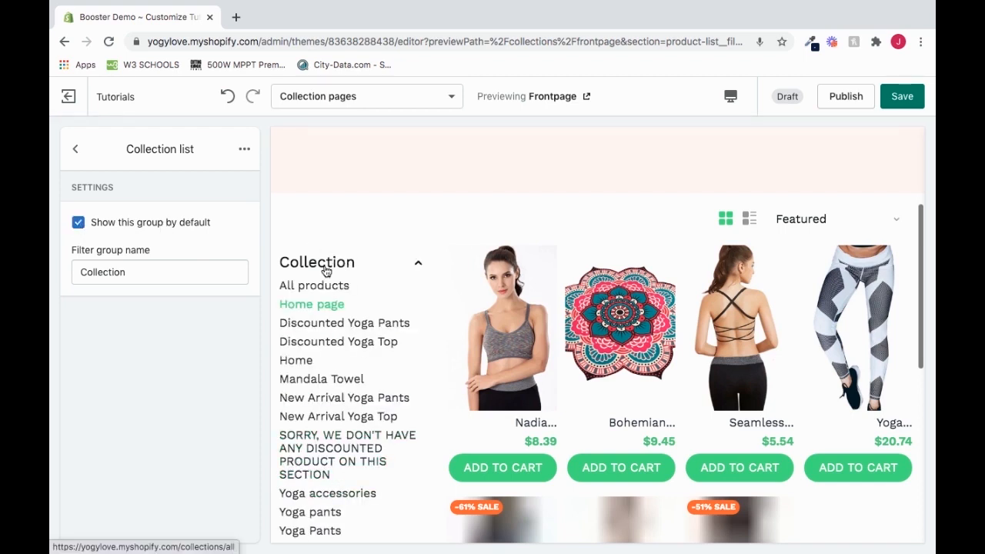
pyautogui.click(77, 221)
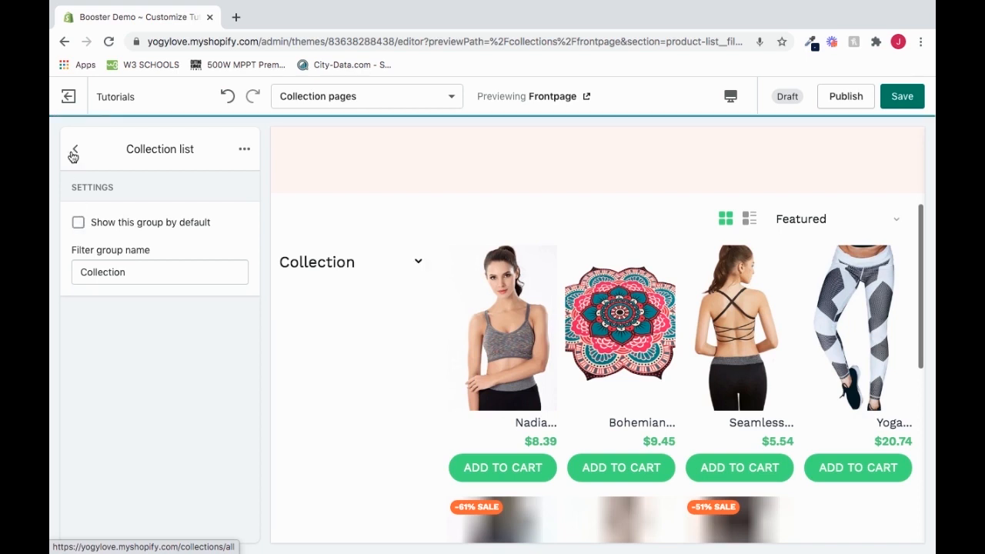
# Add a Type list block to Sidebar & Filters below the Collection group
pyautogui.click(74, 148)
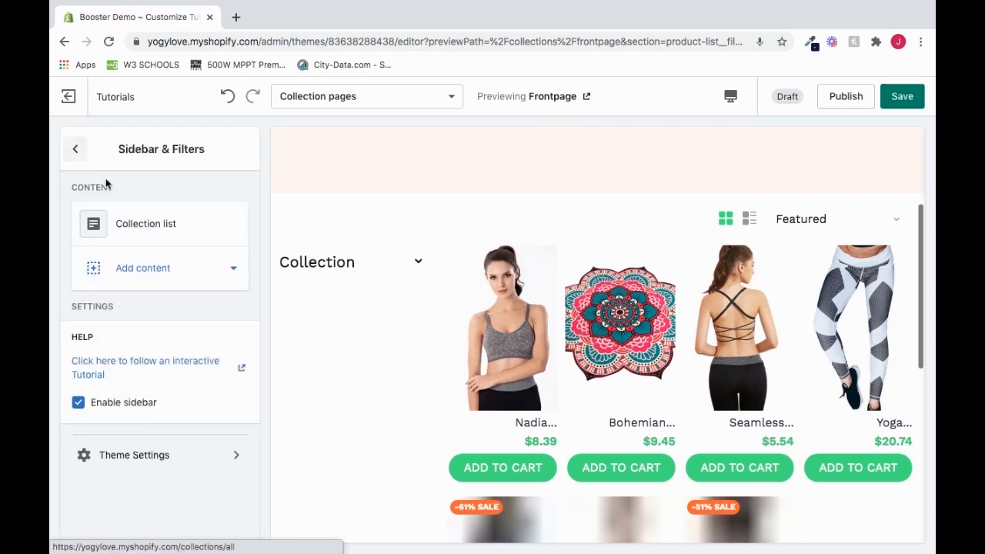
pyautogui.moveTo(202, 276)
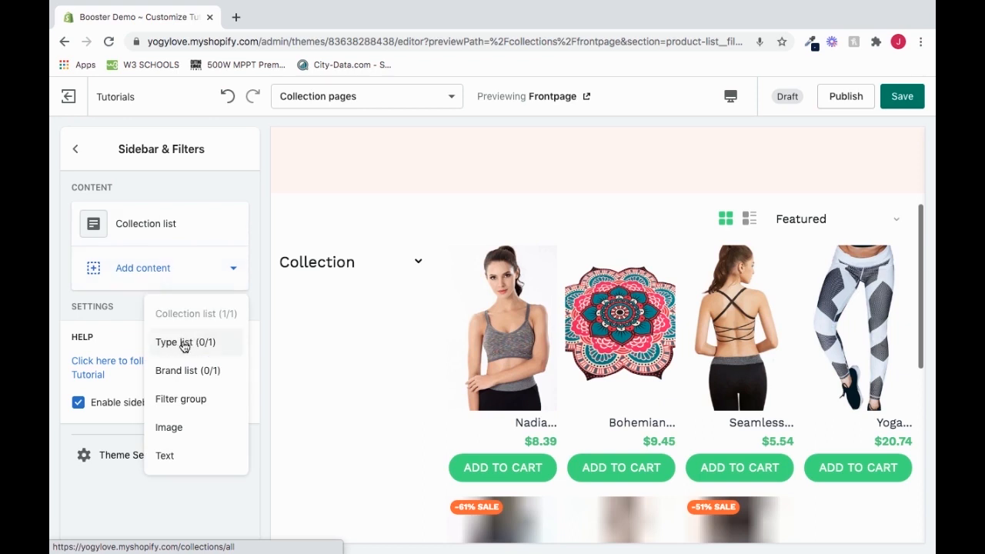
pyautogui.click(185, 342)
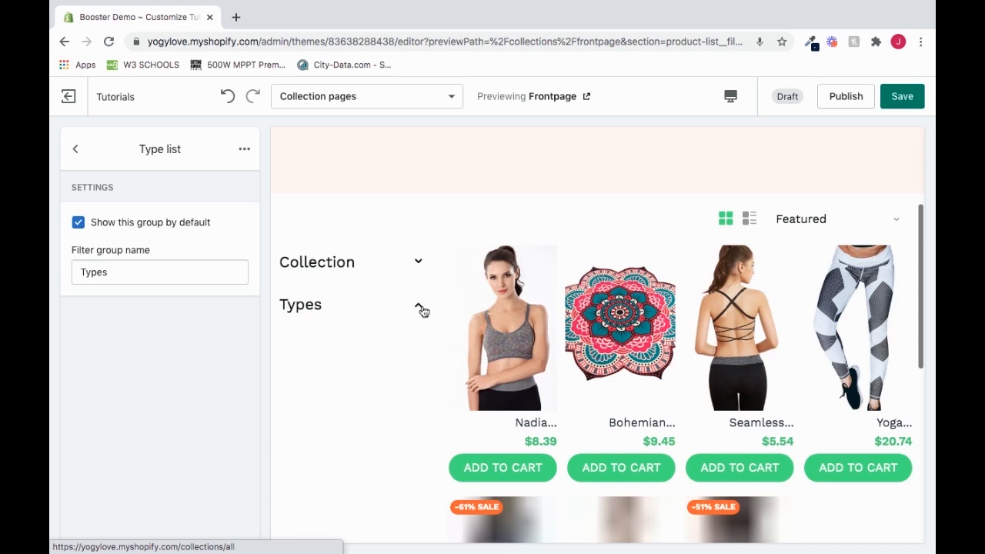
pyautogui.moveTo(418, 301)
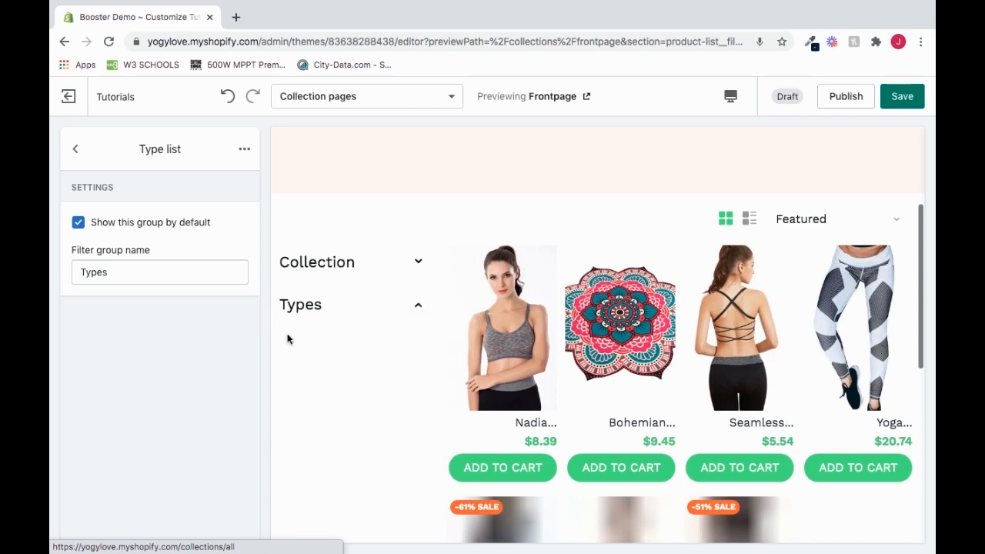
pyautogui.moveTo(308, 300)
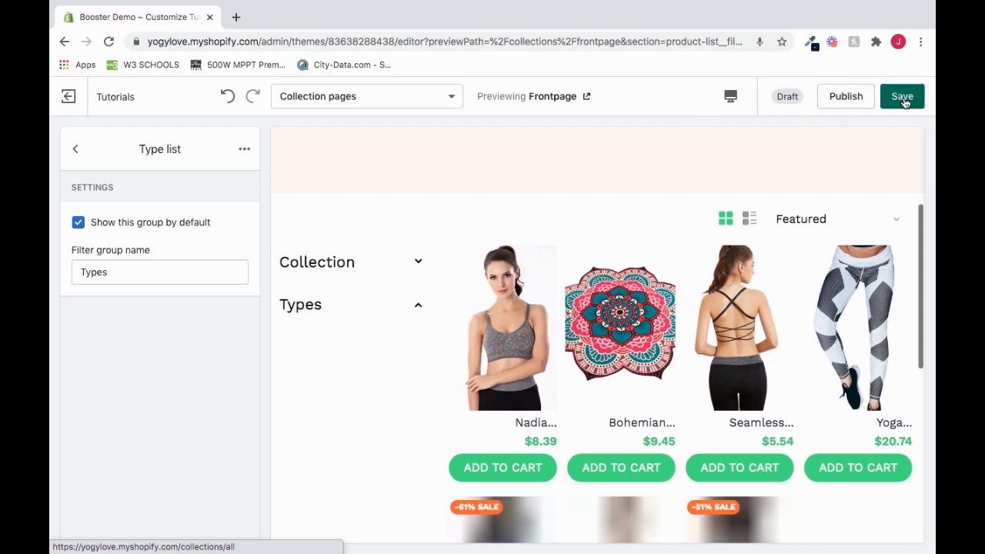
# Save the theme with the Collection and Types filter groups
pyautogui.click(901, 96)
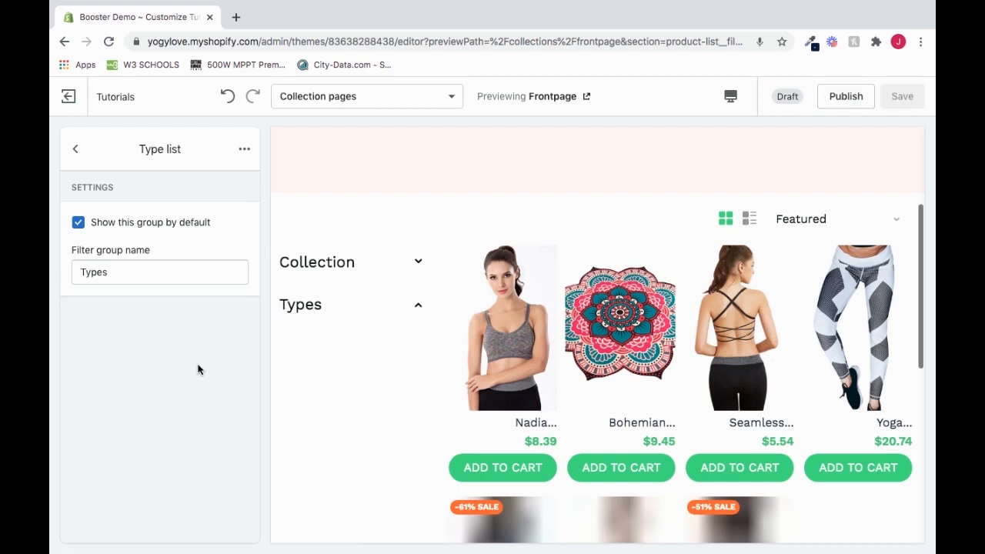
pyautogui.moveTo(275, 299)
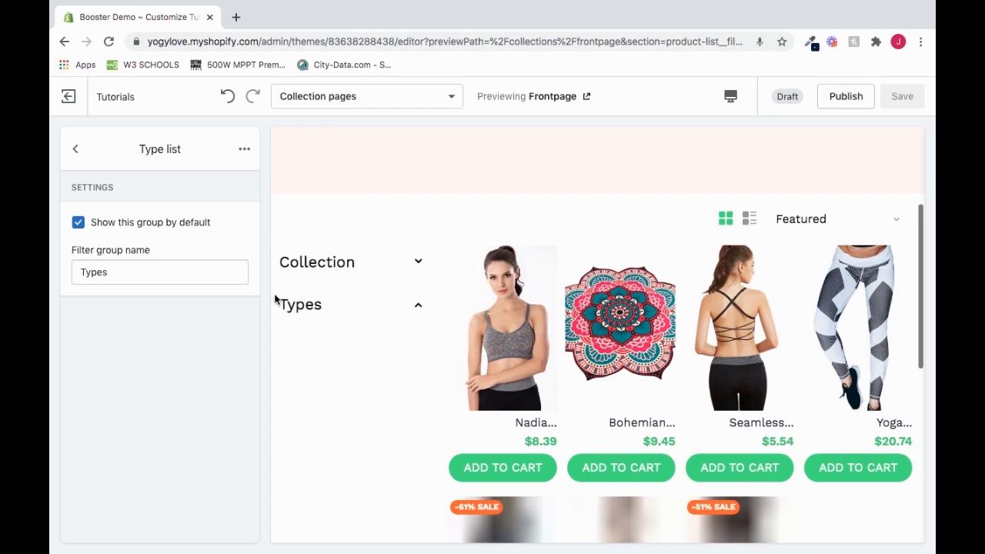
pyautogui.moveTo(183, 173)
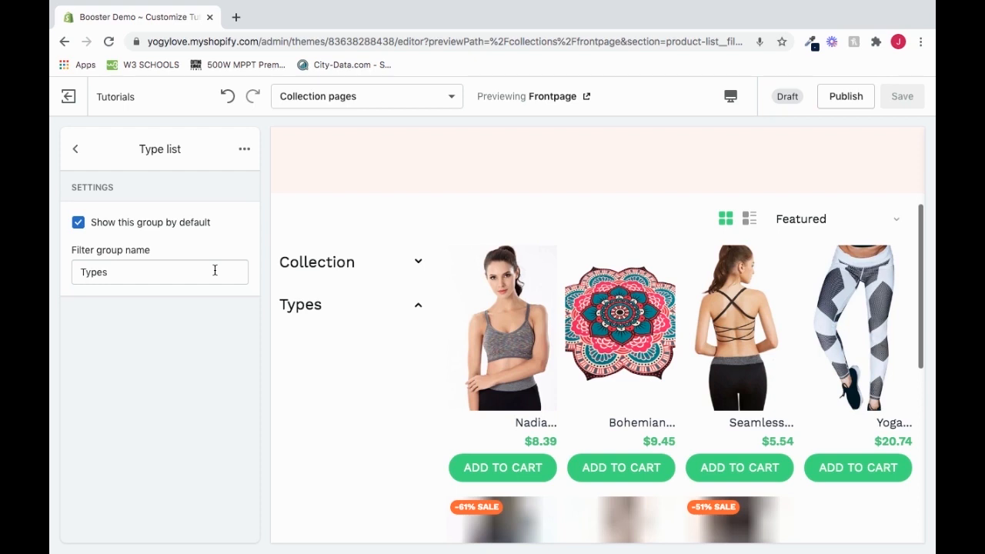
pyautogui.moveTo(298, 312)
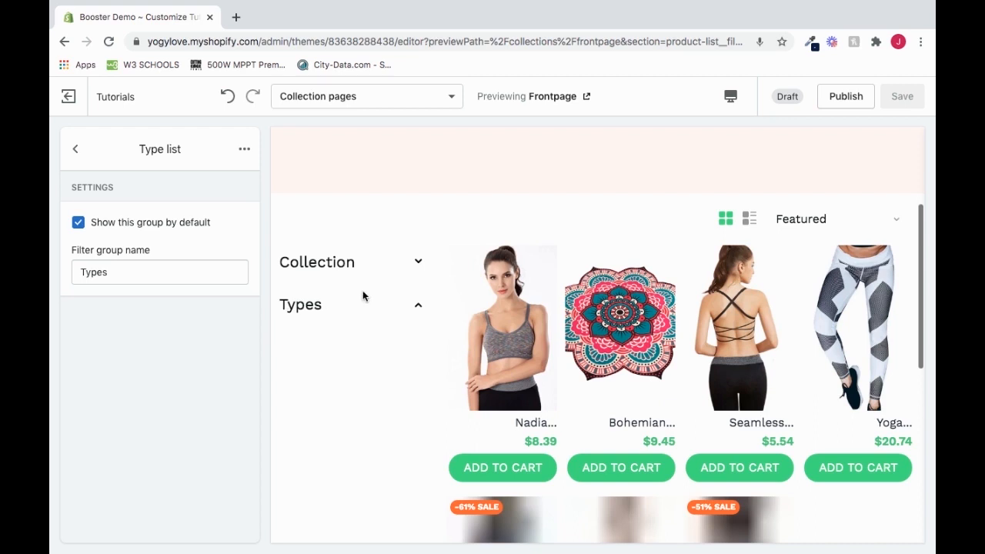
# Add a Brand list filter group listing yogylove and select its Filter group name
pyautogui.click(75, 149)
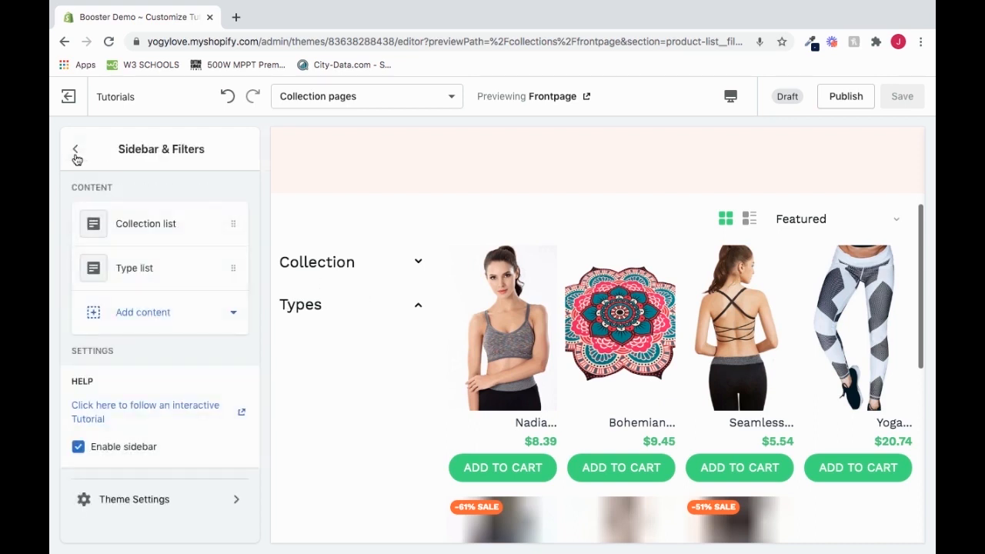
pyautogui.click(142, 312)
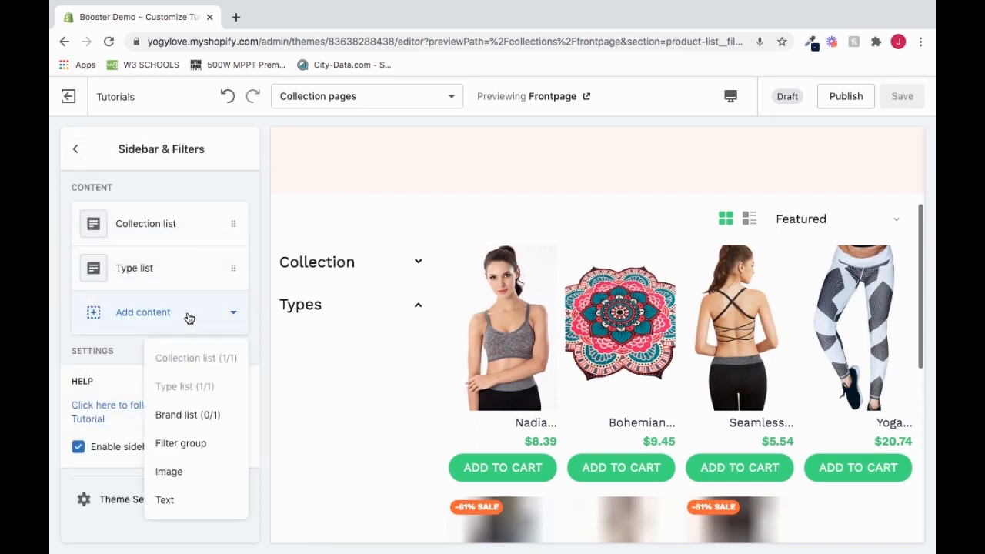
pyautogui.moveTo(187, 415)
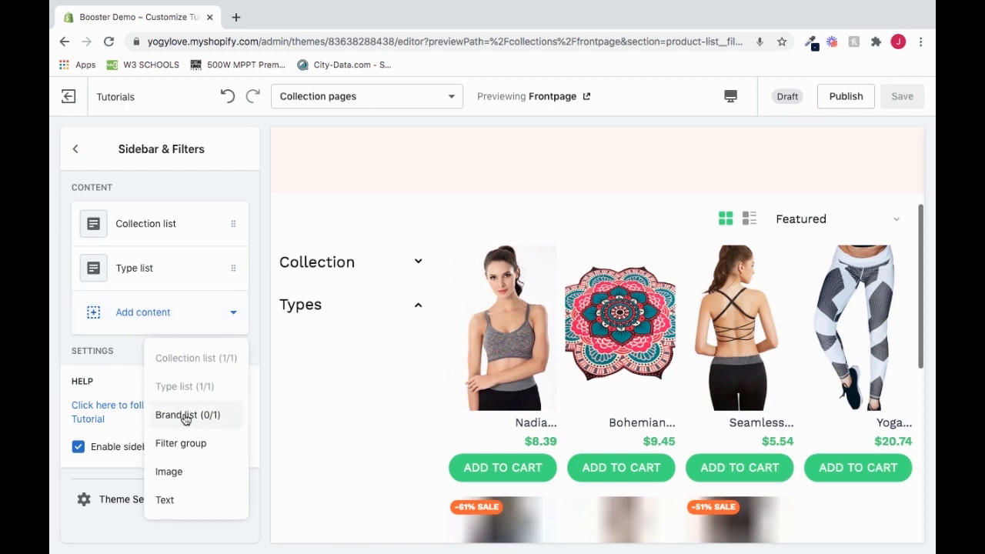
pyautogui.click(187, 415)
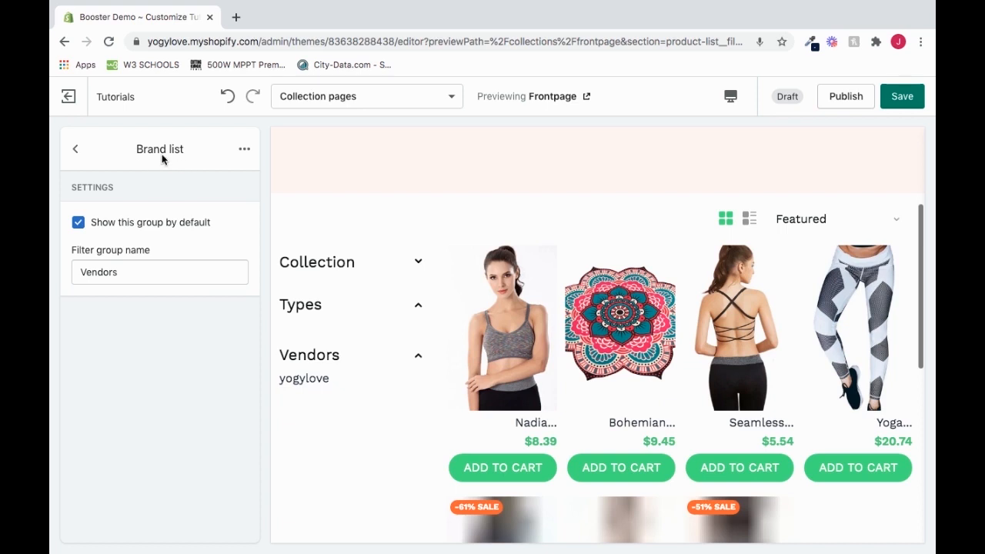
pyautogui.moveTo(146, 159)
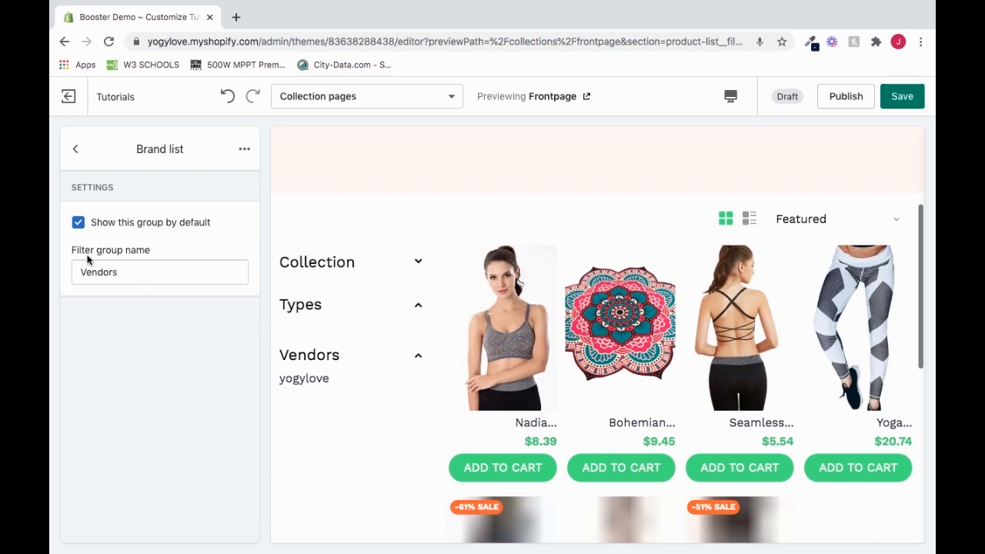
pyautogui.moveTo(175, 316)
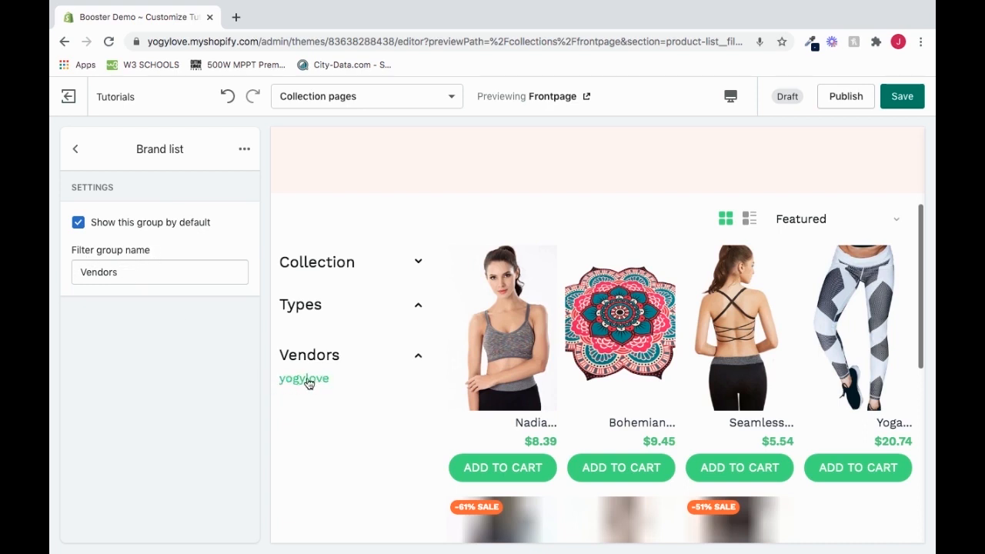
pyautogui.moveTo(302, 378)
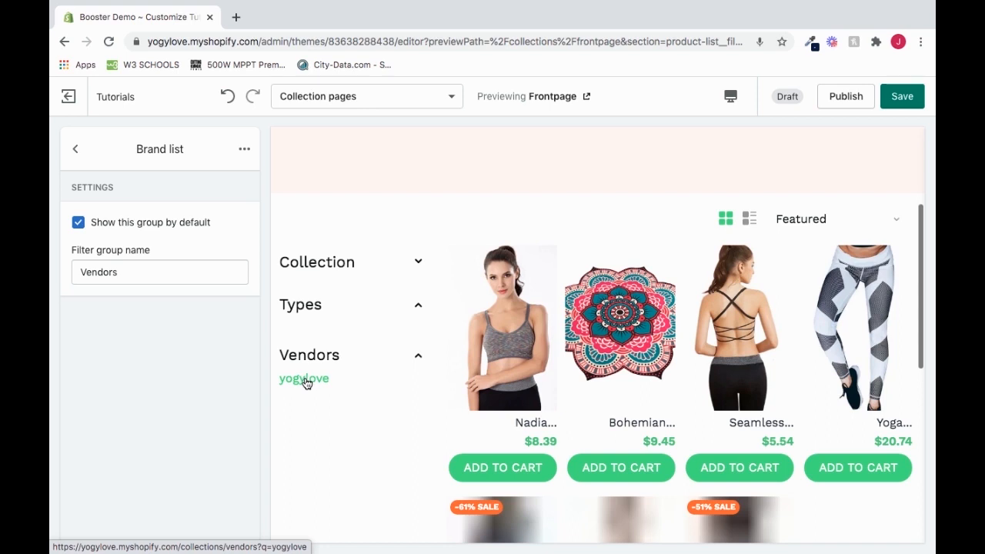
pyautogui.moveTo(327, 445)
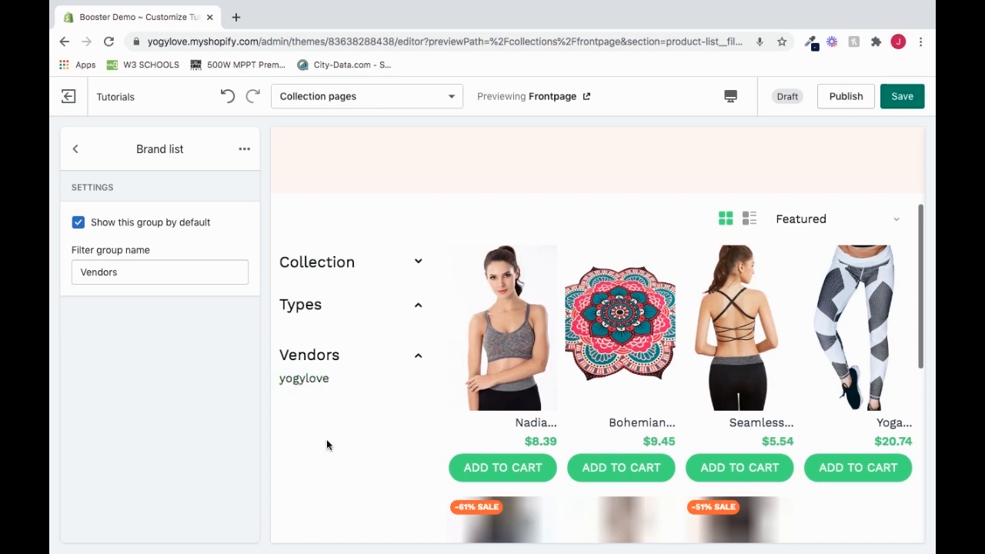
pyautogui.moveTo(340, 487)
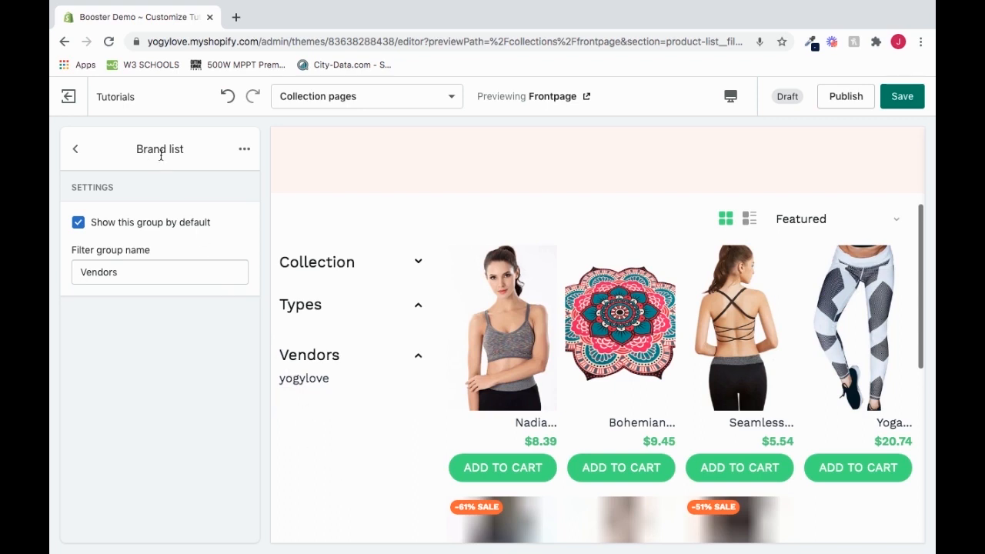
pyautogui.moveTo(304, 378)
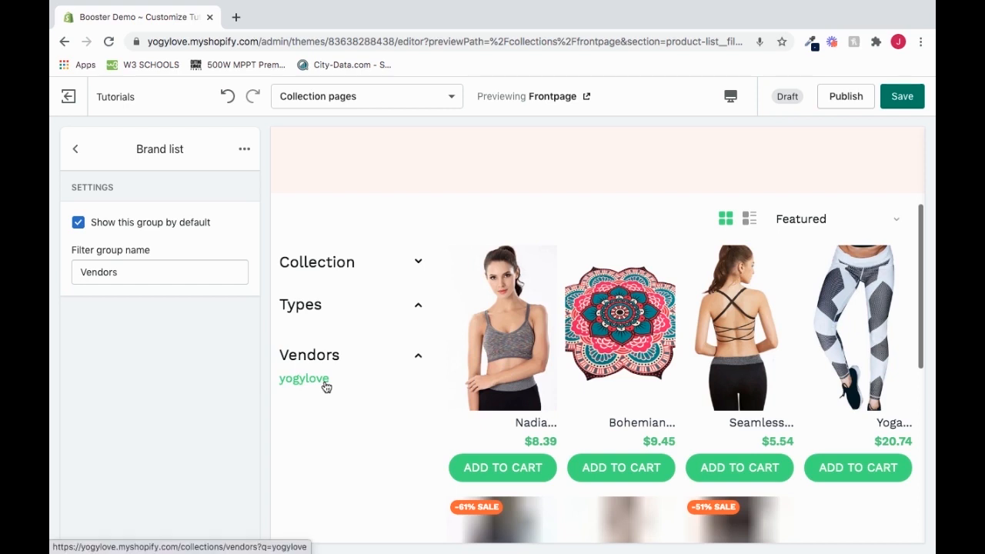
pyautogui.click(159, 272)
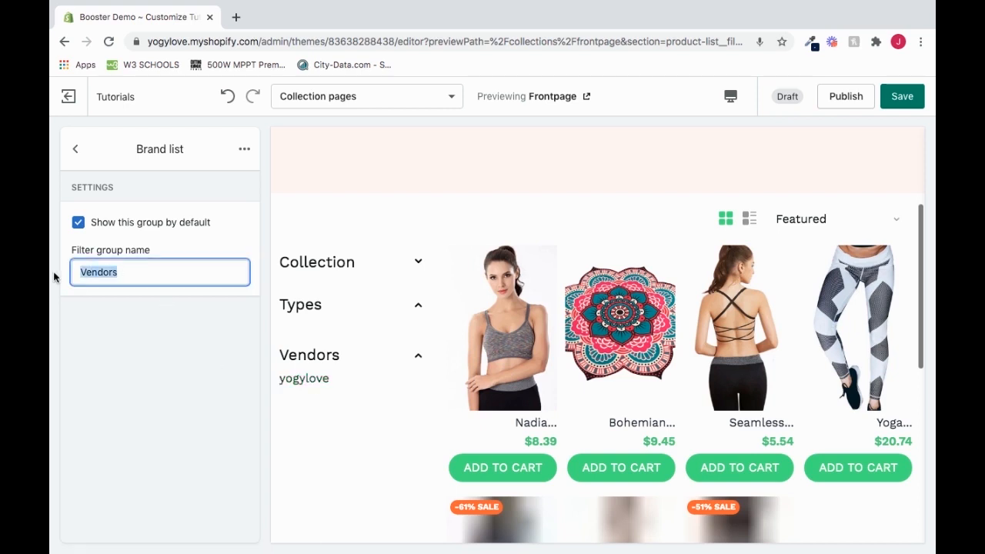
pyautogui.moveTo(336, 363)
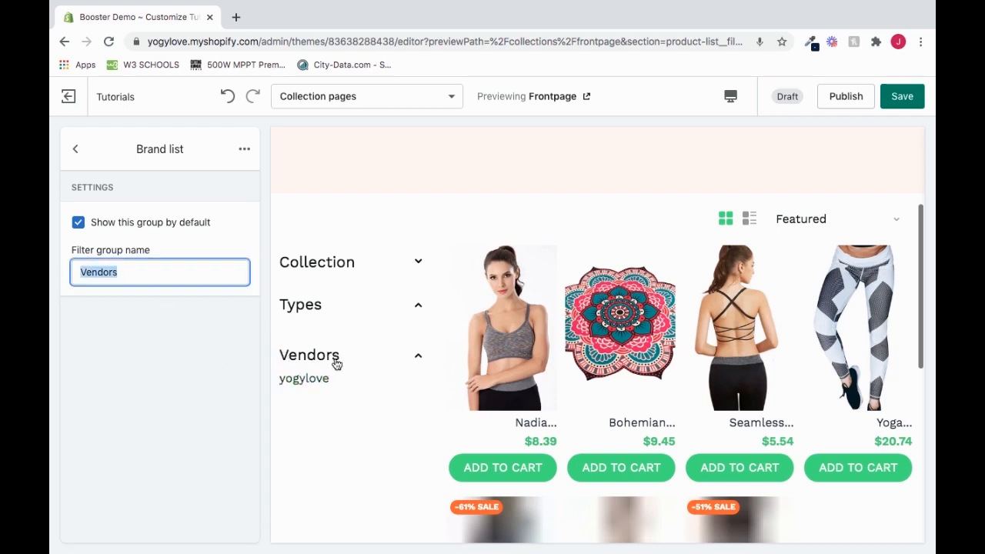
# Rename the brand filter group to 'Brands' and return to Sidebar & Filters
pyautogui.write('B')
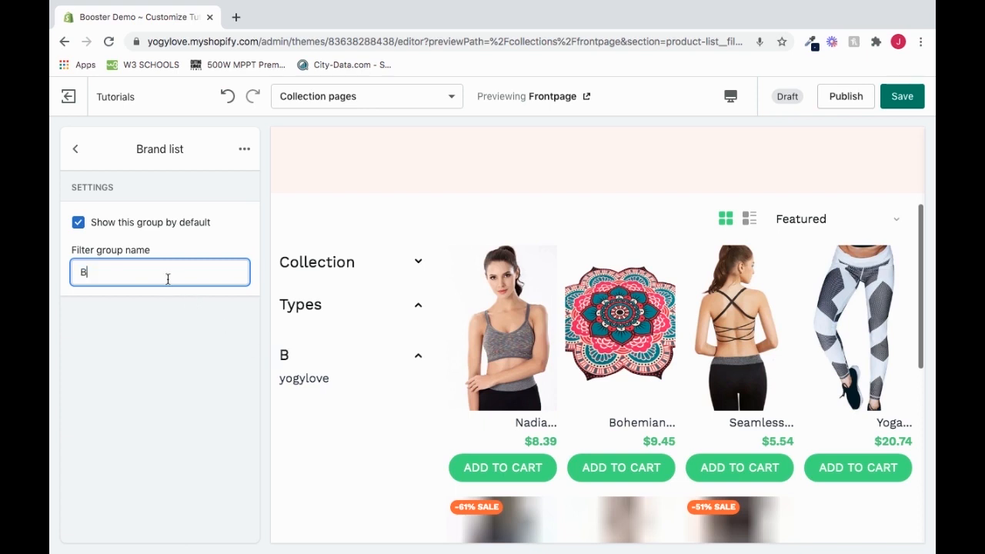
pyautogui.write('Brands')
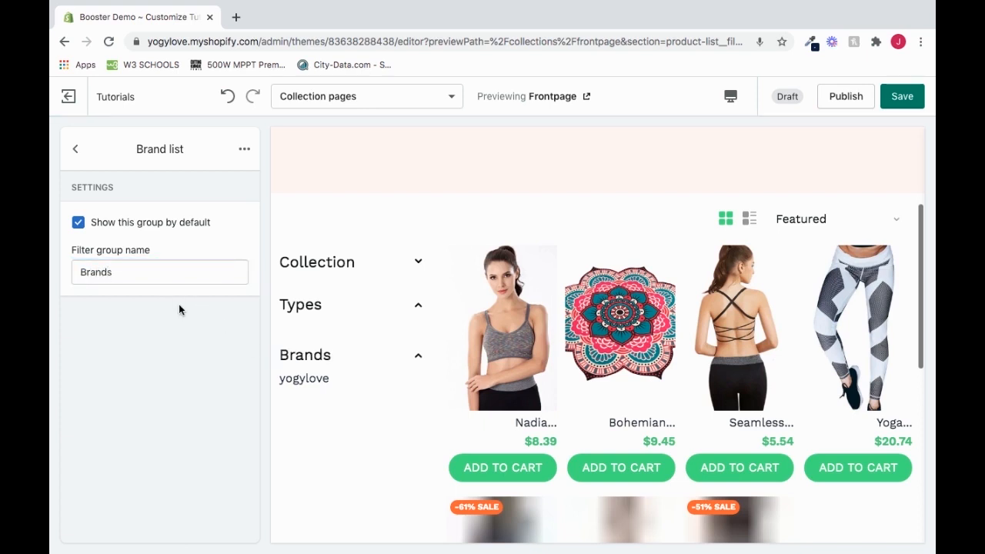
pyautogui.click(75, 148)
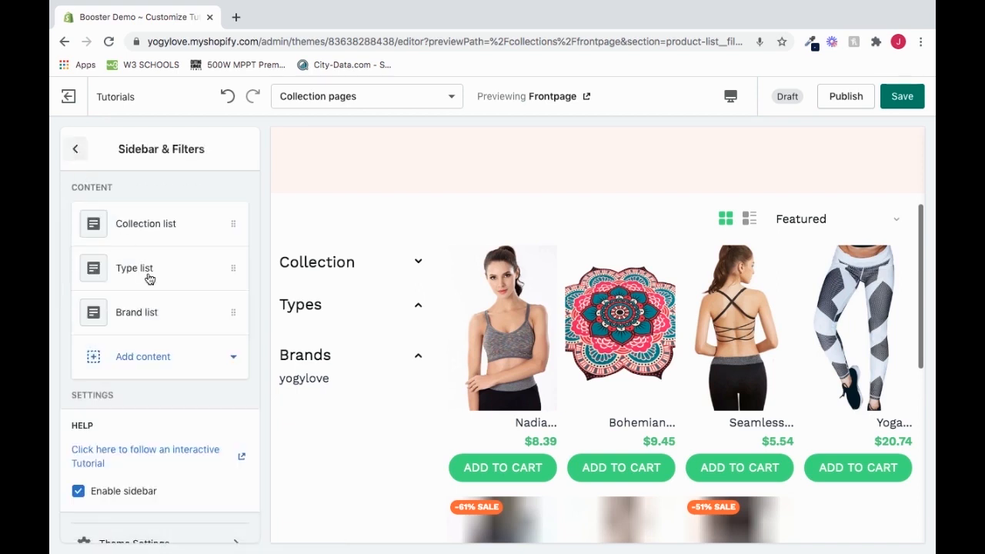
# Add a Filter group with tag1–tag3 and set its Design to Tag (text in row)
pyautogui.click(142, 356)
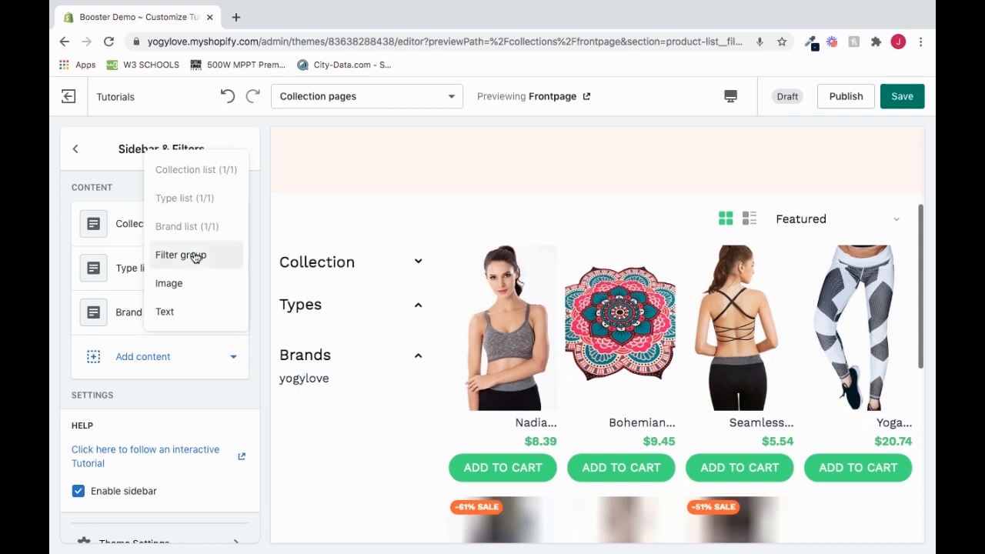
pyautogui.click(180, 254)
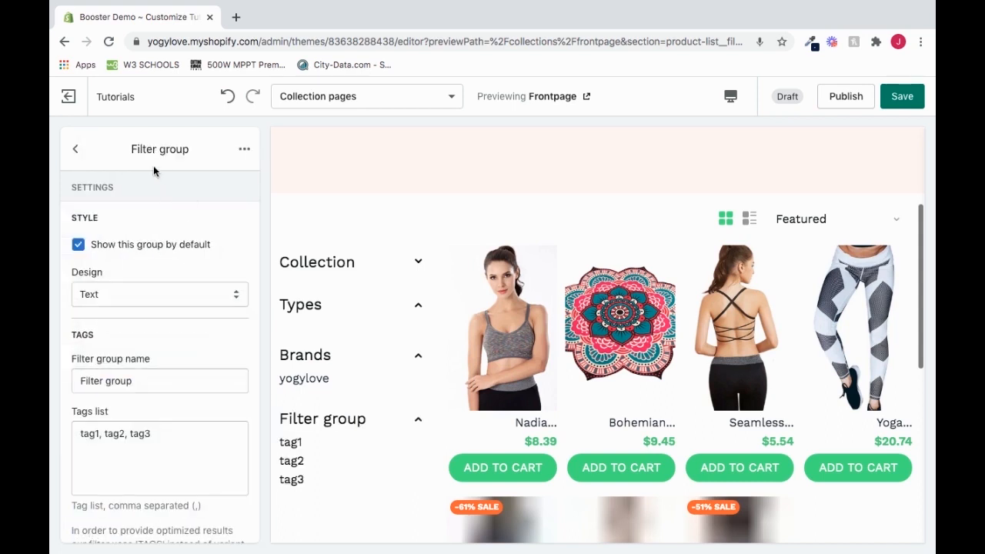
pyautogui.moveTo(161, 224)
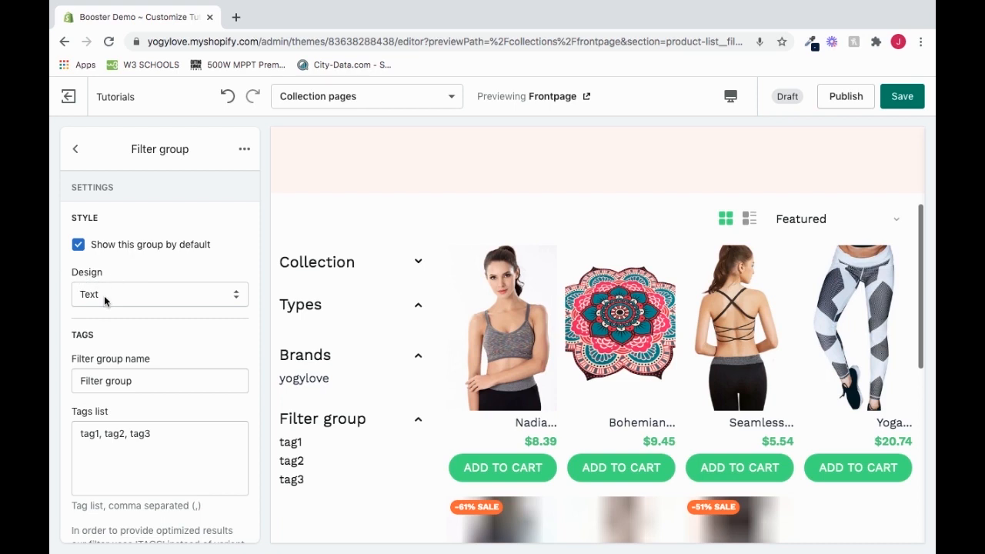
pyautogui.click(159, 293)
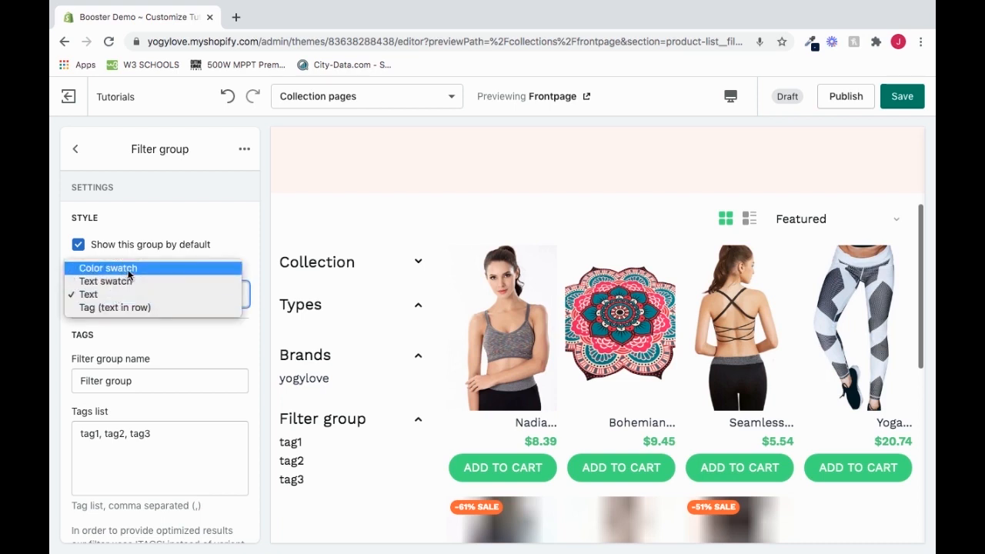
pyautogui.moveTo(106, 280)
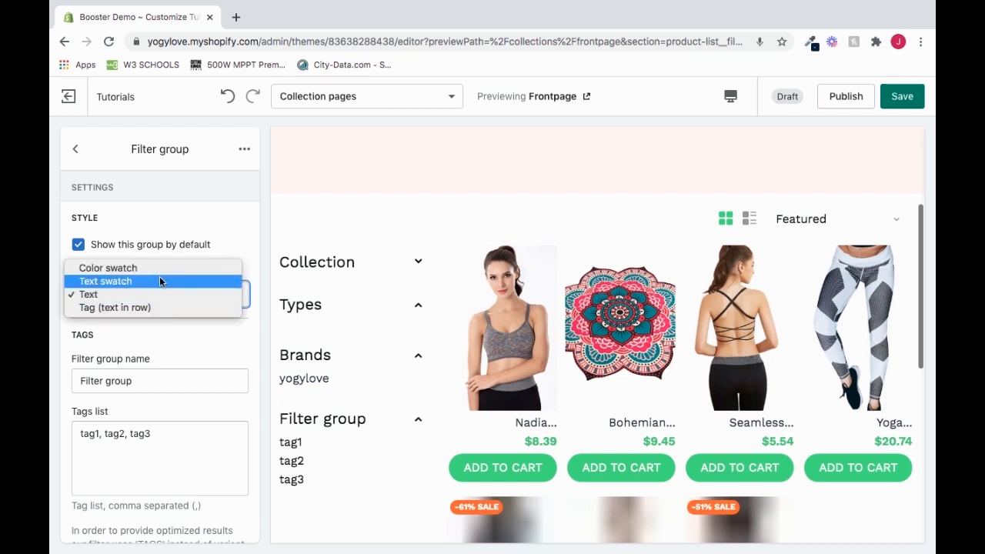
pyautogui.moveTo(112, 307)
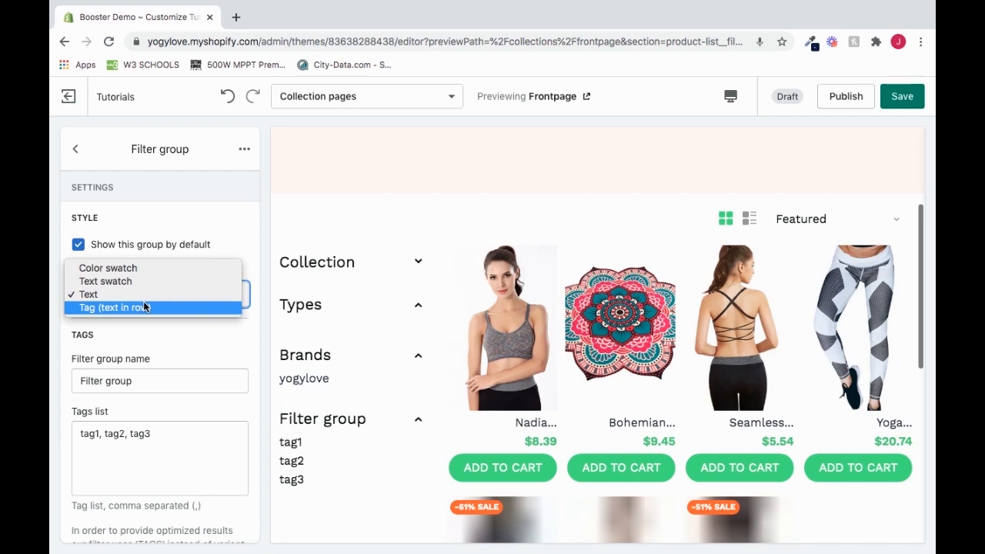
pyautogui.moveTo(135, 281)
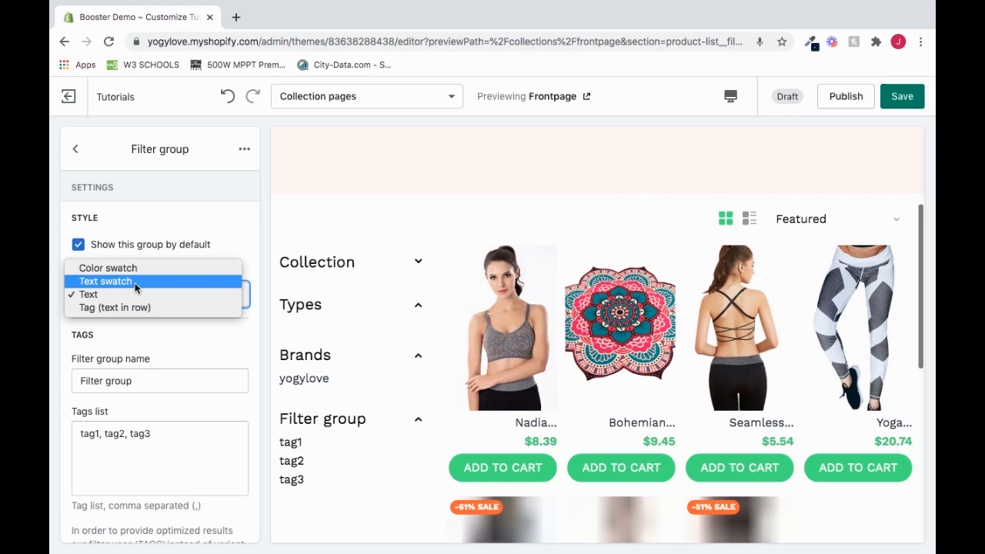
pyautogui.click(119, 267)
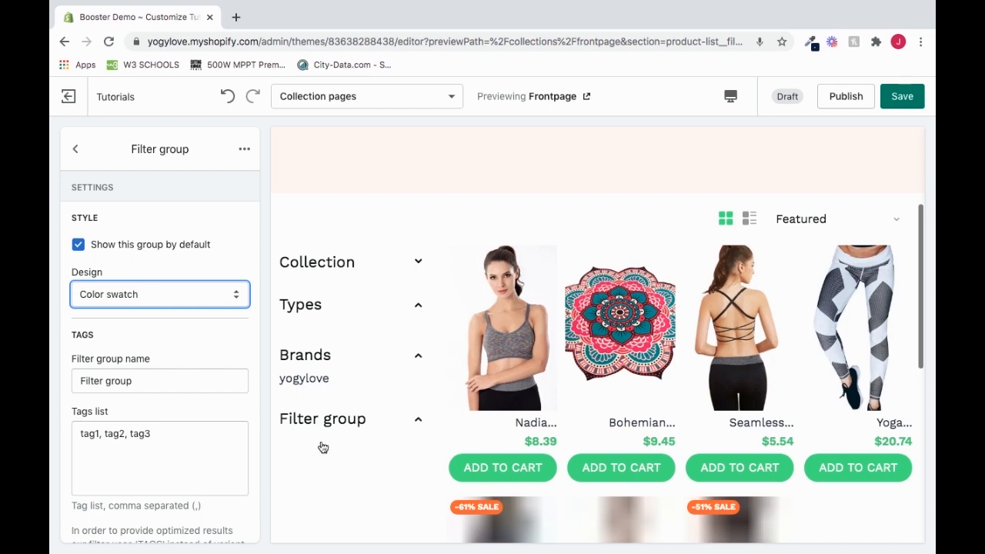
pyautogui.click(159, 294)
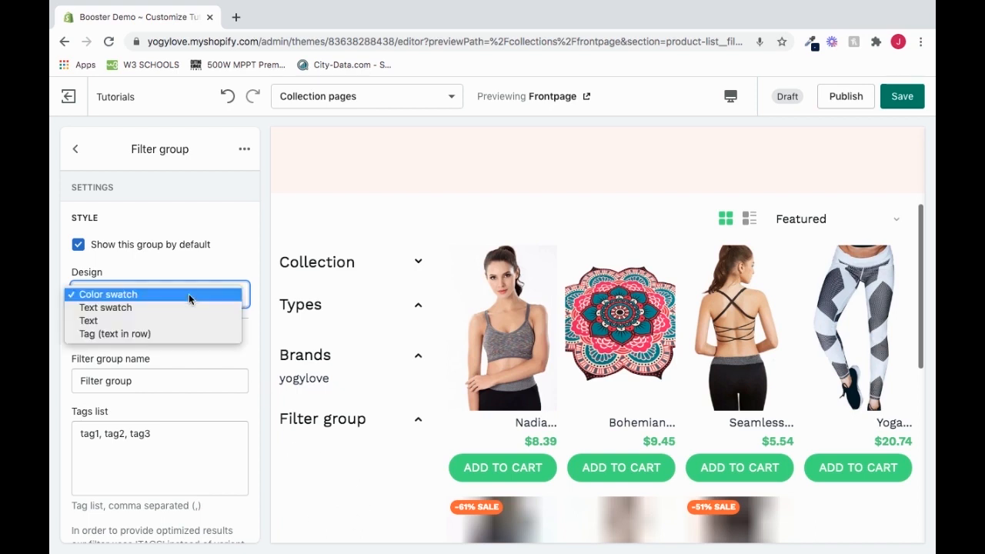
pyautogui.click(106, 307)
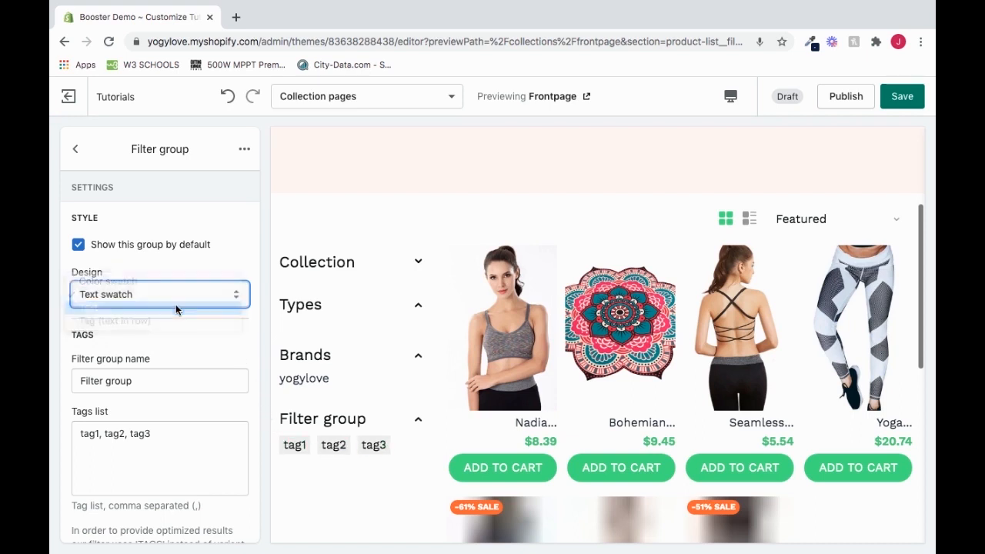
pyautogui.click(159, 294)
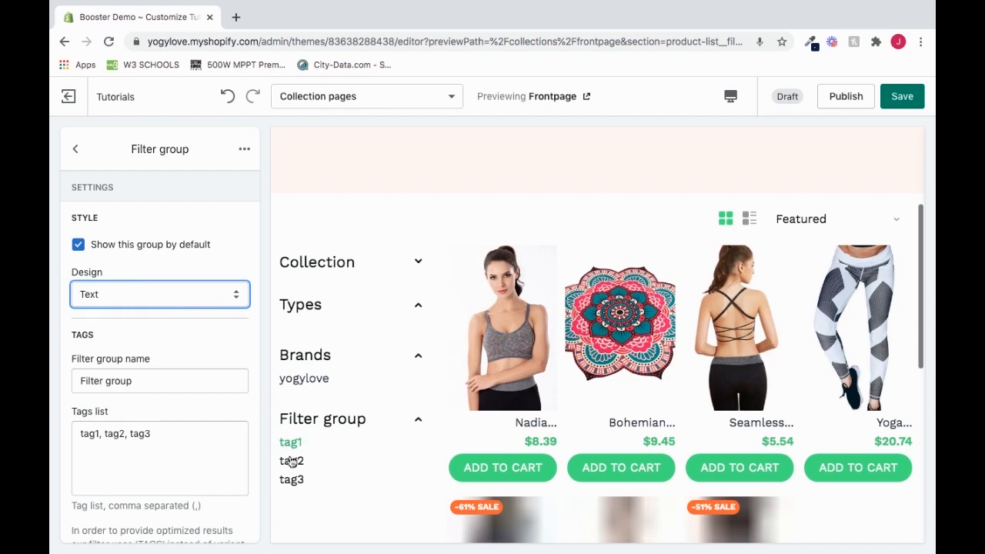
pyautogui.click(160, 294)
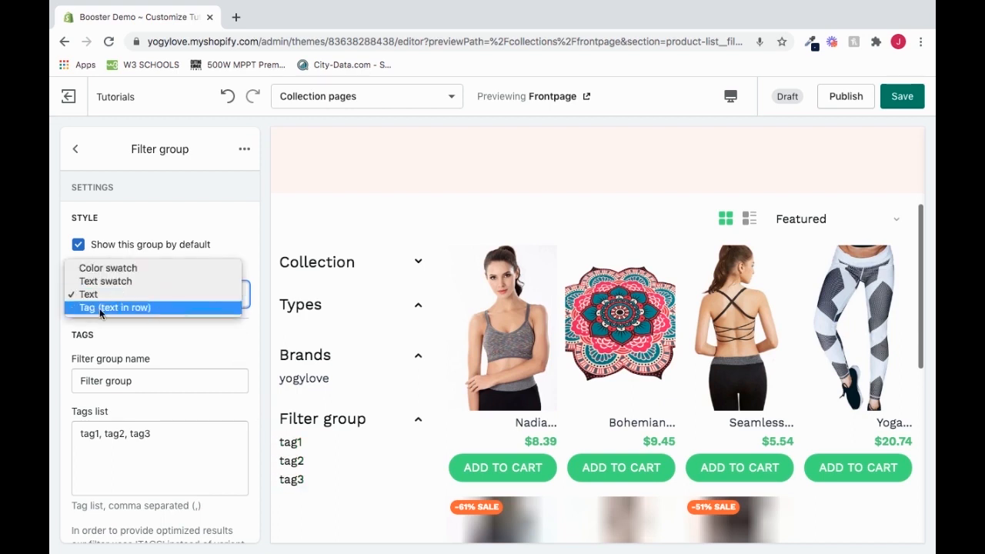
pyautogui.click(114, 307)
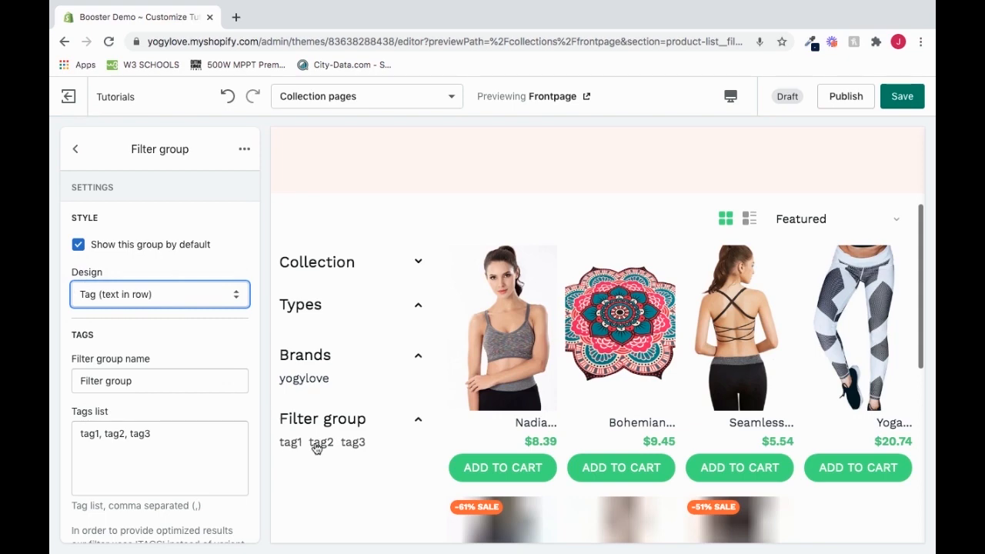
pyautogui.scroll(-3)
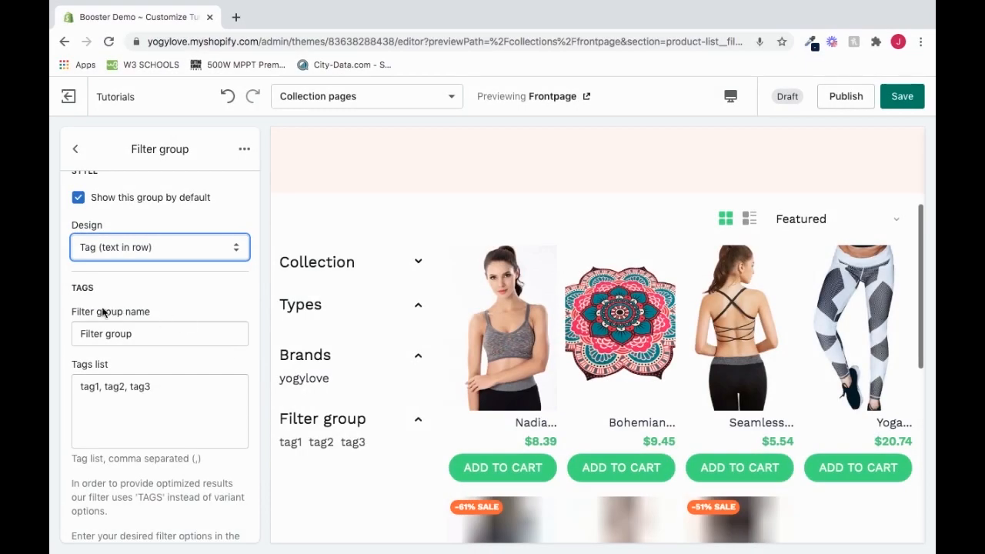
# Select the default tag1, tag2, tag3 text in the Tags list field for replacement
pyautogui.click(146, 333)
pyautogui.write('G')
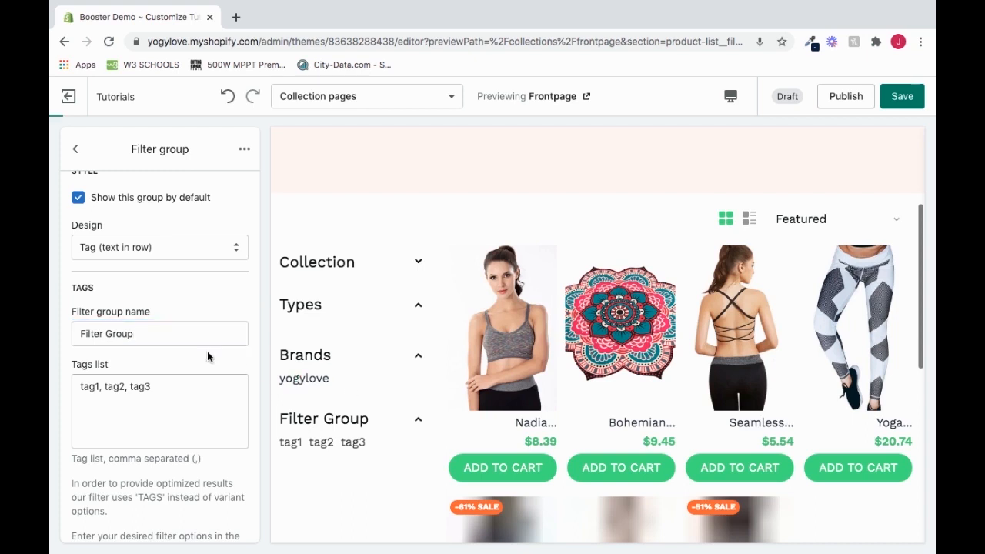
pyautogui.scroll(-3)
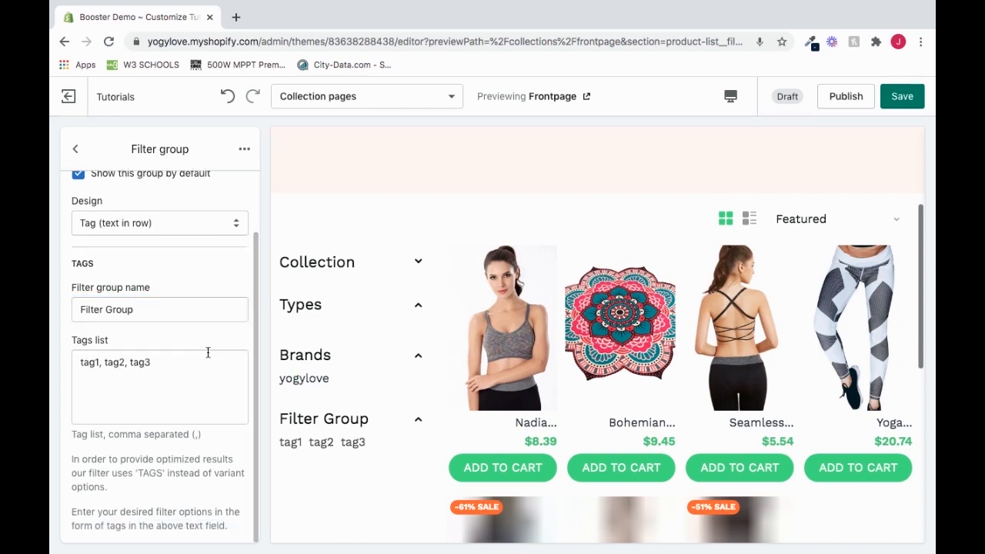
pyautogui.doubleClick(80, 339)
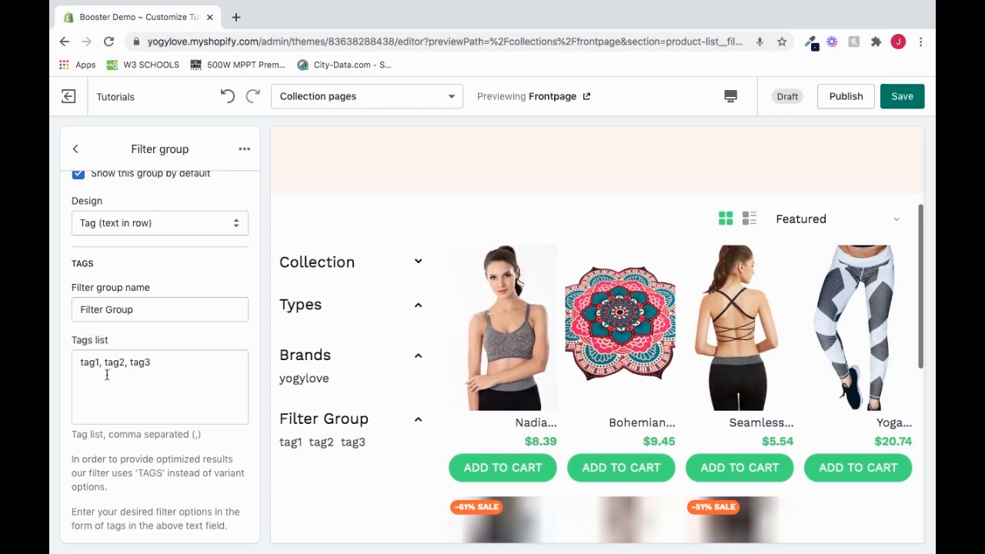
pyautogui.tripleClick(115, 361)
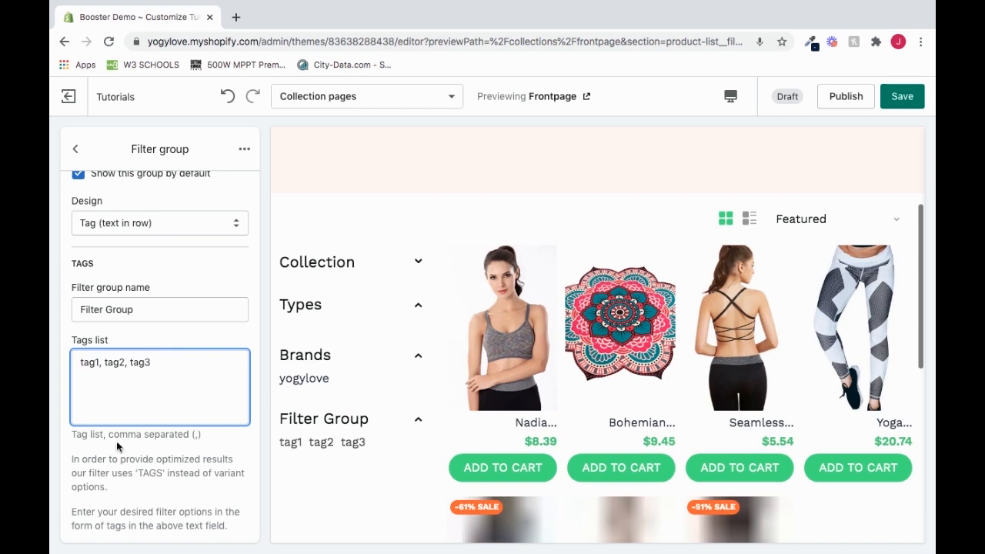
pyautogui.doubleClick(79, 434)
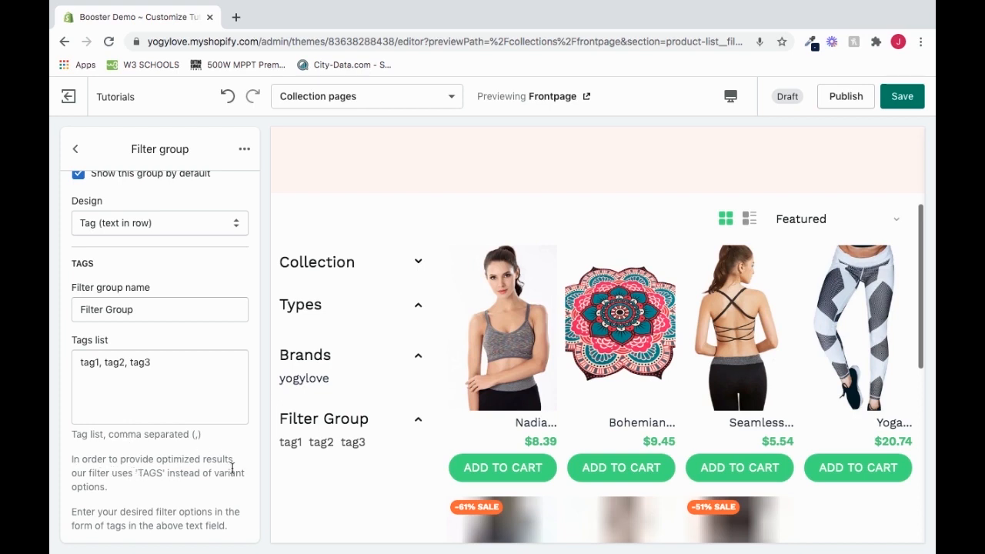
pyautogui.moveTo(125, 490)
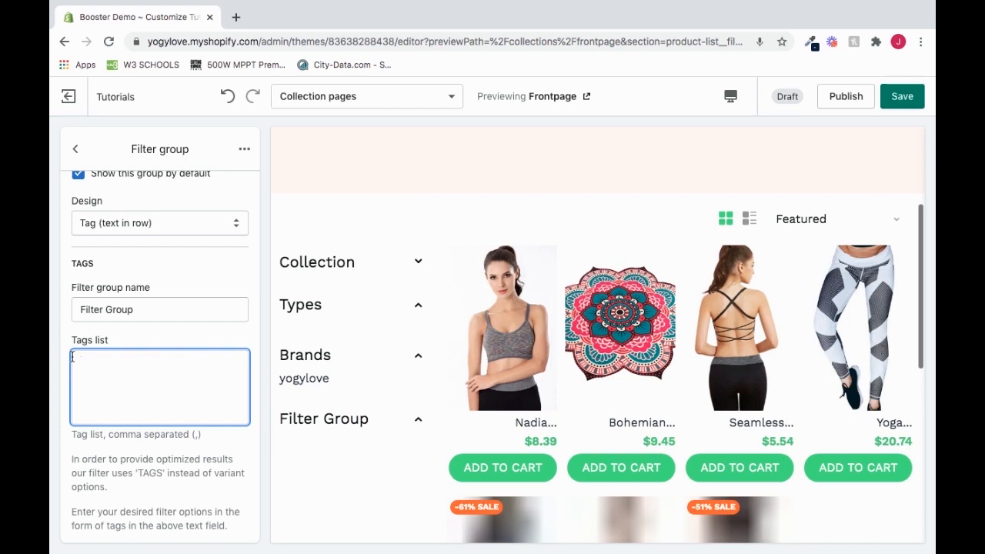
# Enter 'black,bra,pants,mats' as the Filter Group's tags
pyautogui.write('black')
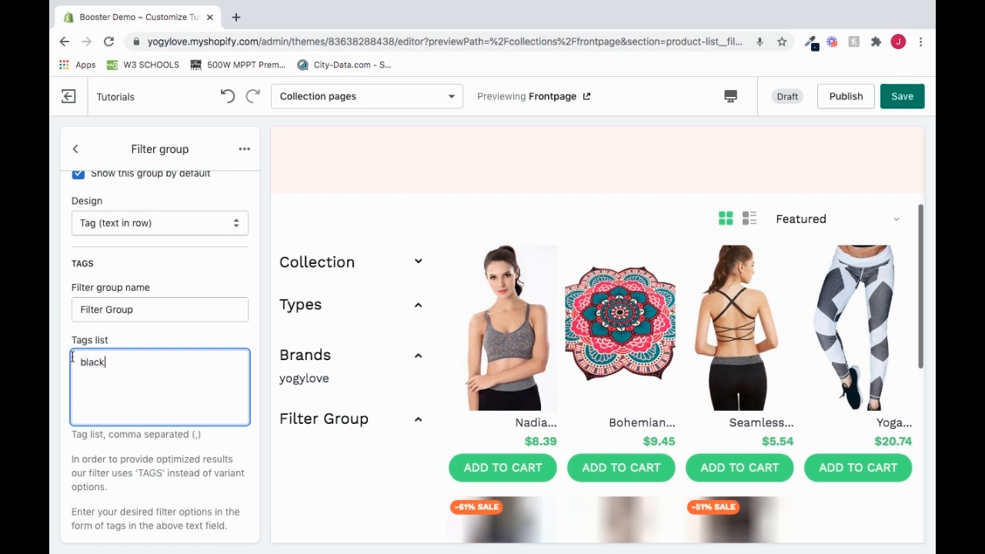
pyautogui.write('black')
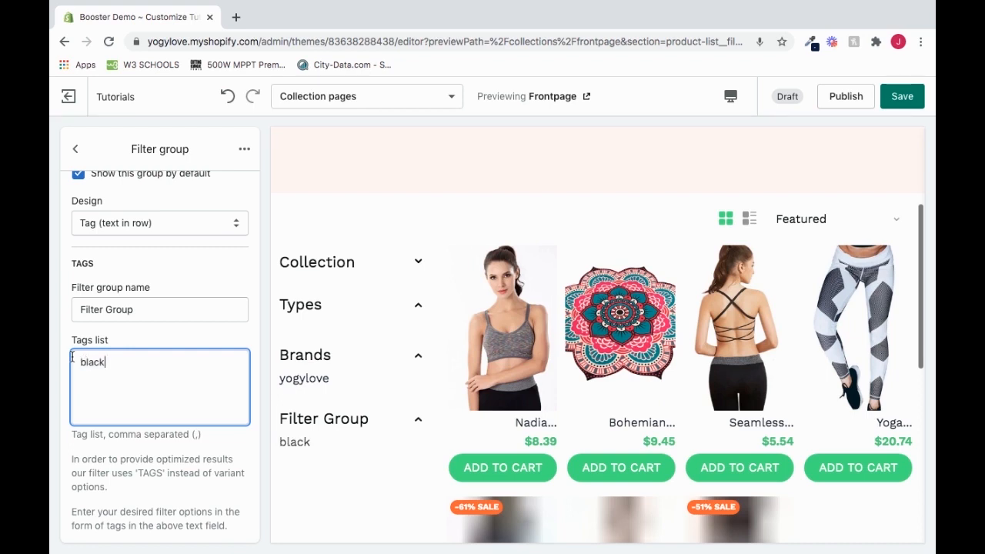
pyautogui.write(',')
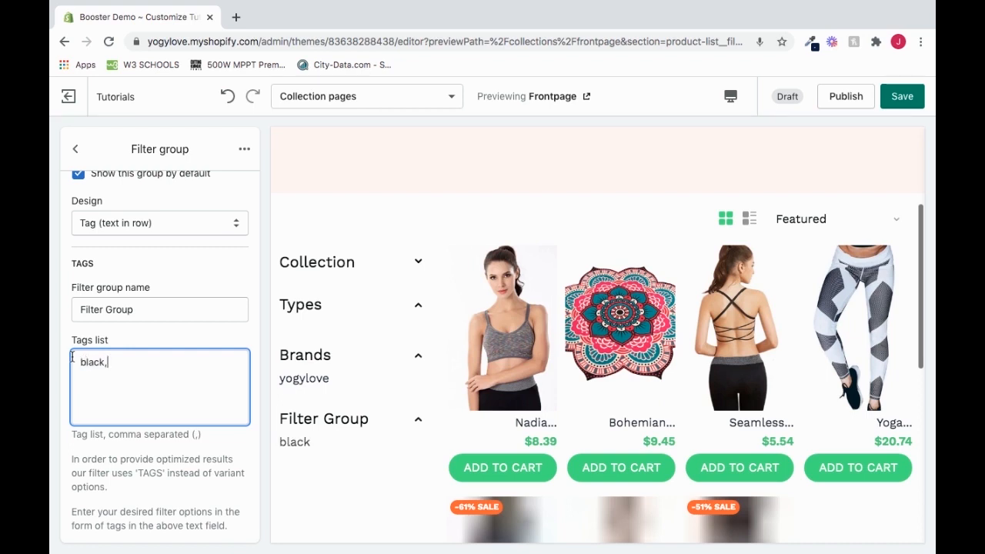
pyautogui.write('bra')
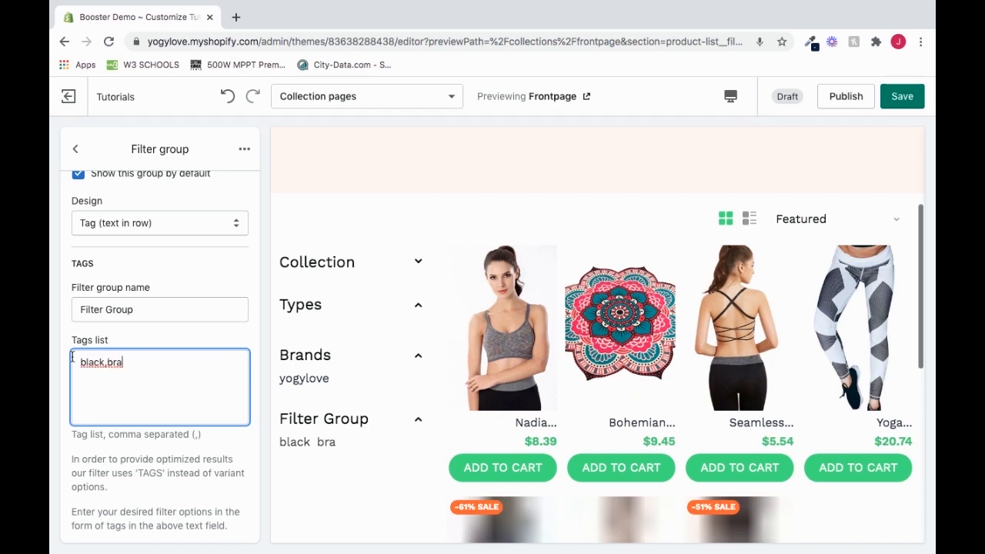
pyautogui.write(',pants')
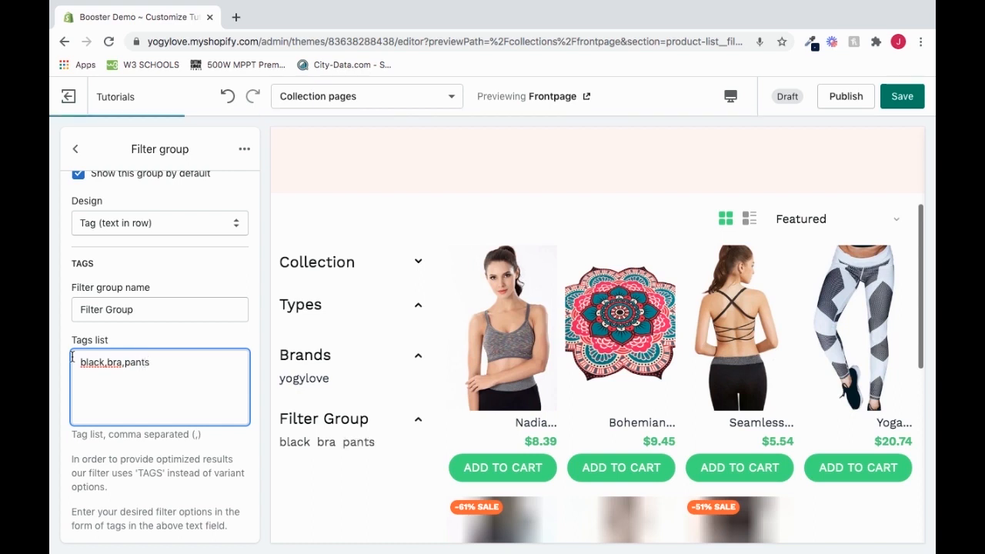
pyautogui.write(',')
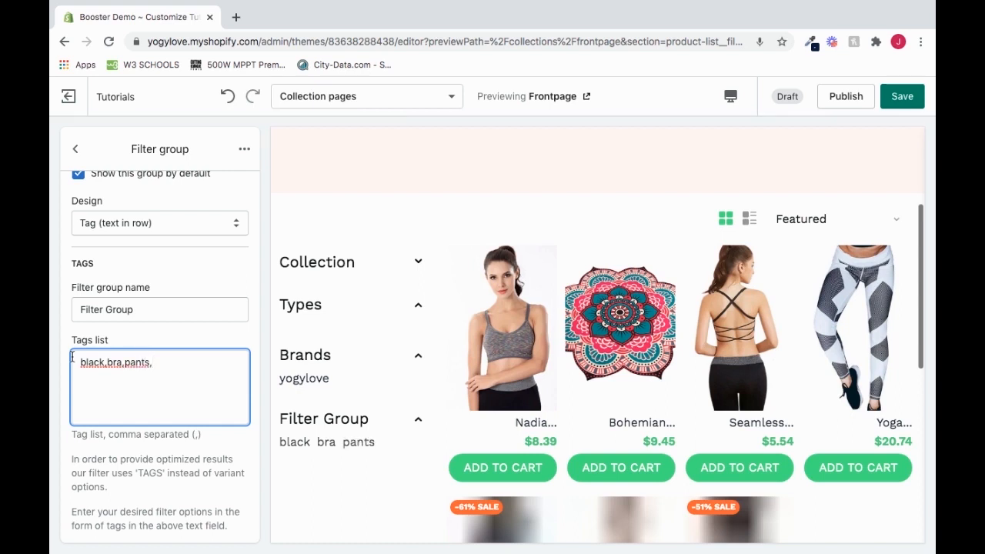
pyautogui.write('mats')
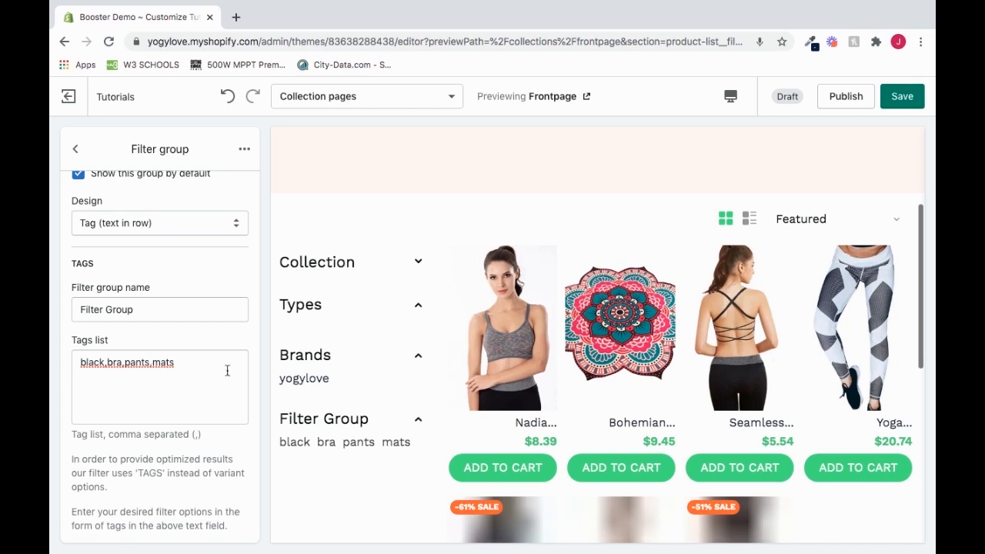
pyautogui.moveTo(323, 354)
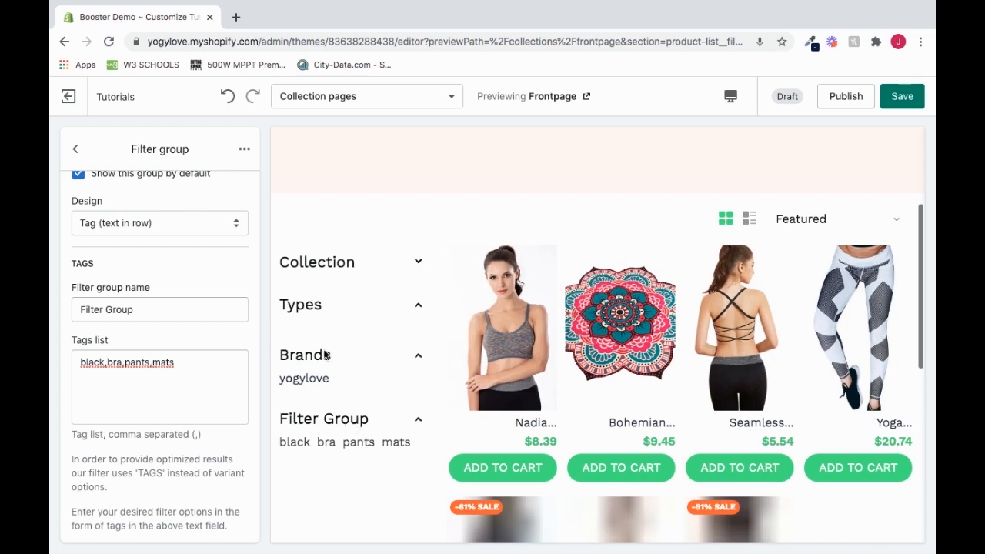
pyautogui.moveTo(413, 401)
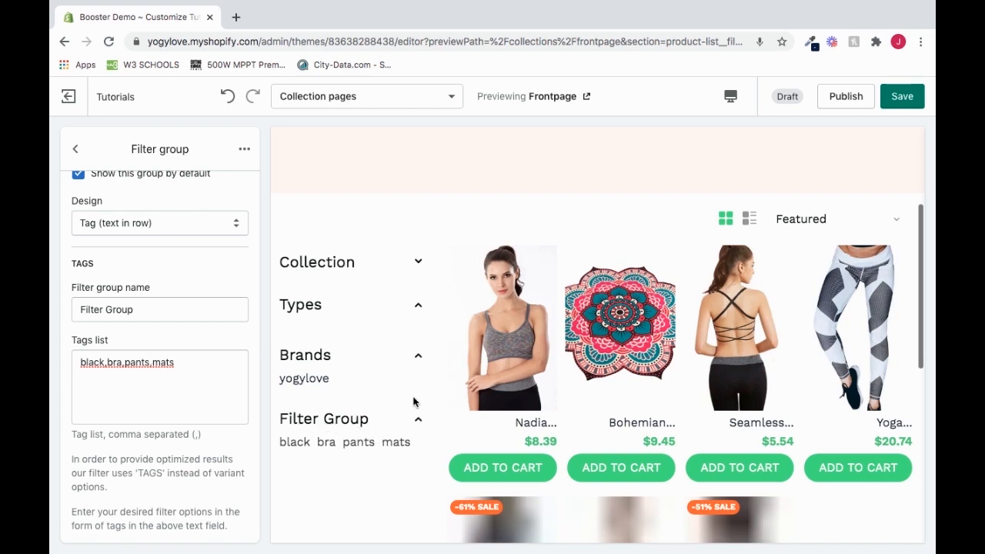
pyautogui.click(317, 262)
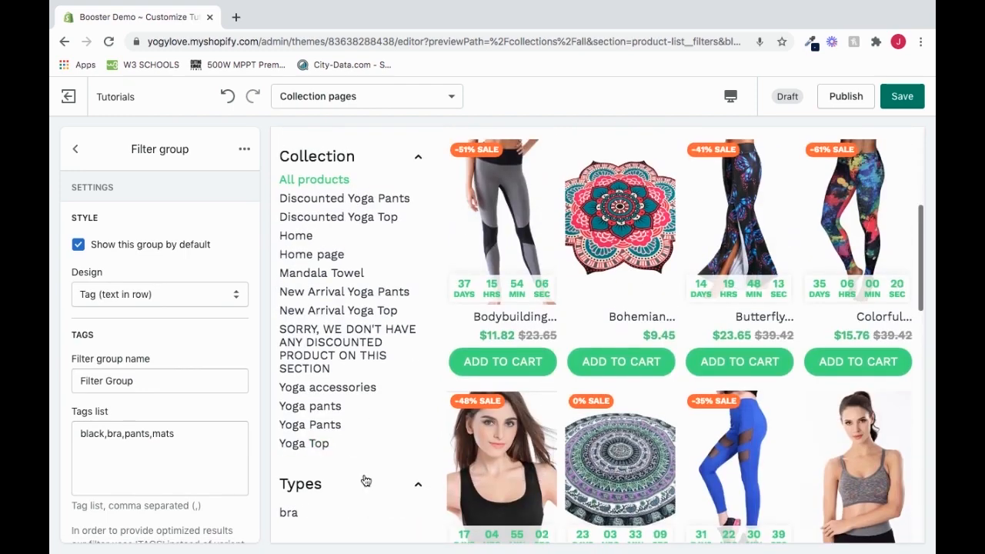
# Try the black tag filter on the all-products collection preview, then clear it
pyautogui.scroll(-3)
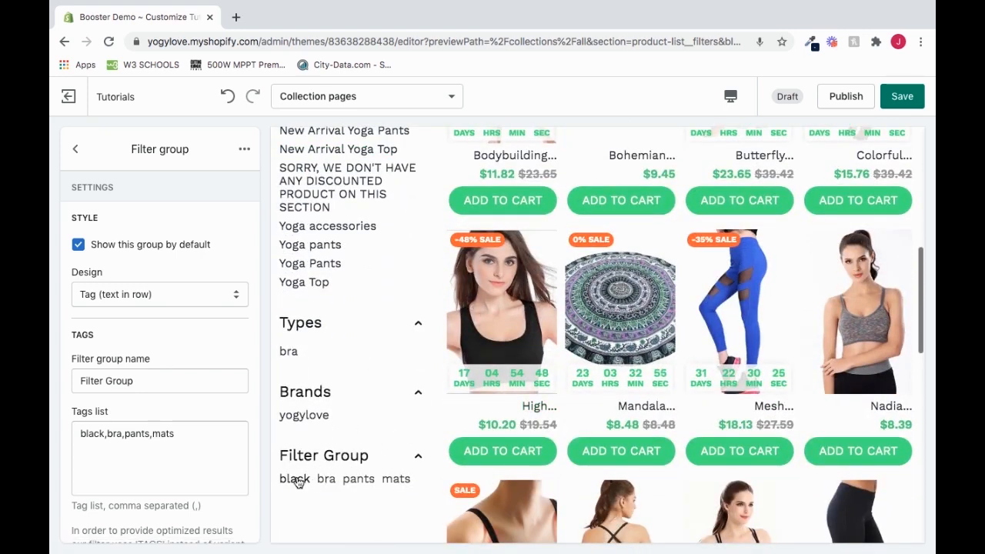
pyautogui.click(295, 479)
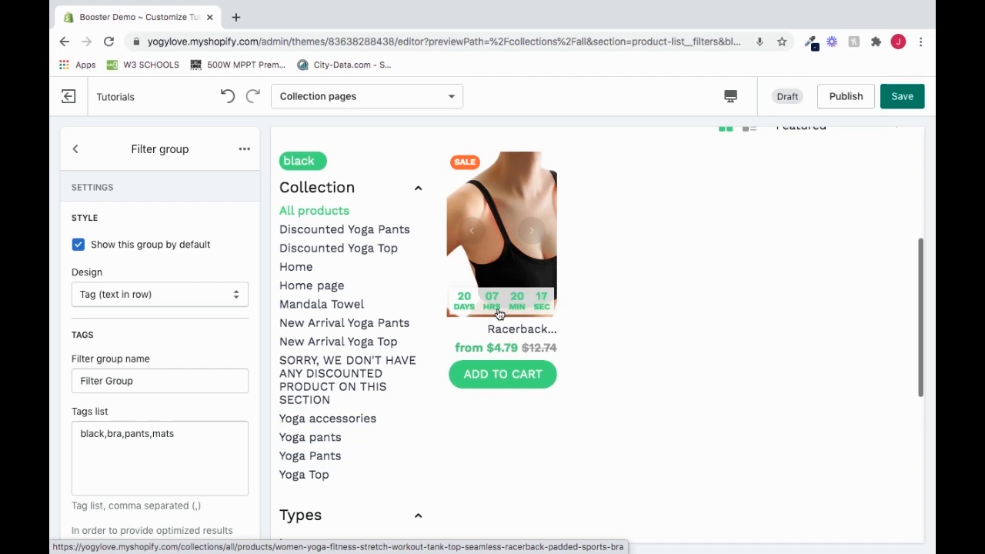
pyautogui.moveTo(571, 319)
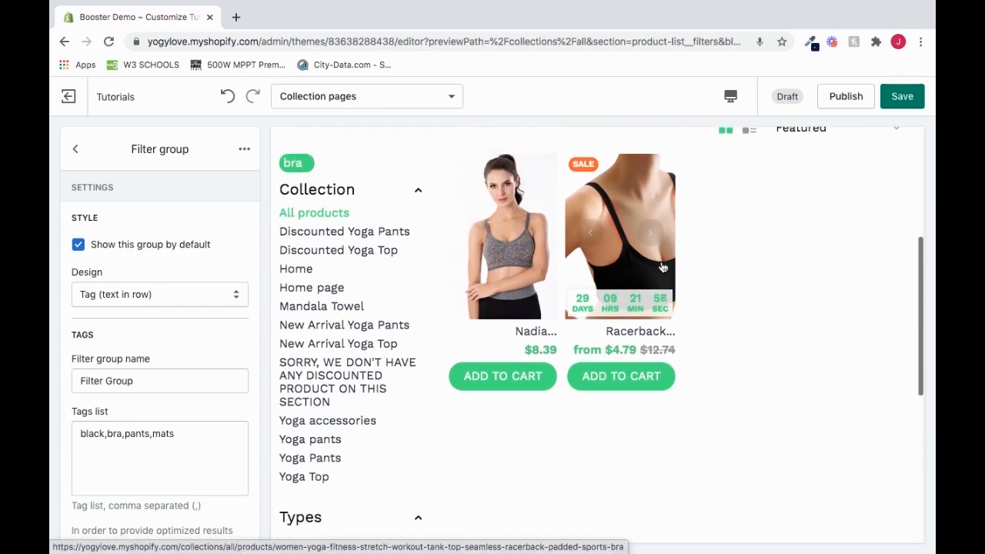
pyautogui.moveTo(430, 386)
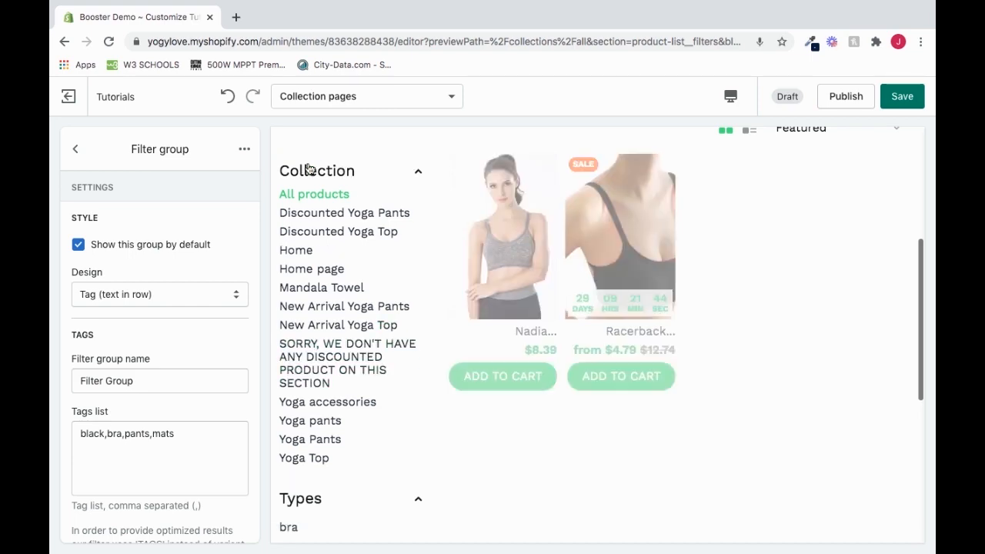
pyautogui.scroll(-3)
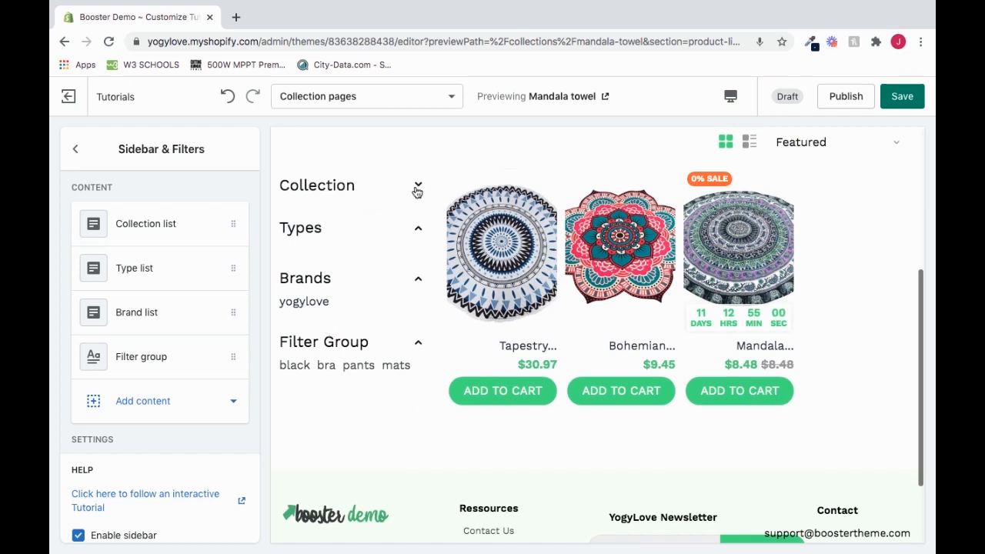
# Filter the Mandala towel collection preview by the black tag
pyautogui.click(418, 185)
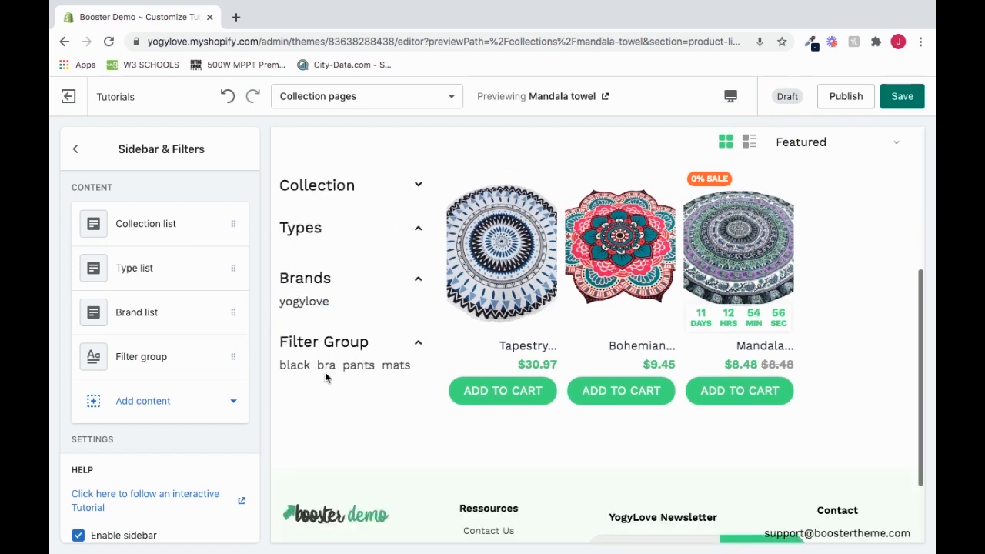
pyautogui.click(294, 364)
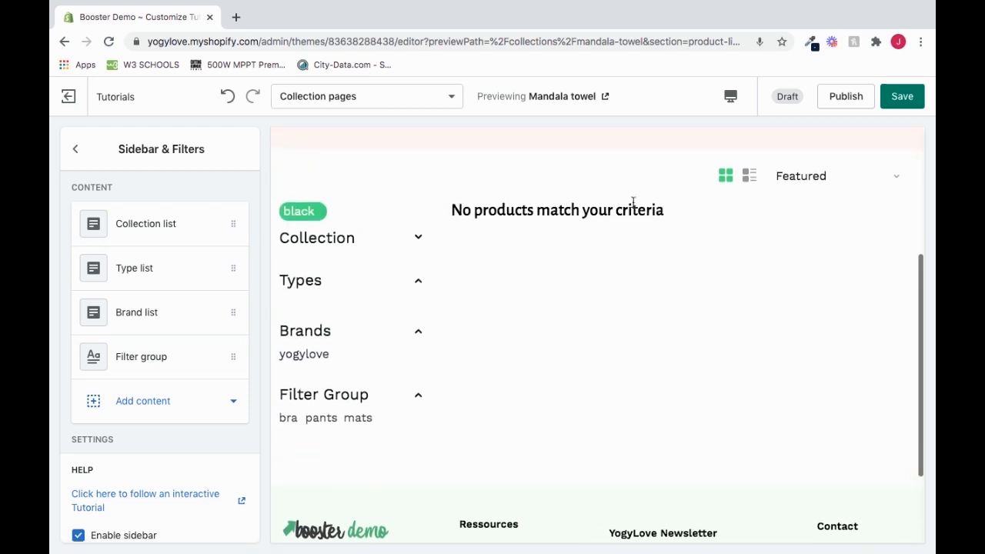
pyautogui.moveTo(506, 277)
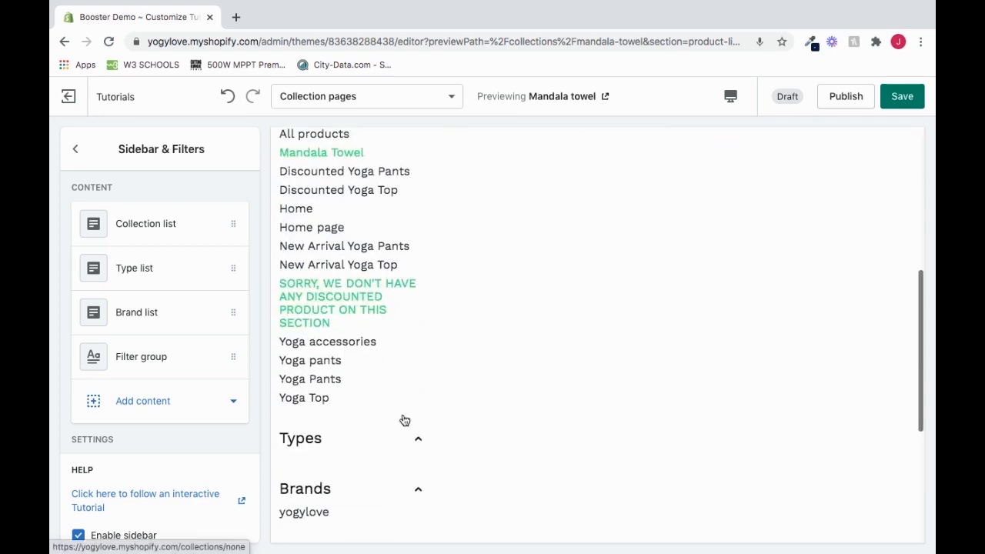
pyautogui.scroll(-3)
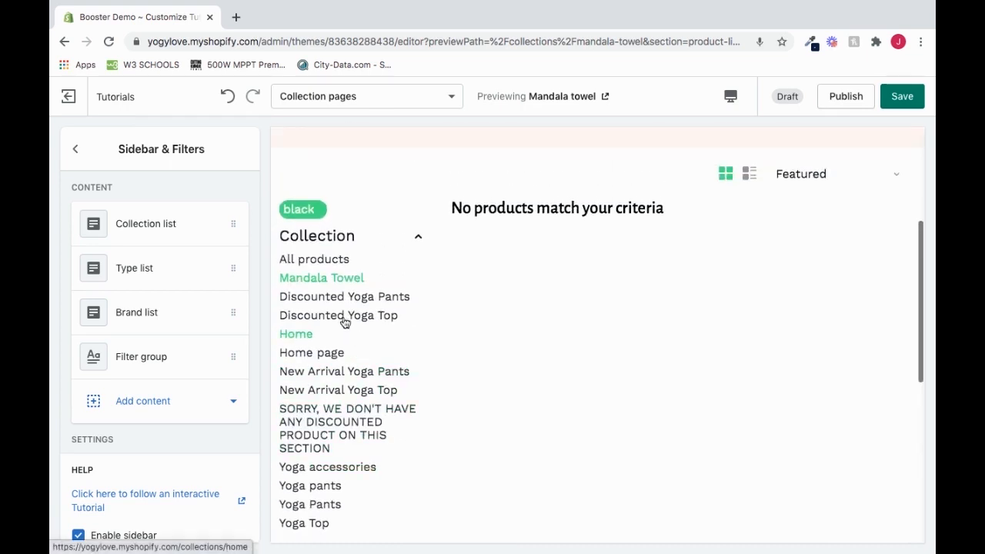
pyautogui.moveTo(428, 287)
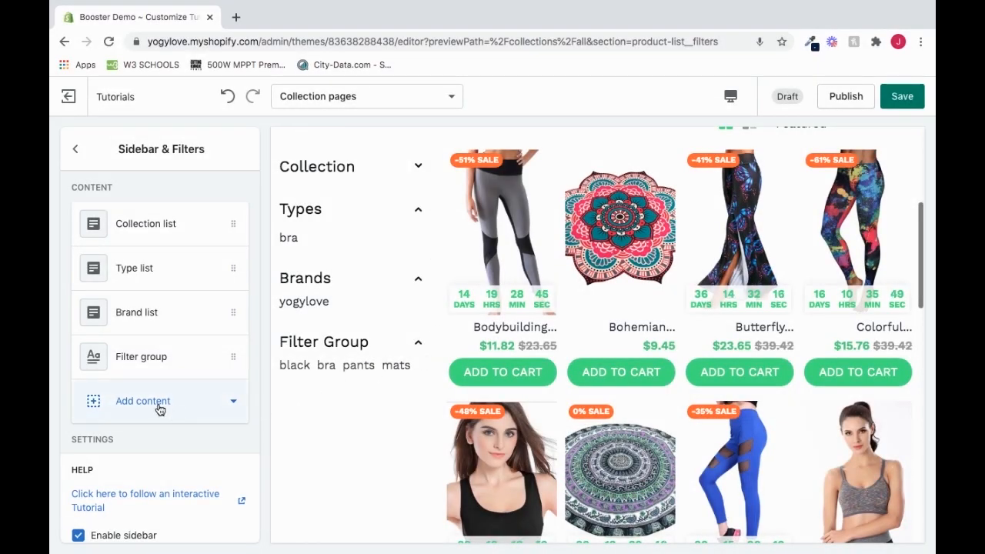
# Add an image block below Filter Group and title it 'Photo'
pyautogui.click(142, 400)
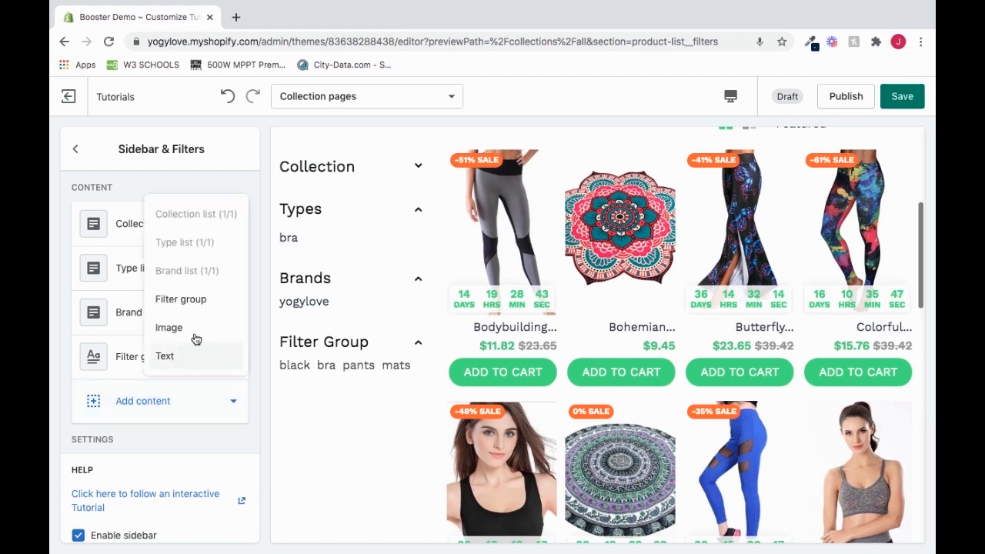
pyautogui.click(168, 327)
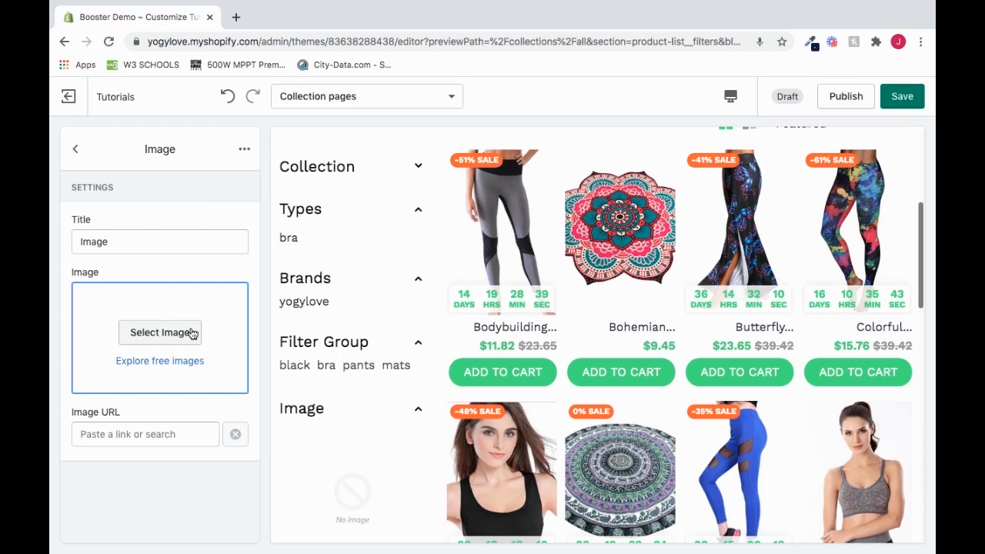
pyautogui.moveTo(130, 270)
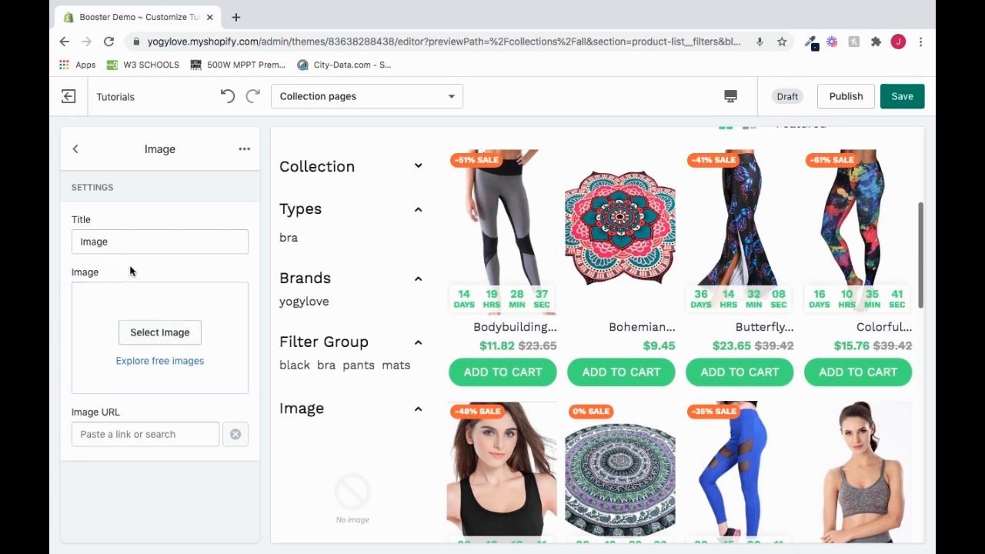
pyautogui.click(160, 337)
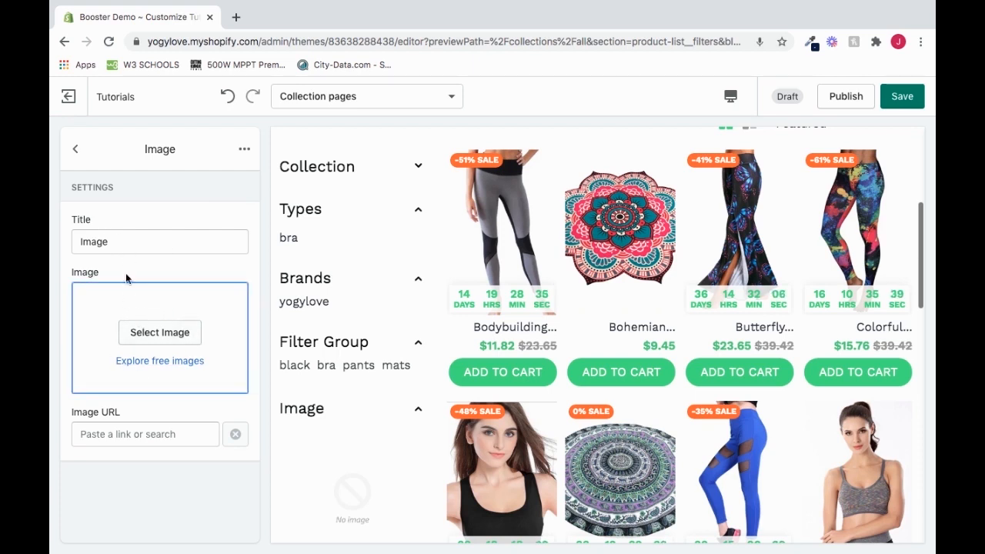
pyautogui.click(159, 240)
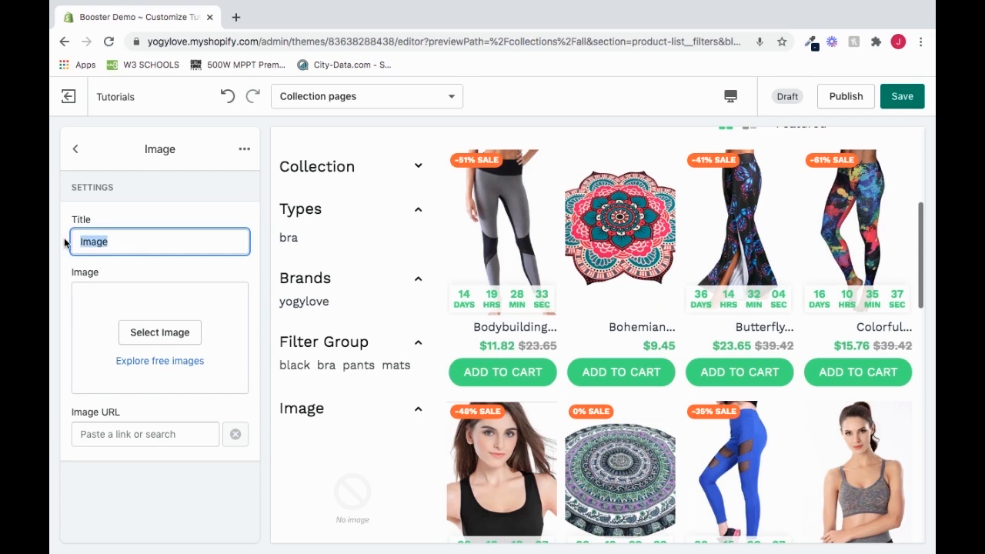
pyautogui.write('Photo')
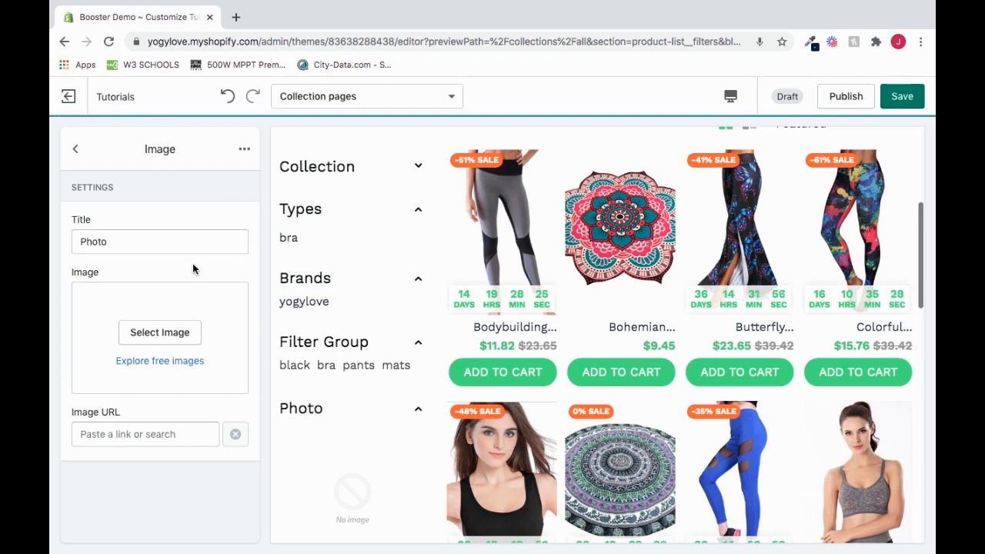
# Choose the booster logo from the image library for the Photo block
pyautogui.click(159, 332)
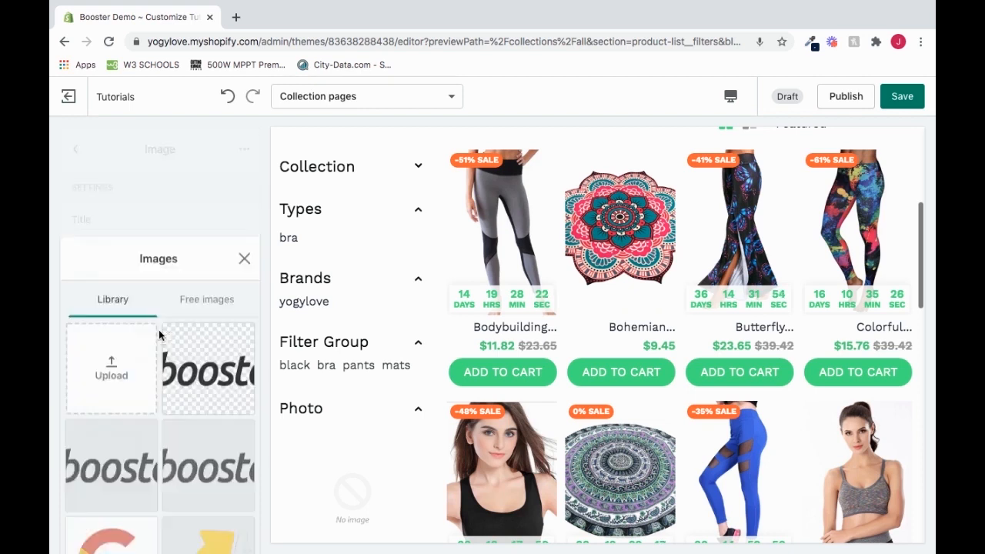
pyautogui.click(207, 258)
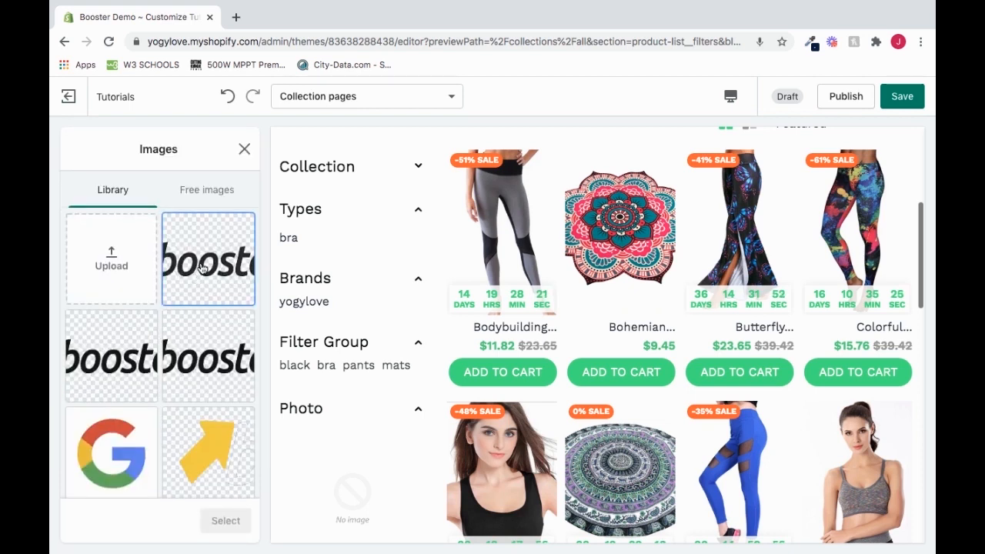
pyautogui.click(208, 260)
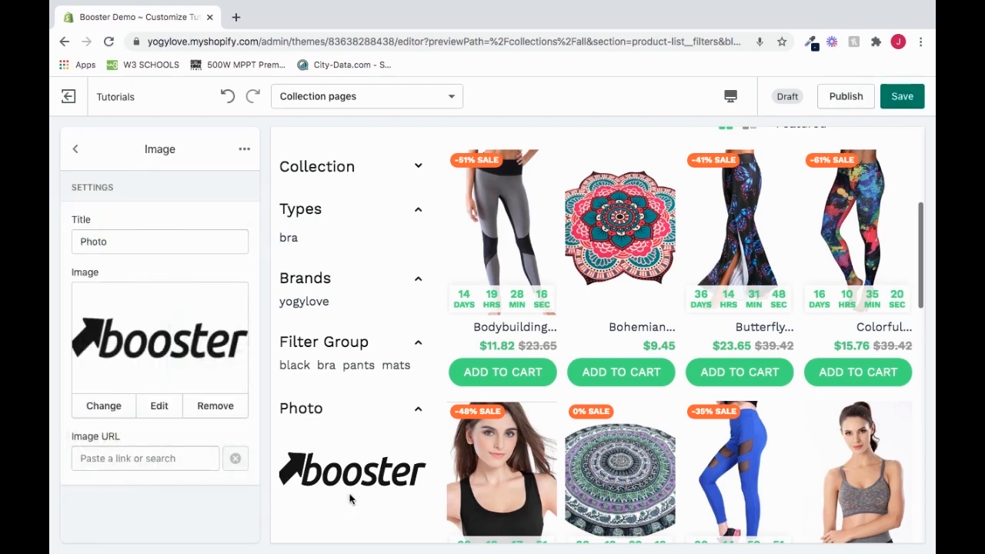
pyautogui.moveTo(388, 462)
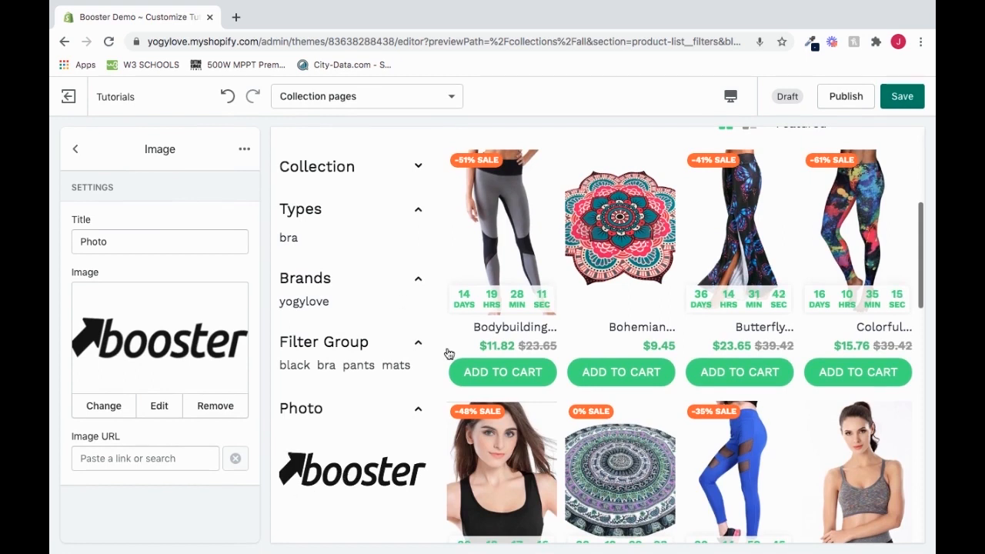
# Link the booster Photo image to the All Products collection and check the preview
pyautogui.click(145, 457)
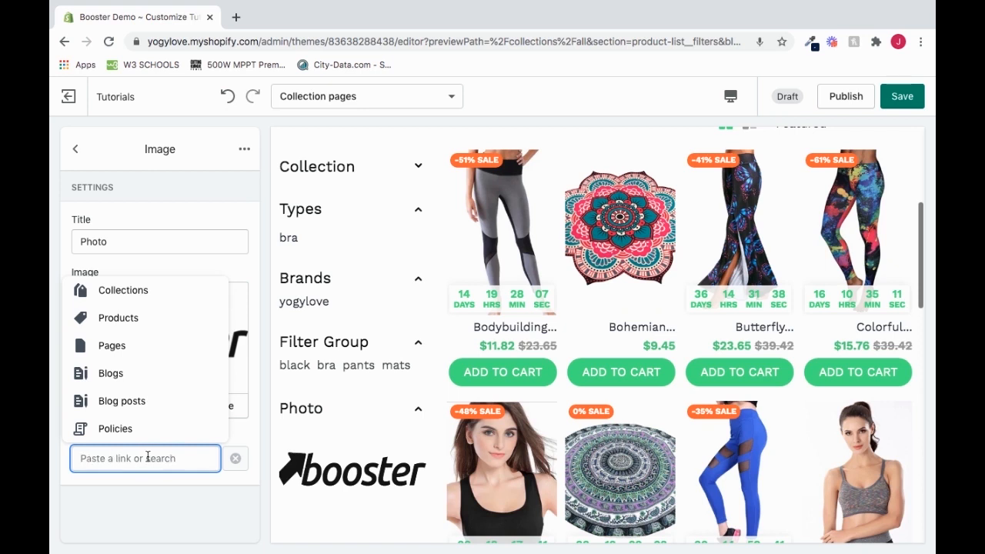
pyautogui.write('www.')
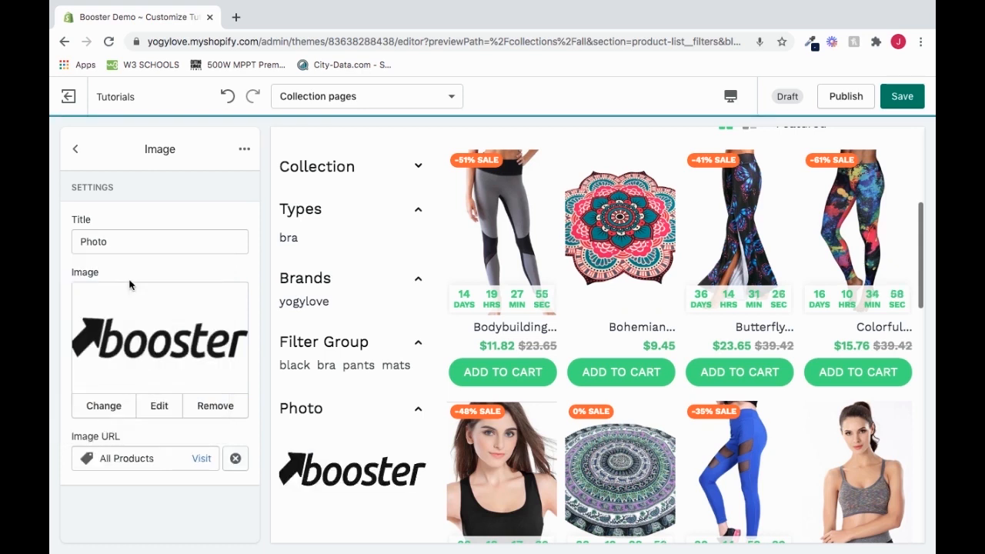
pyautogui.moveTo(345, 473)
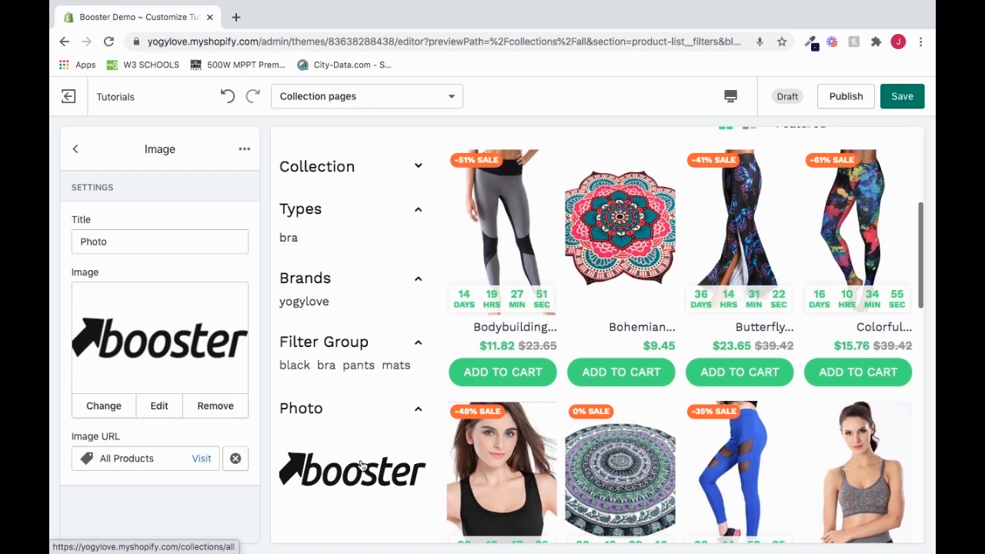
pyautogui.moveTo(277, 512)
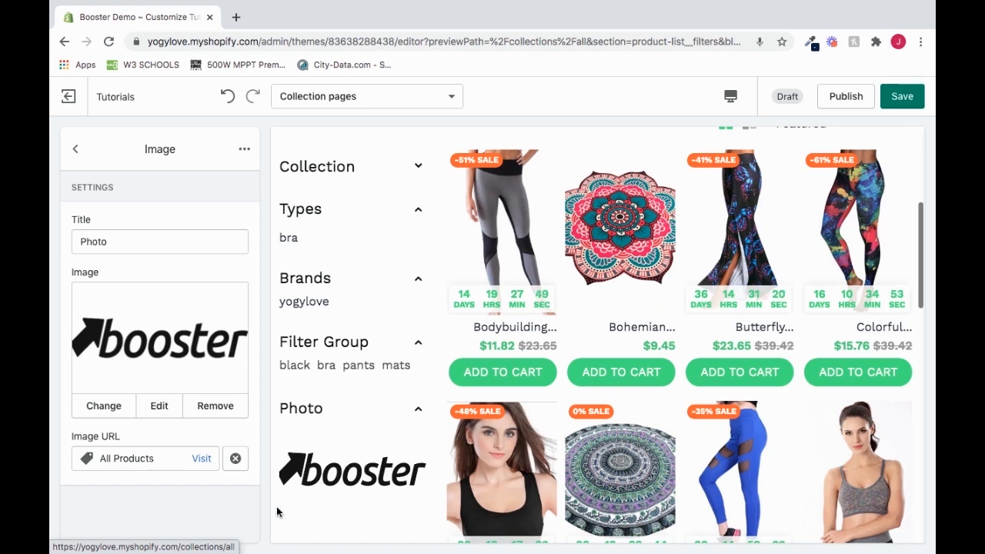
pyautogui.moveTo(522, 138)
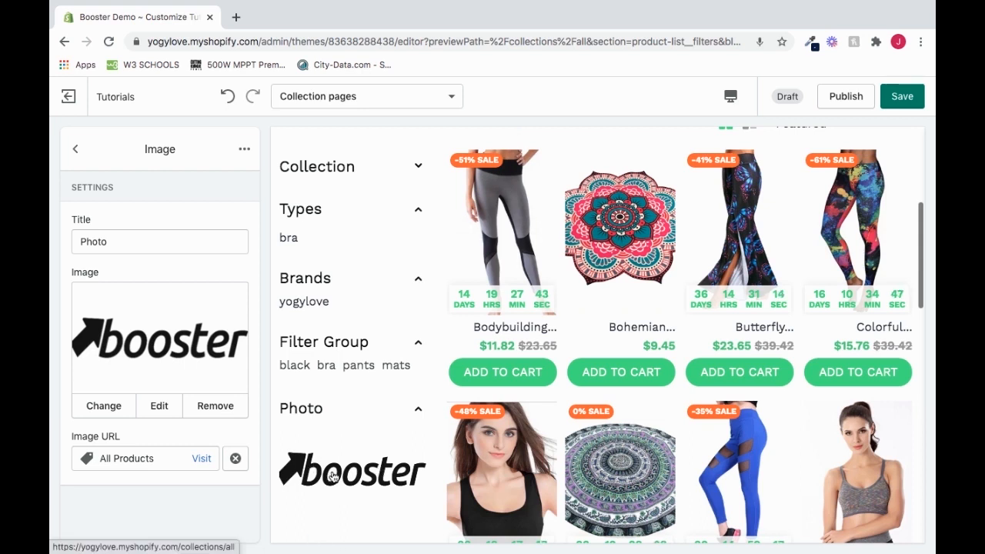
pyautogui.moveTo(421, 167)
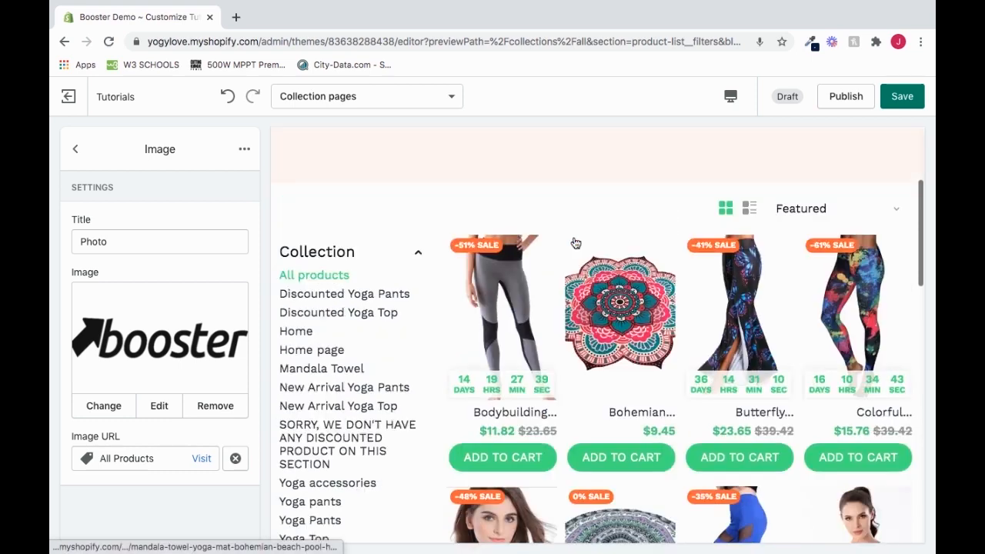
pyautogui.scroll(-3)
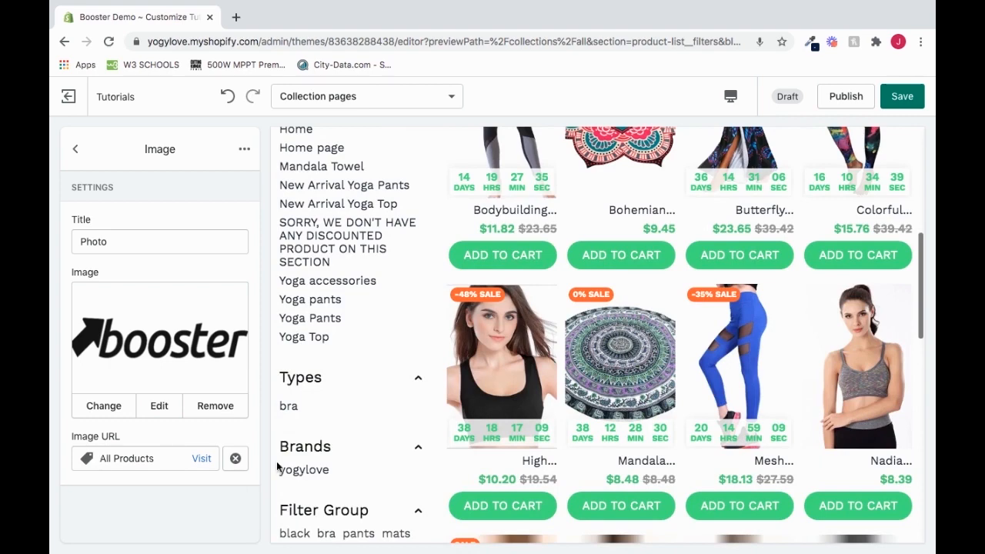
pyautogui.scroll(-3)
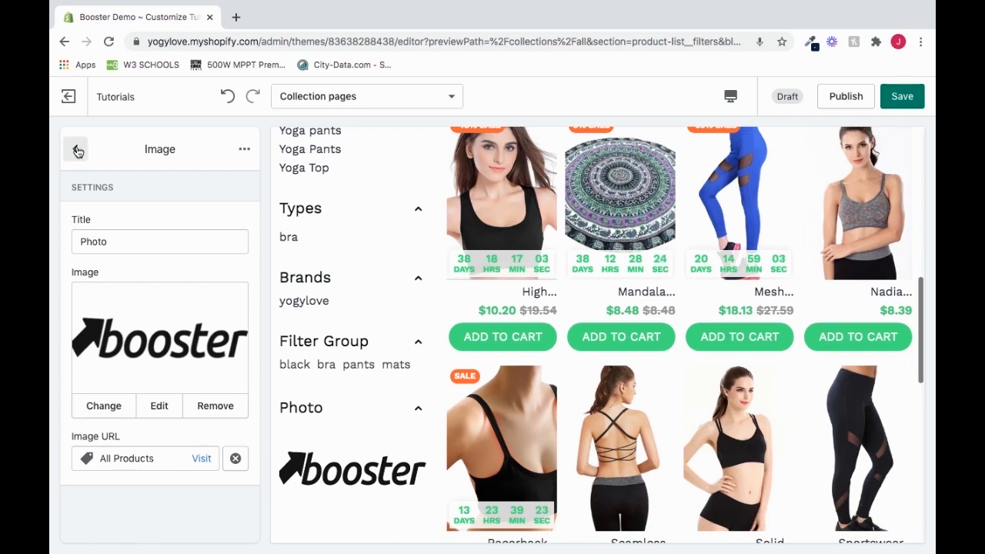
# Add a Text block to the sidebar and title it 'A Must Buy!'
pyautogui.click(77, 149)
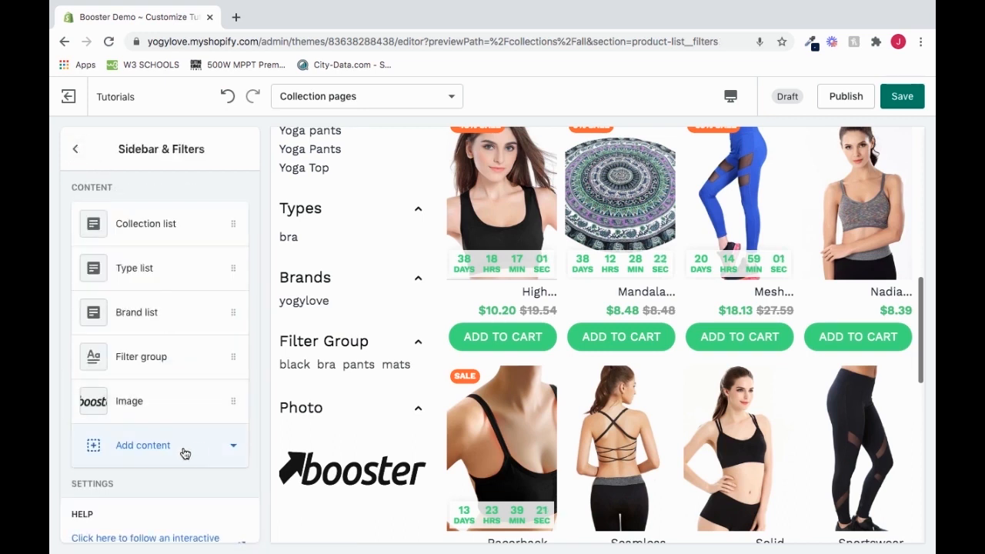
pyautogui.click(142, 445)
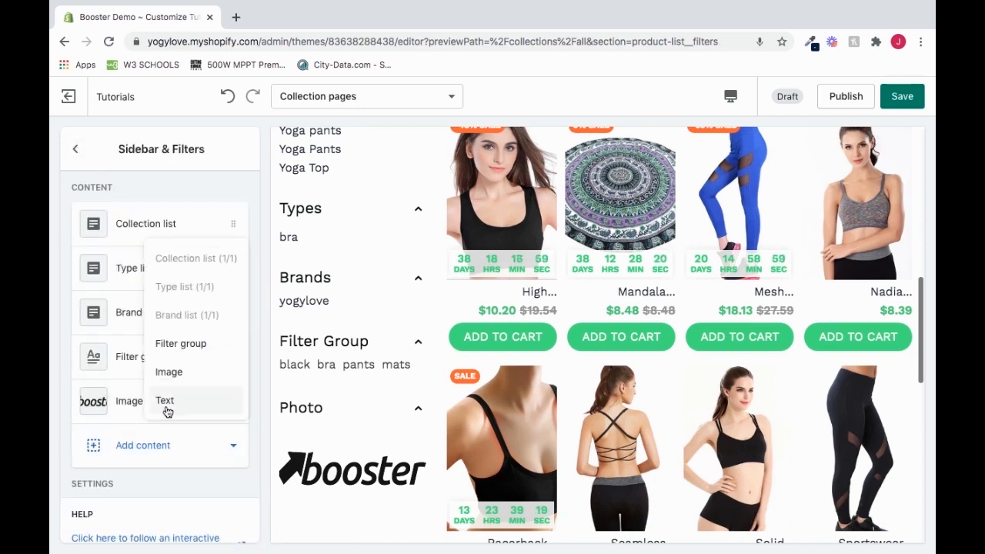
pyautogui.click(165, 399)
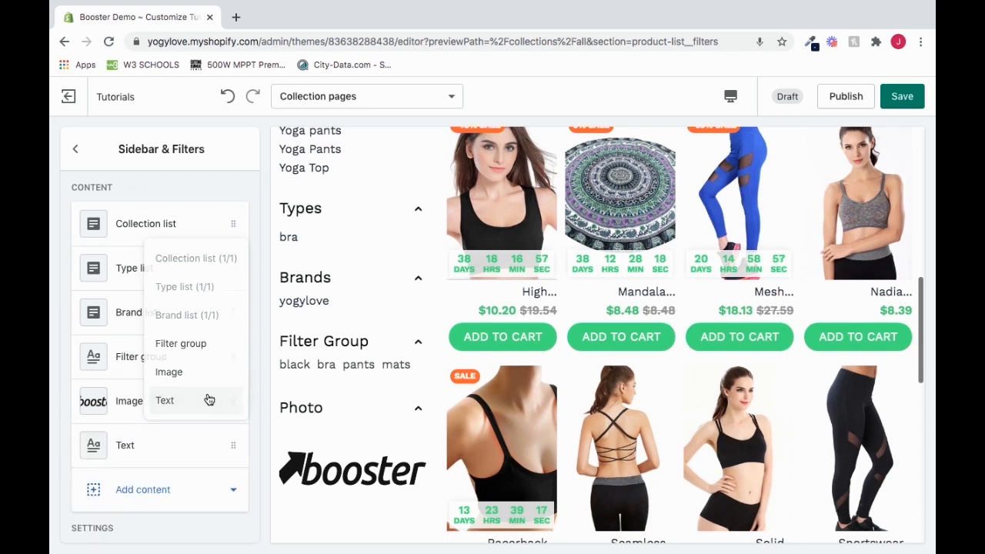
pyautogui.click(163, 399)
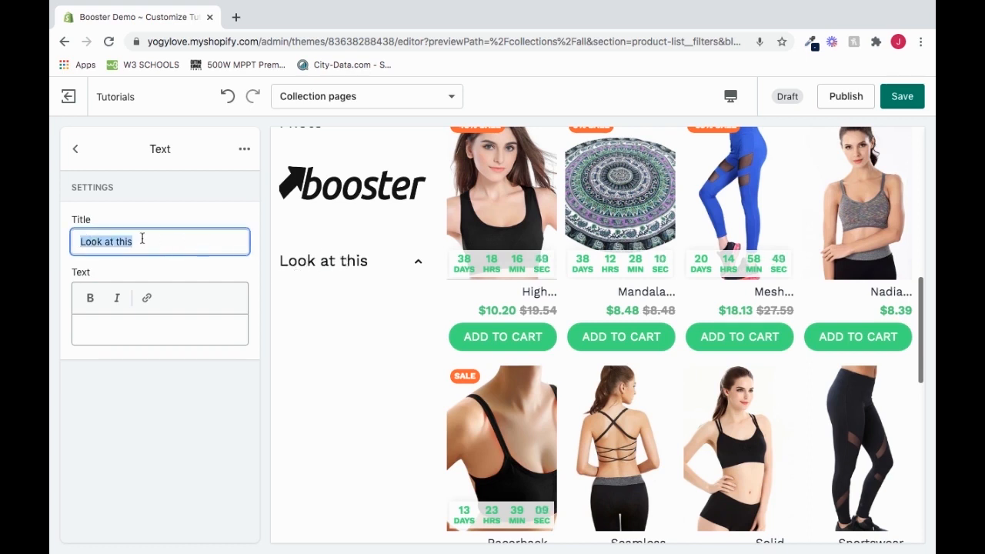
pyautogui.write('A Must bUY')
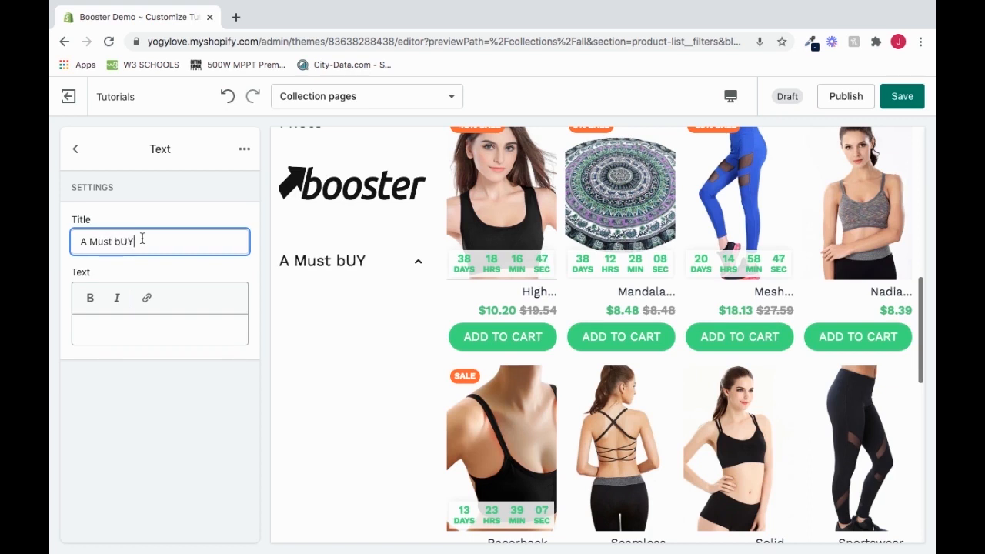
pyautogui.write('A Must Buy!')
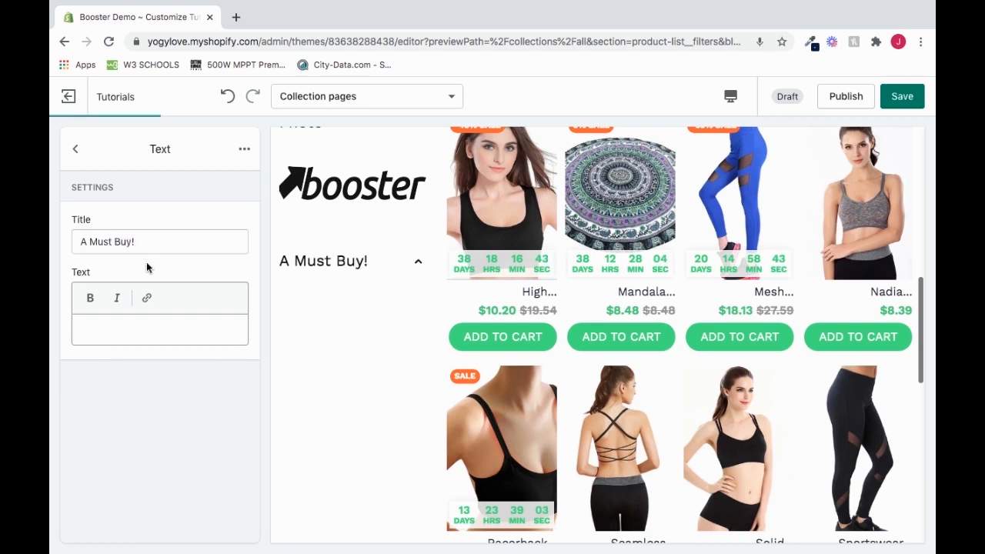
pyautogui.moveTo(90, 298)
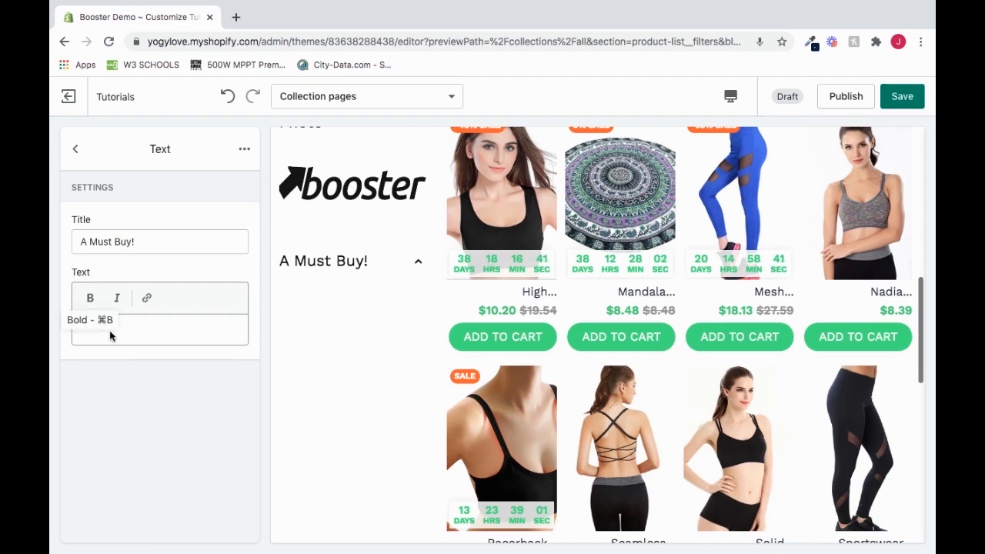
# Enter the body text 'These items are amazing! You must buy!'
pyautogui.write('T')
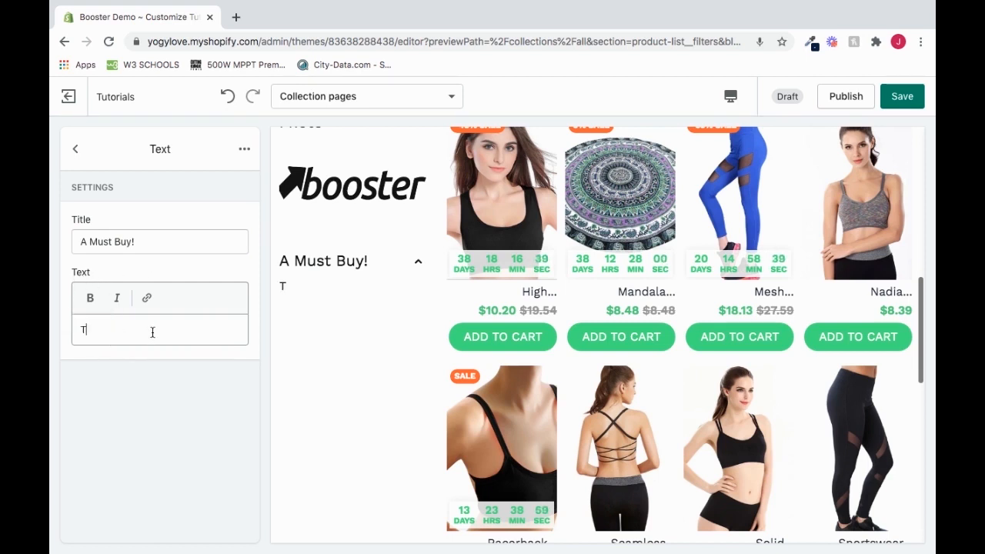
pyautogui.write('hese items are')
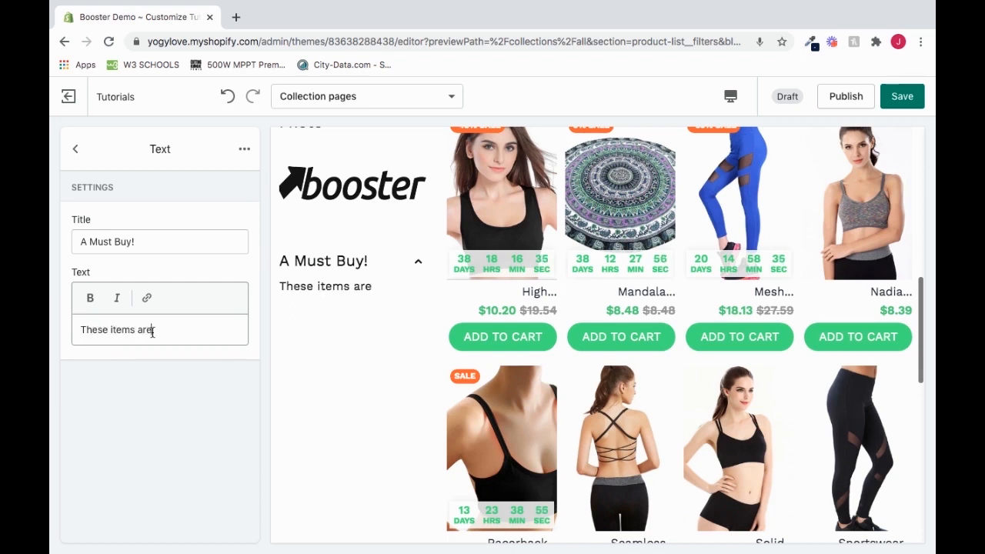
pyautogui.write('amazing! Y')
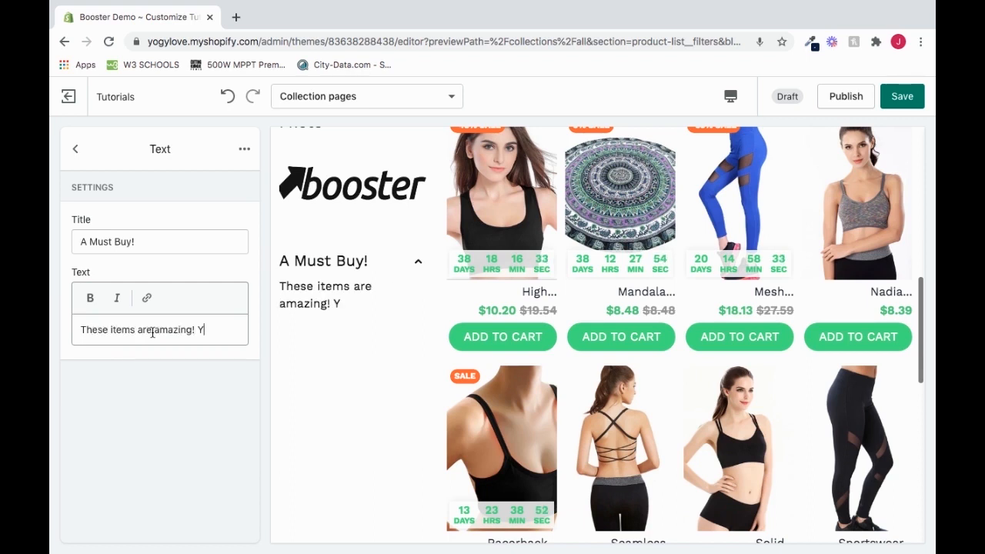
pyautogui.write('ou must buy!')
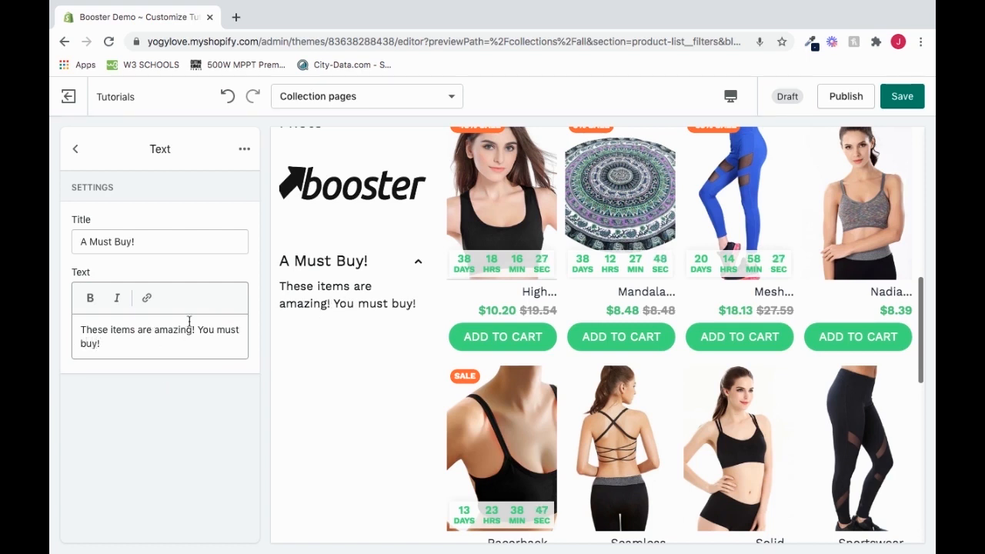
# Make the whole body text bold and italic
pyautogui.tripleClick(159, 336)
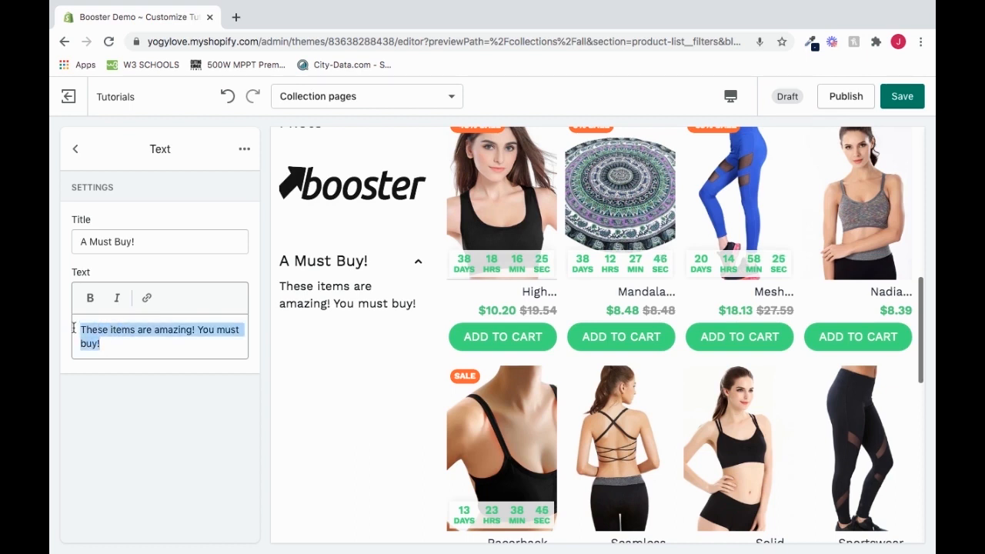
pyautogui.click(90, 298)
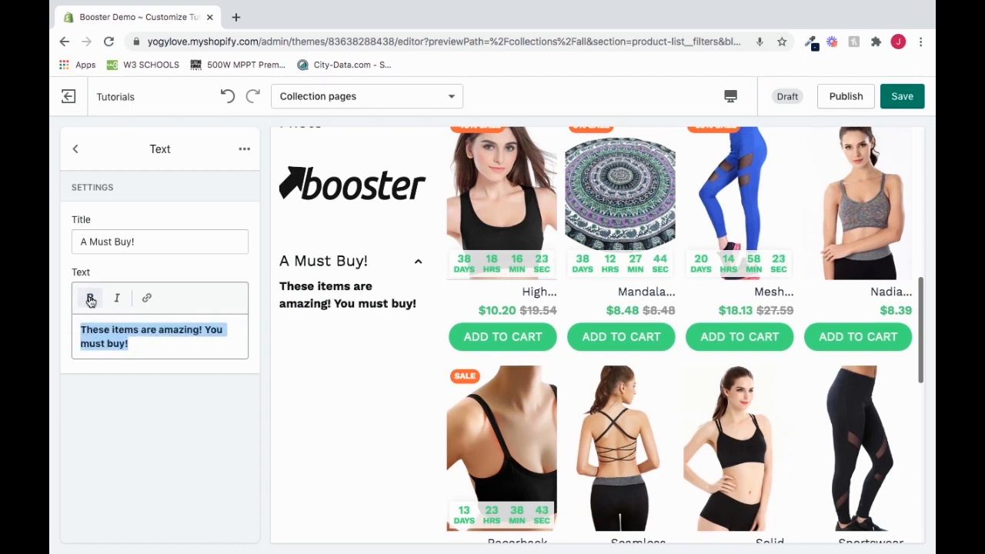
pyautogui.moveTo(117, 298)
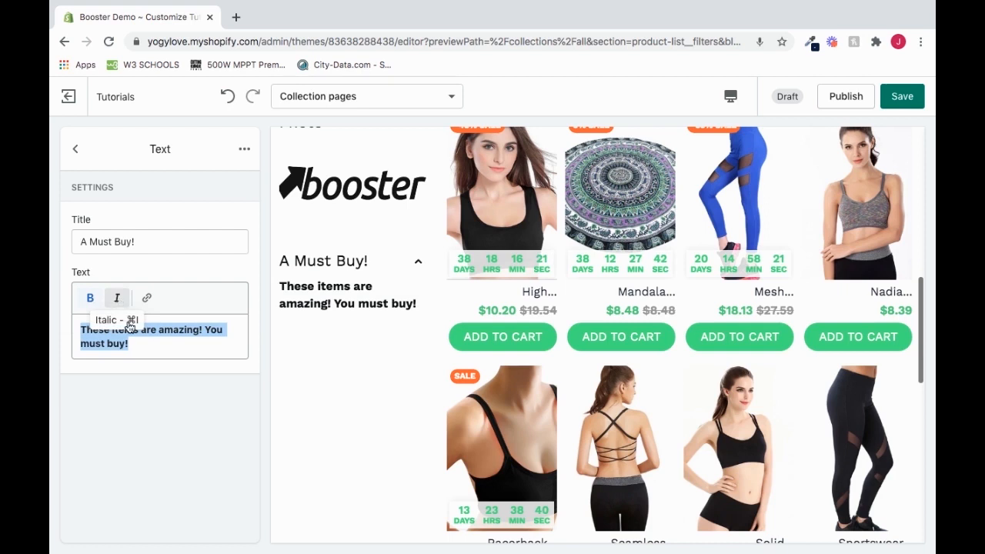
pyautogui.click(116, 298)
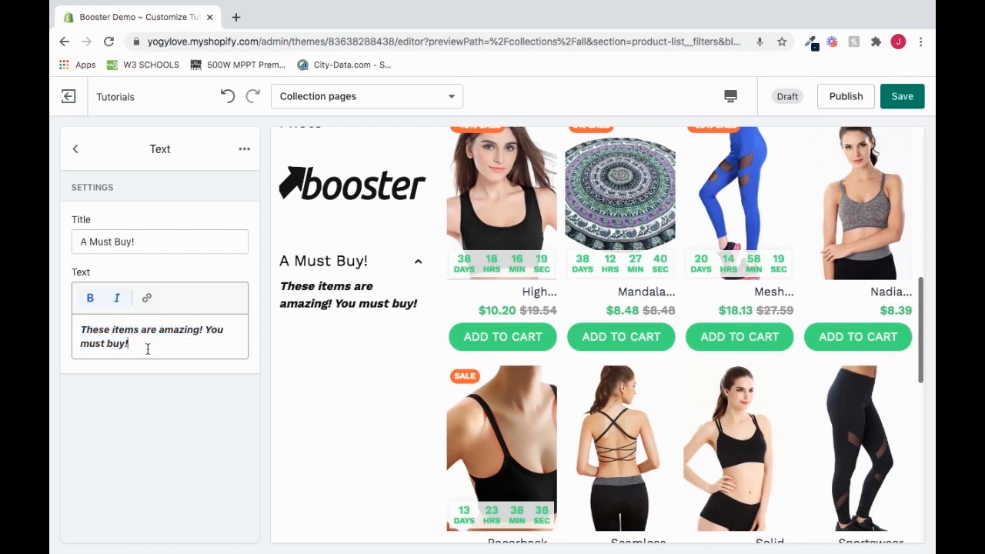
pyautogui.moveTo(146, 297)
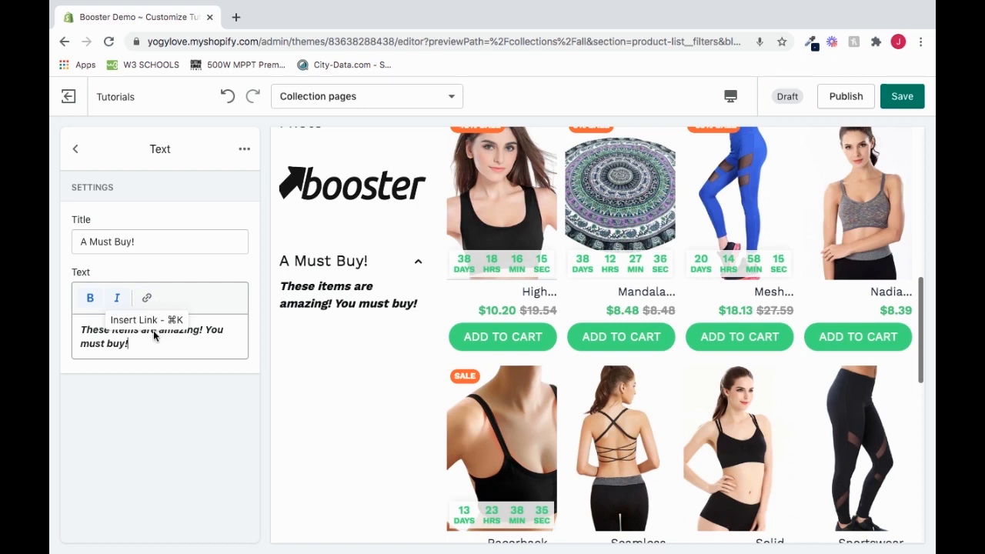
# Link the selected word 'buy!' to the Butterfly Yoga Pant product
pyautogui.click(145, 297)
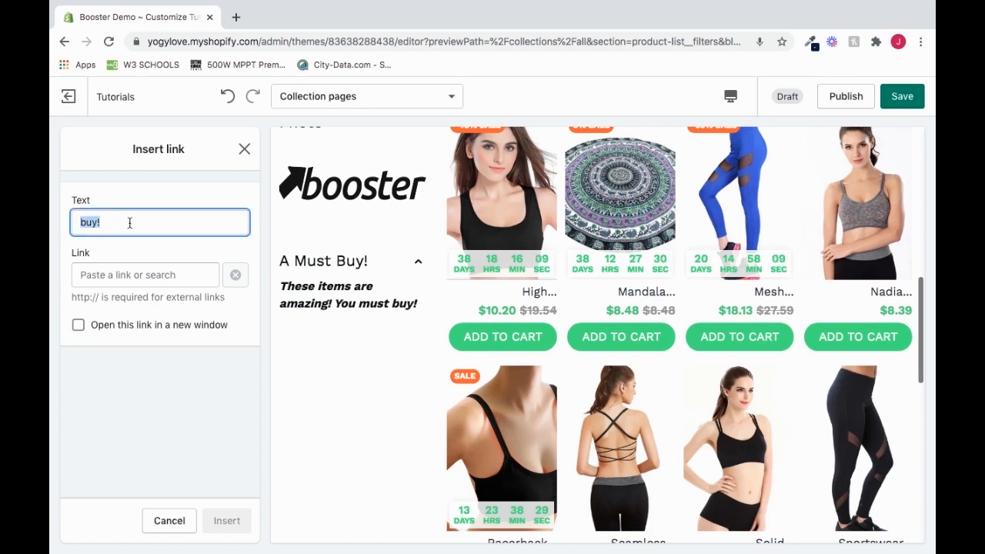
pyautogui.click(145, 275)
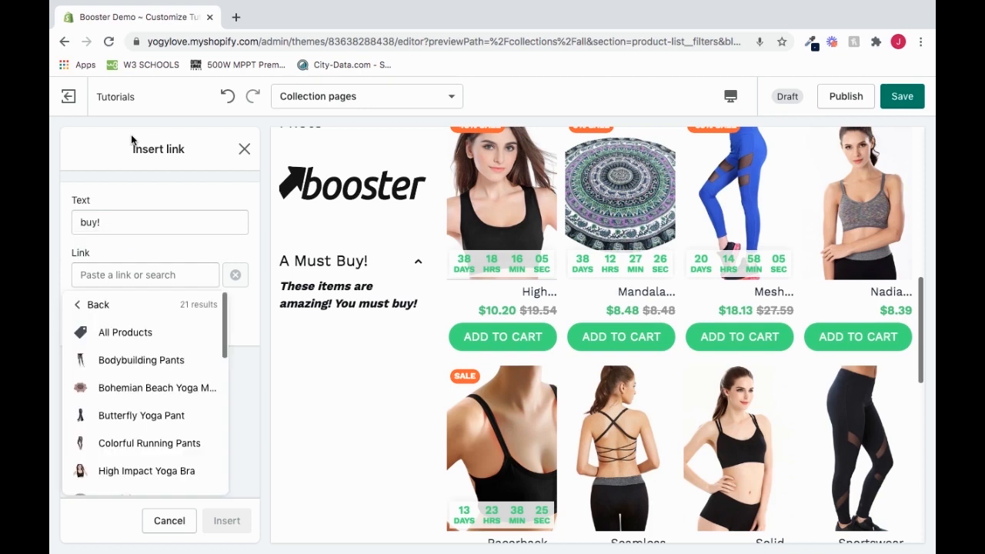
pyautogui.moveTo(140, 416)
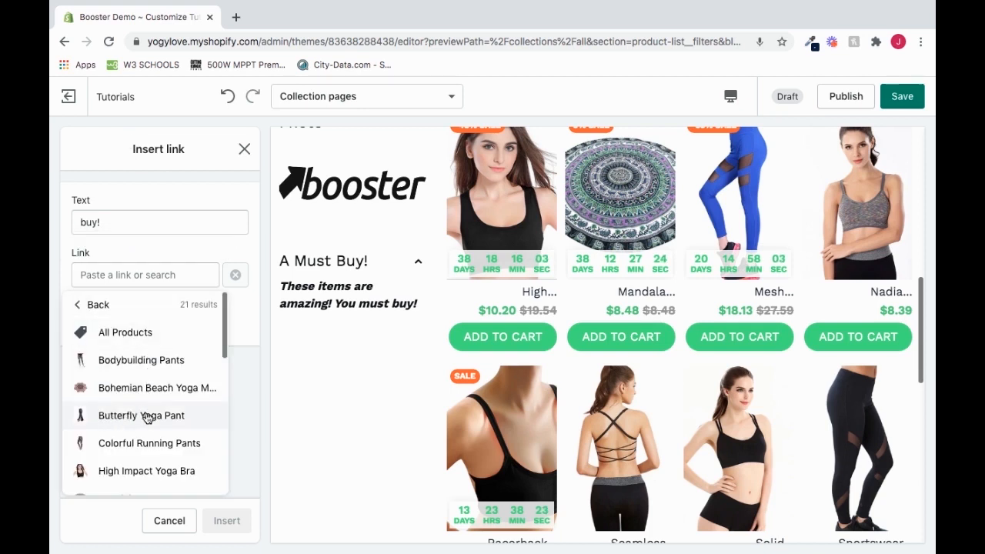
pyautogui.click(142, 415)
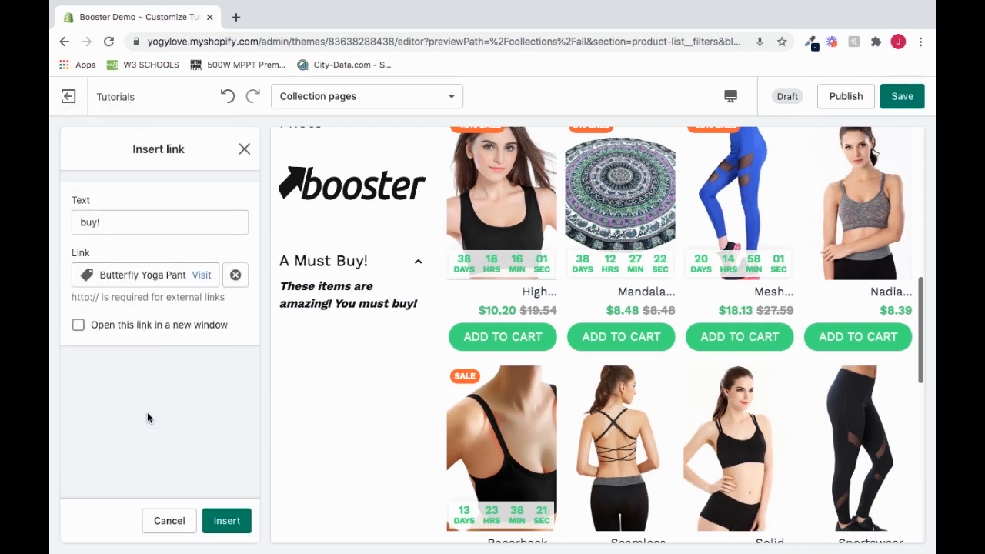
pyautogui.click(226, 520)
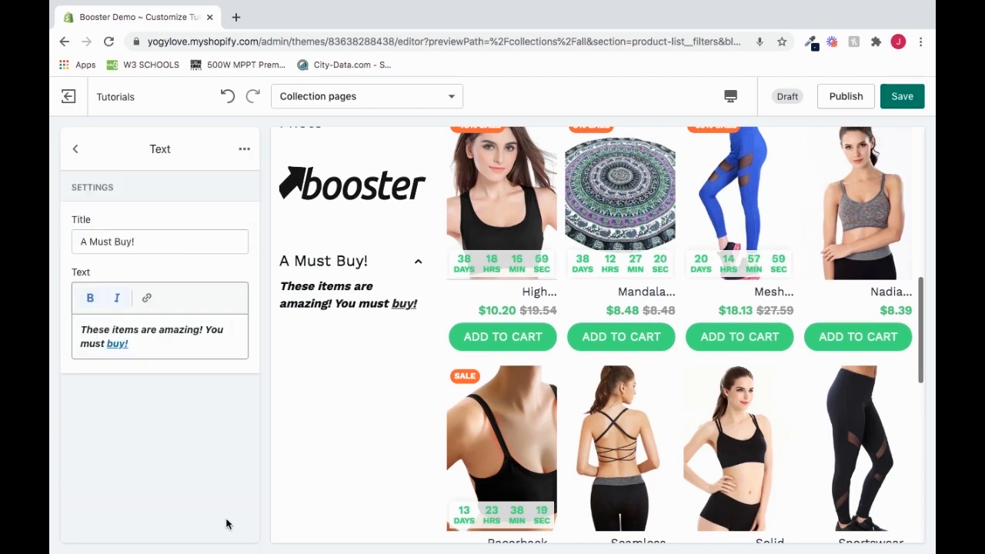